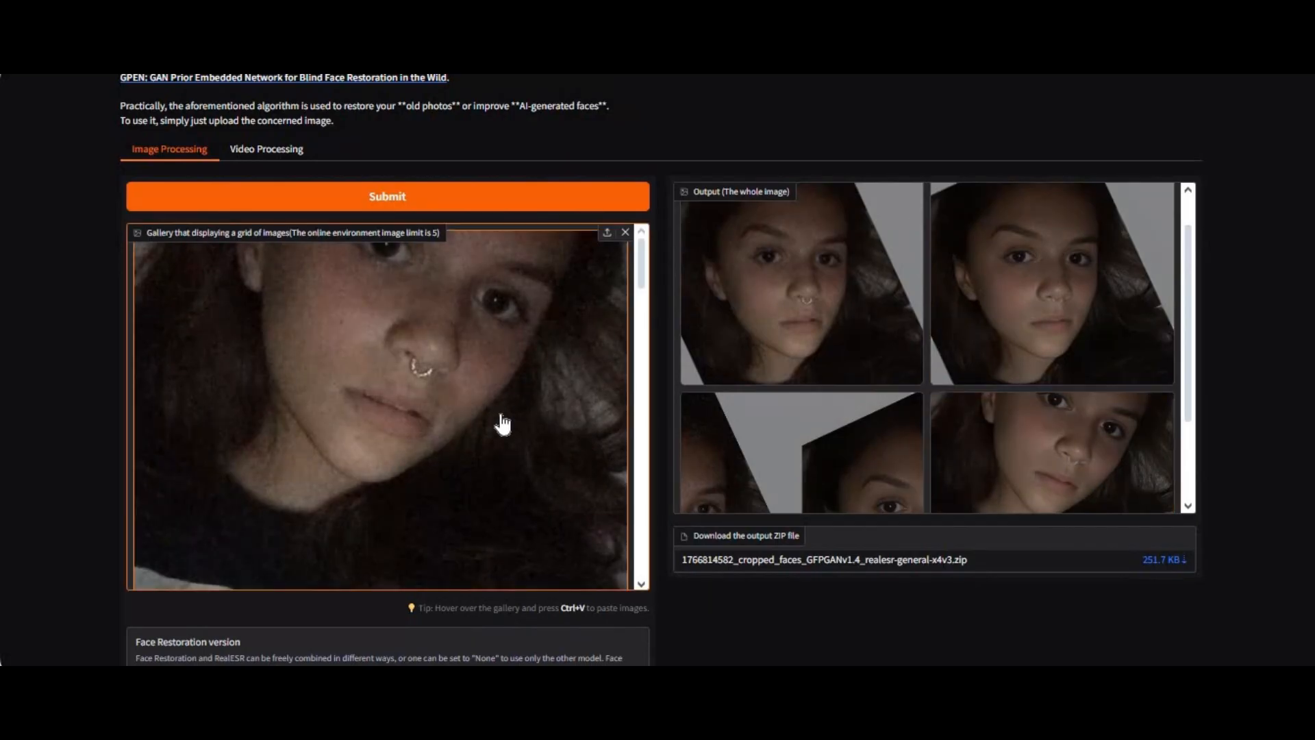
{"action": "mouse_move", "coordinate": [516, 409]}
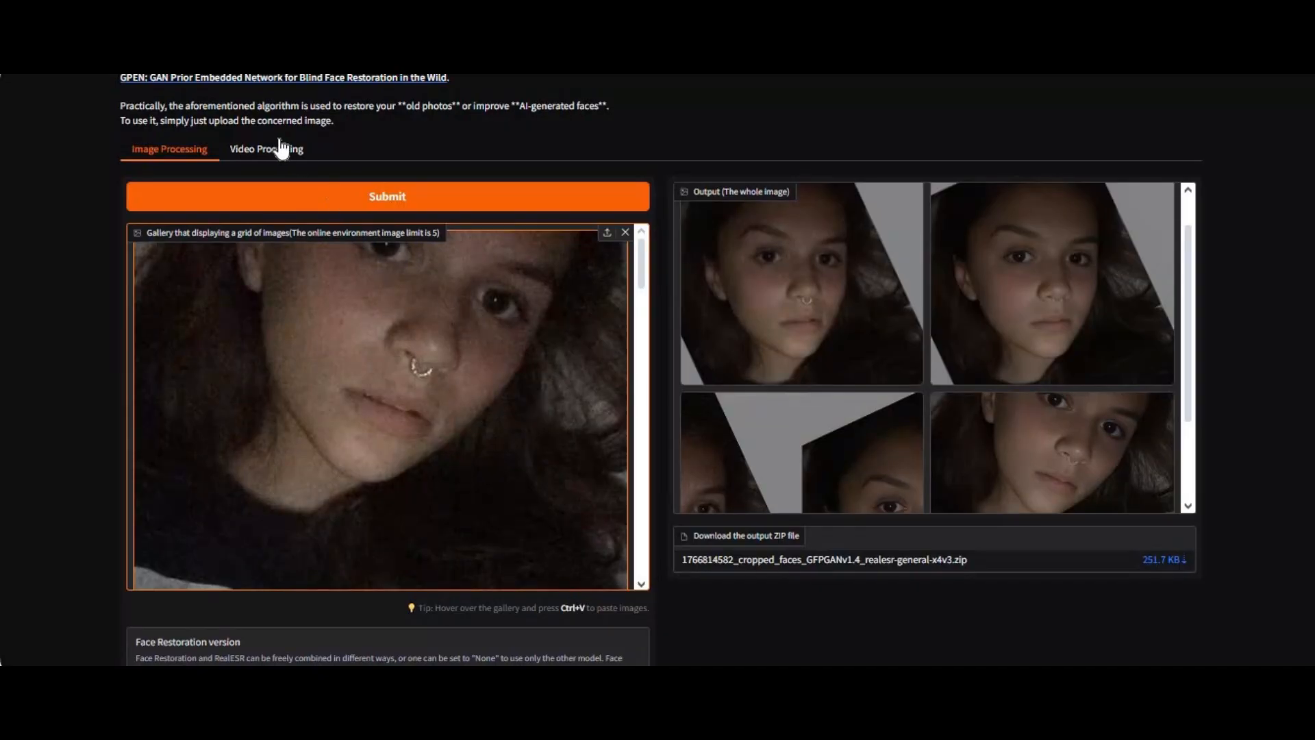
Step: Browse the online space's video processing view and its list of face restoration models
{"action": "left_click", "coordinate": [265, 149]}
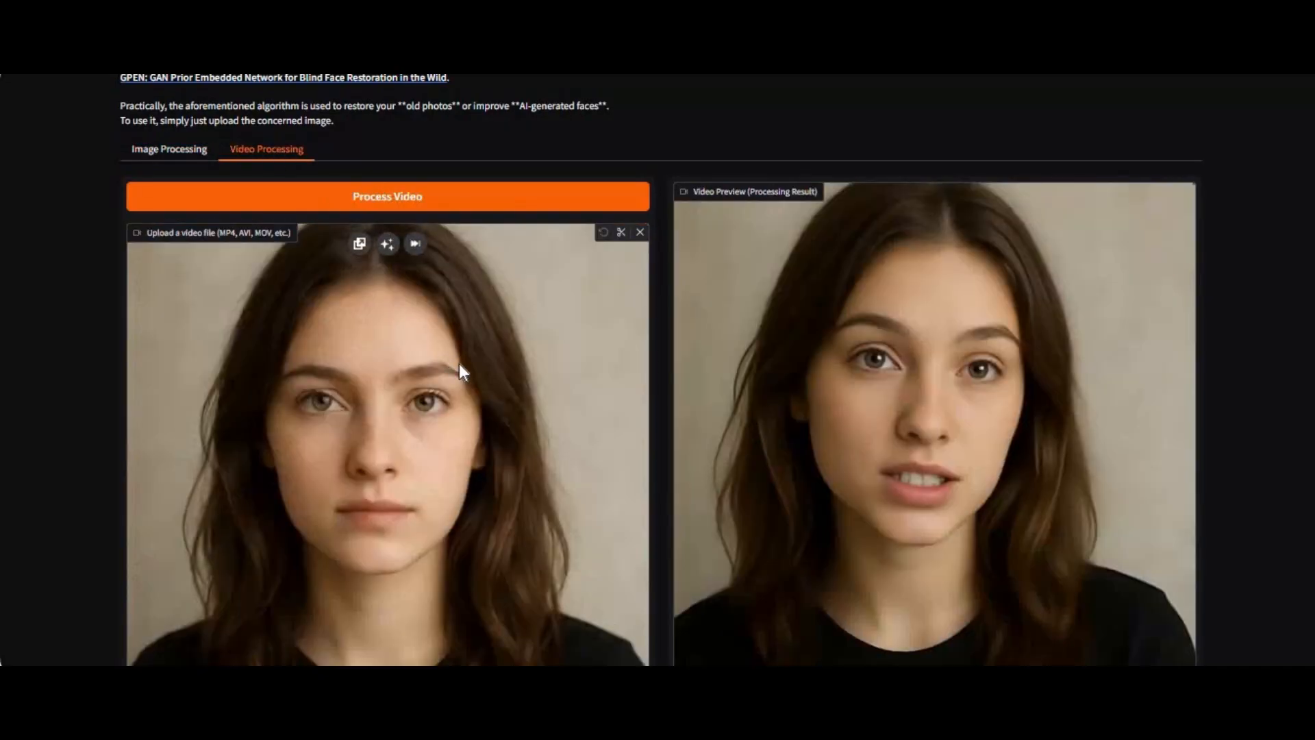
{"action": "scroll", "scroll_direction": "down", "scroll_amount": 3}
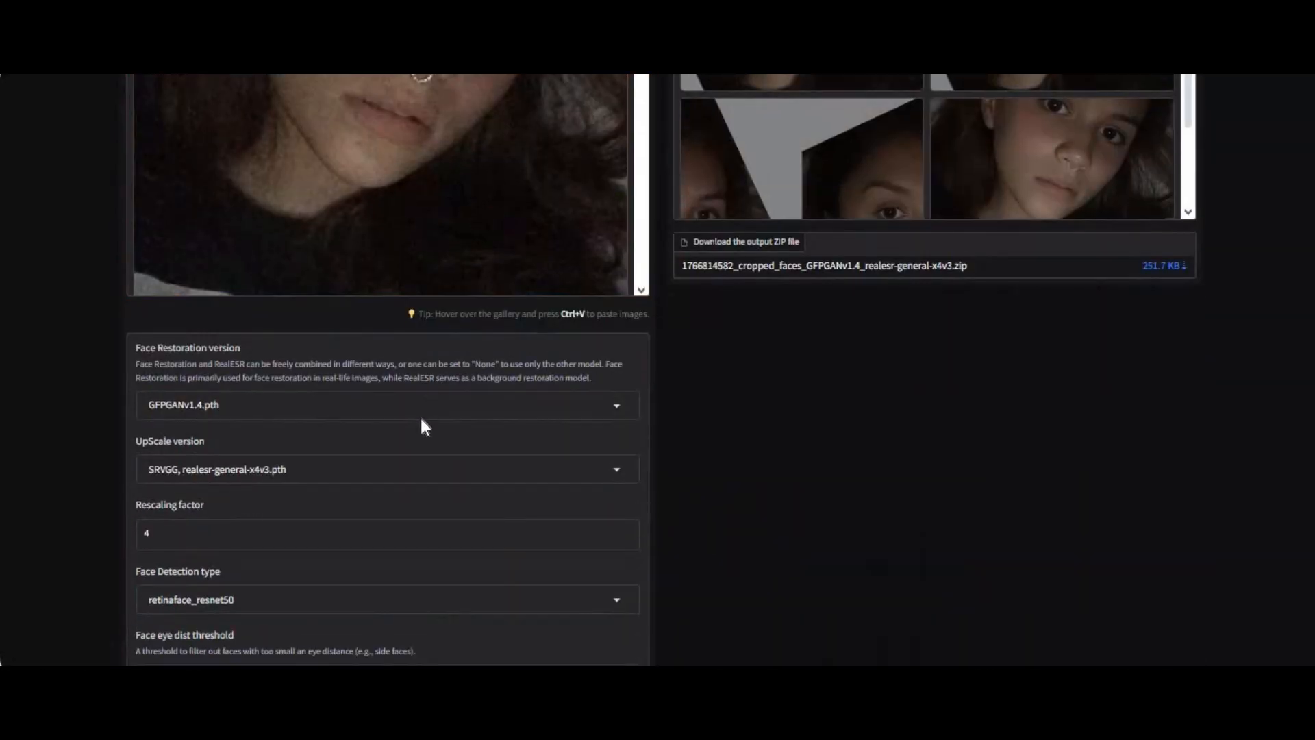
{"action": "left_click", "coordinate": [379, 405]}
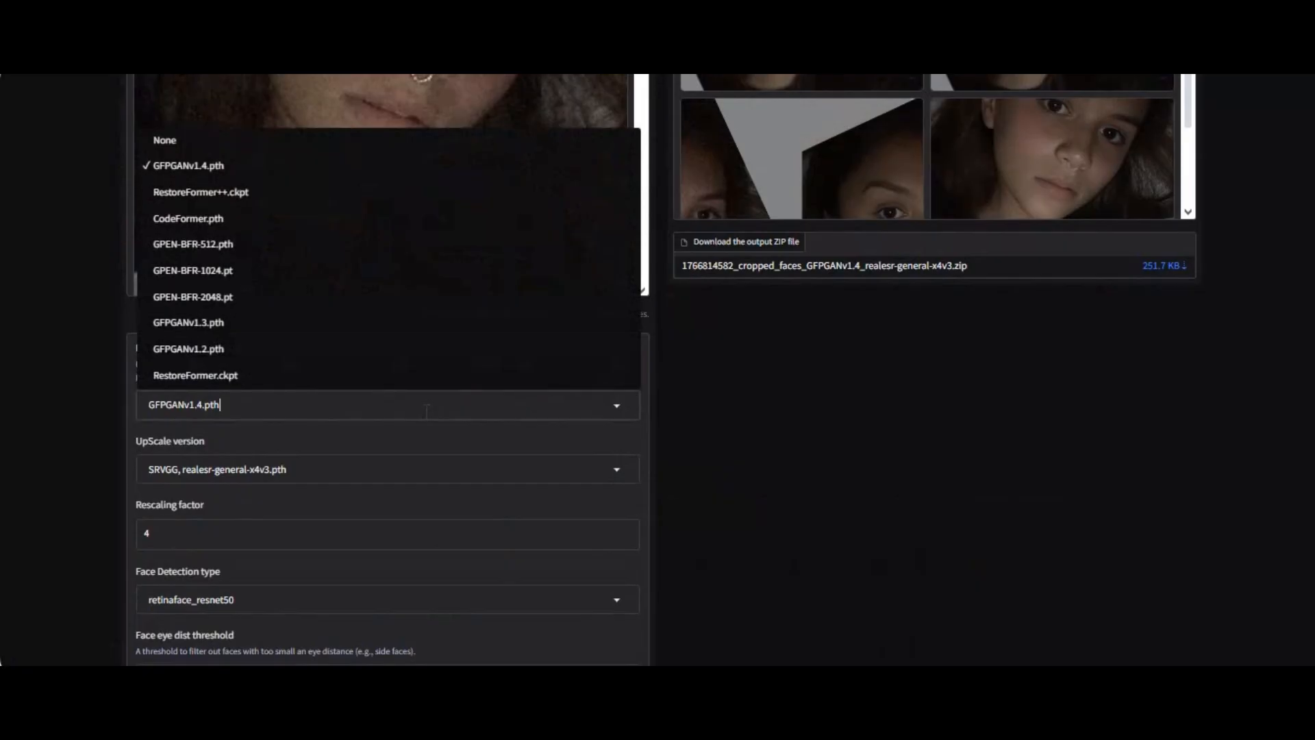
{"action": "mouse_move", "coordinate": [70, 461]}
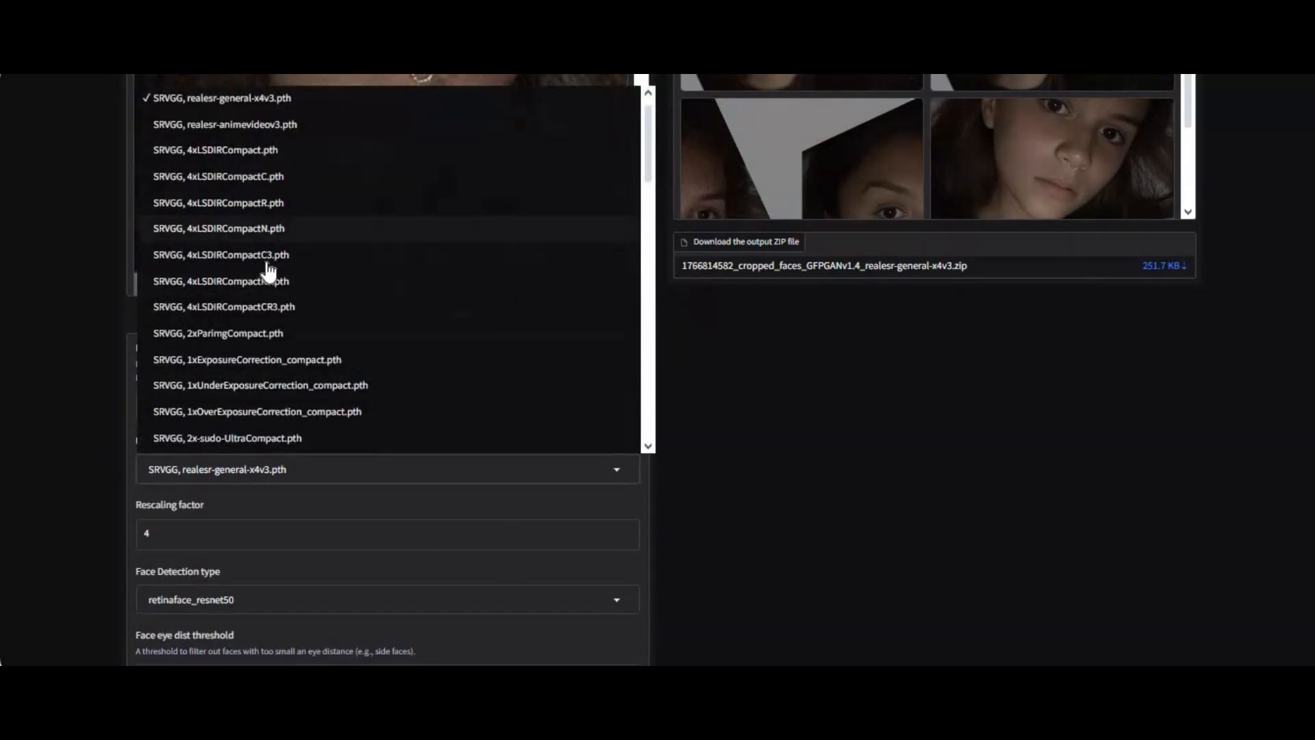
{"action": "scroll", "scroll_direction": "down", "scroll_amount": 3}
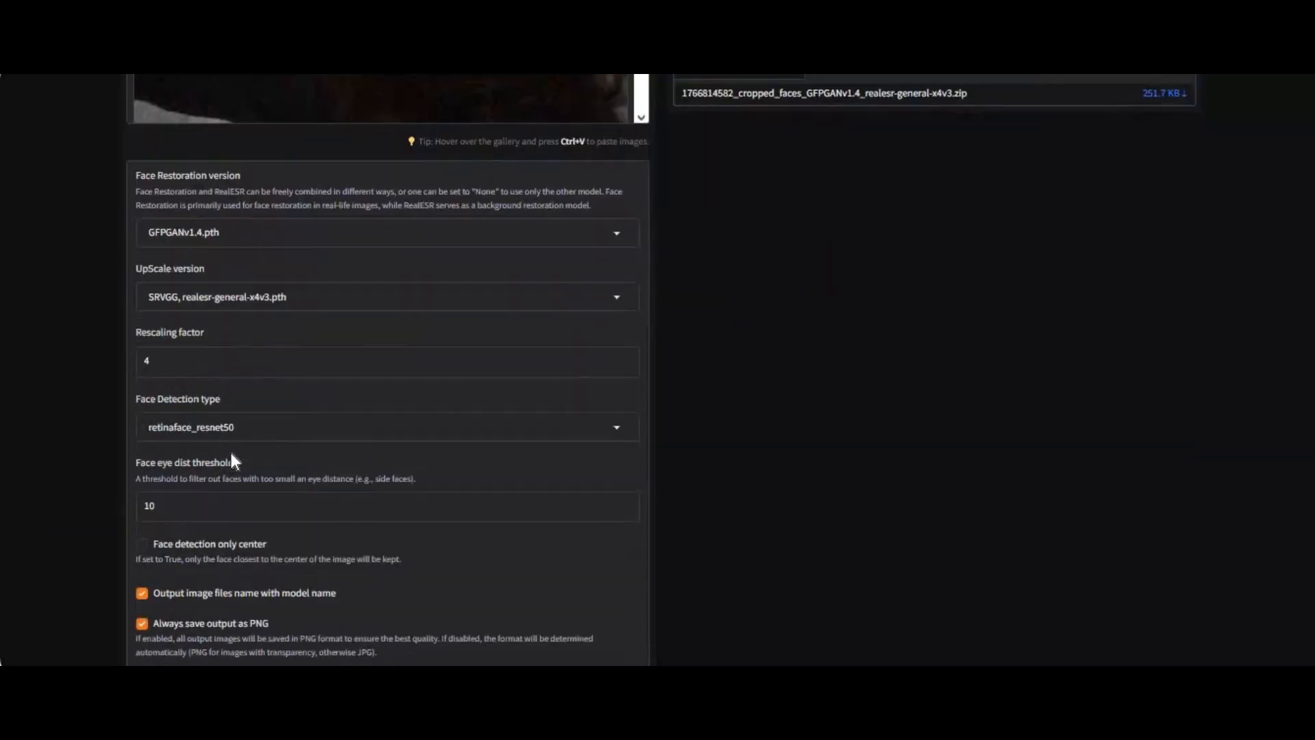
{"action": "scroll", "scroll_direction": "down", "scroll_amount": 3}
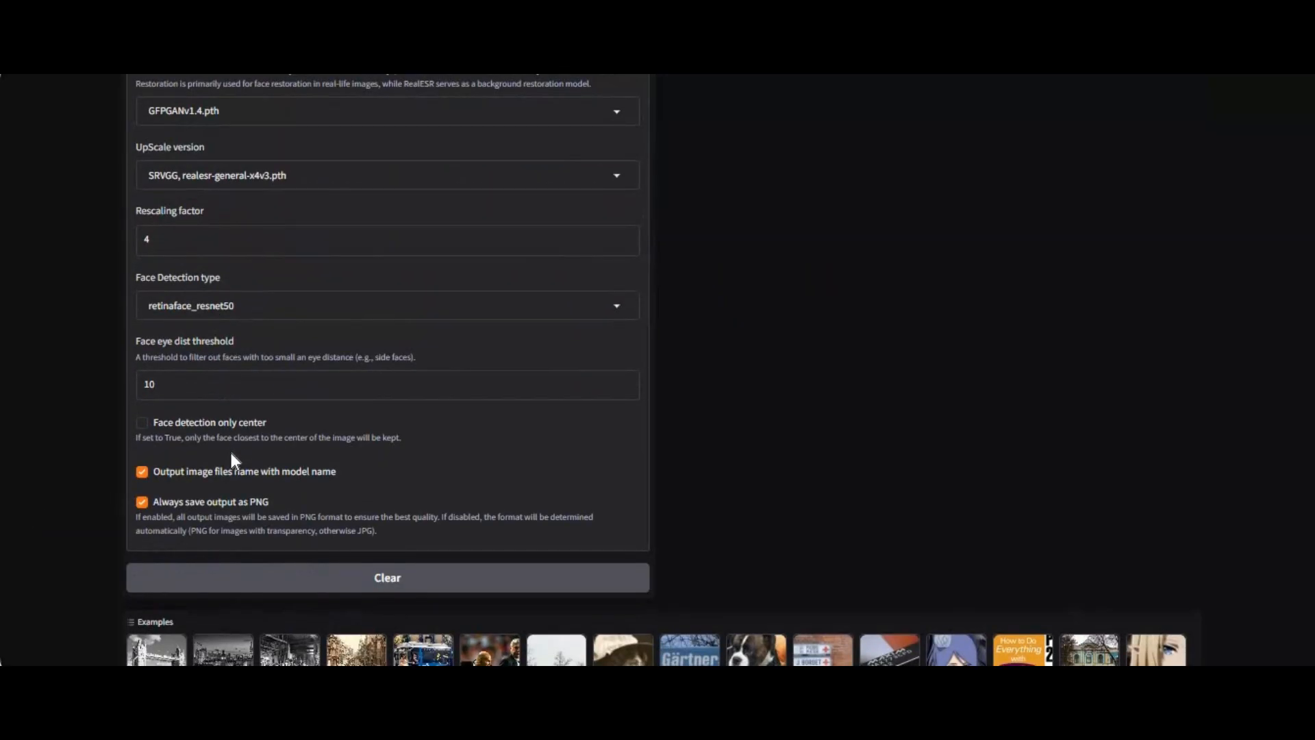
{"action": "scroll", "scroll_direction": "down", "scroll_amount": 3}
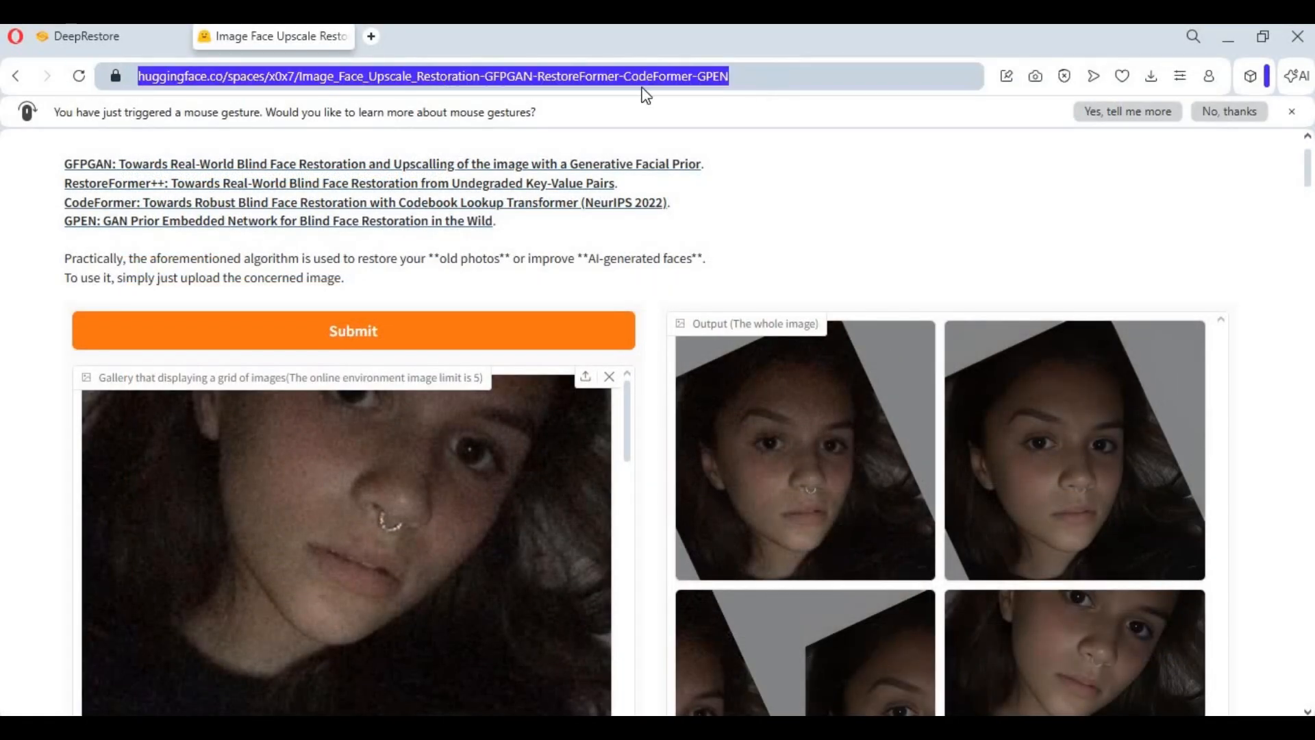
{"action": "scroll", "scroll_direction": "down", "scroll_amount": 3}
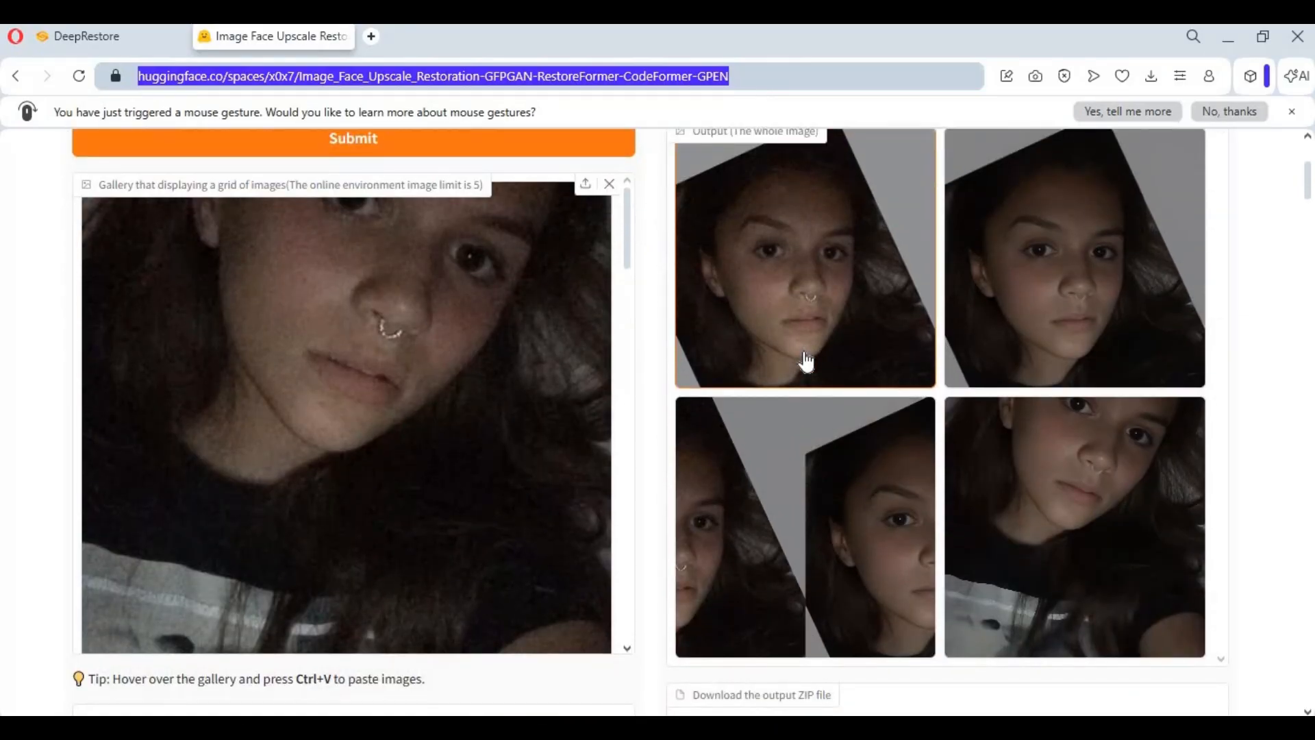
Step: Check the local DeepRestore page's video view, then return to the online space page
{"action": "left_click", "coordinate": [89, 37]}
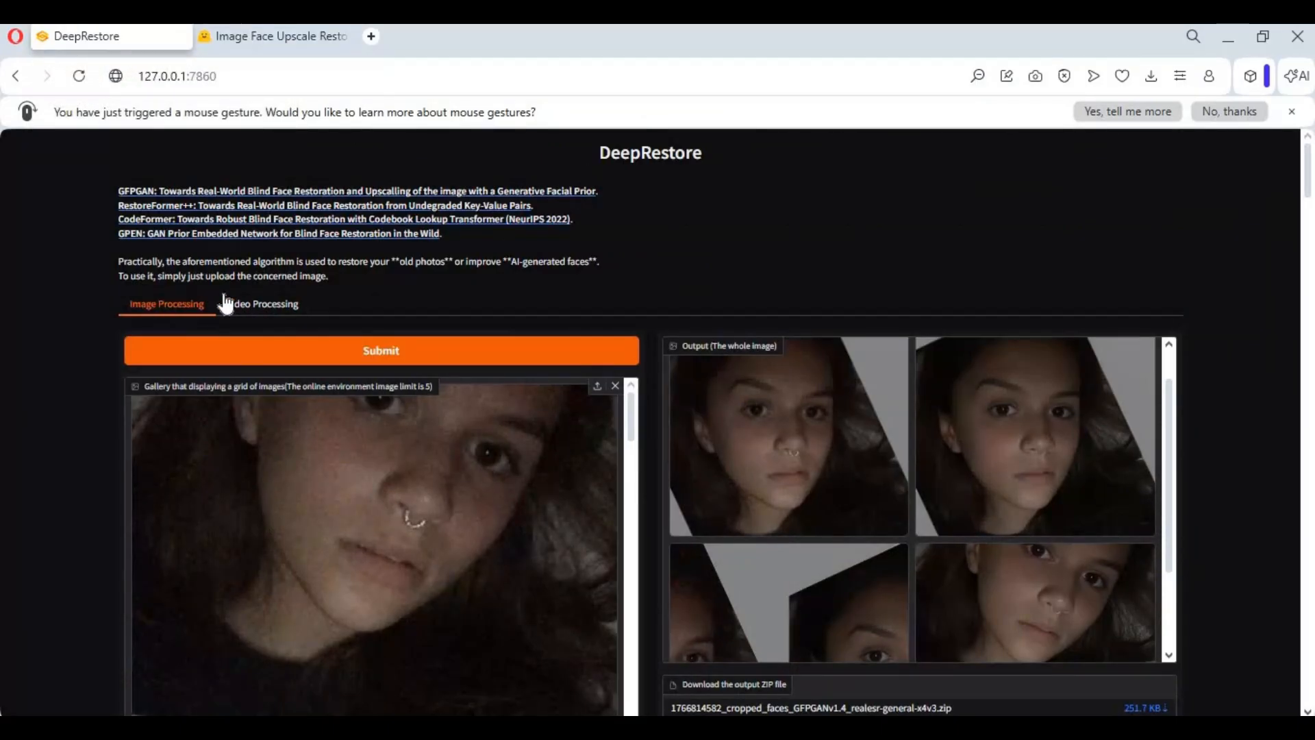
{"action": "left_click", "coordinate": [257, 303]}
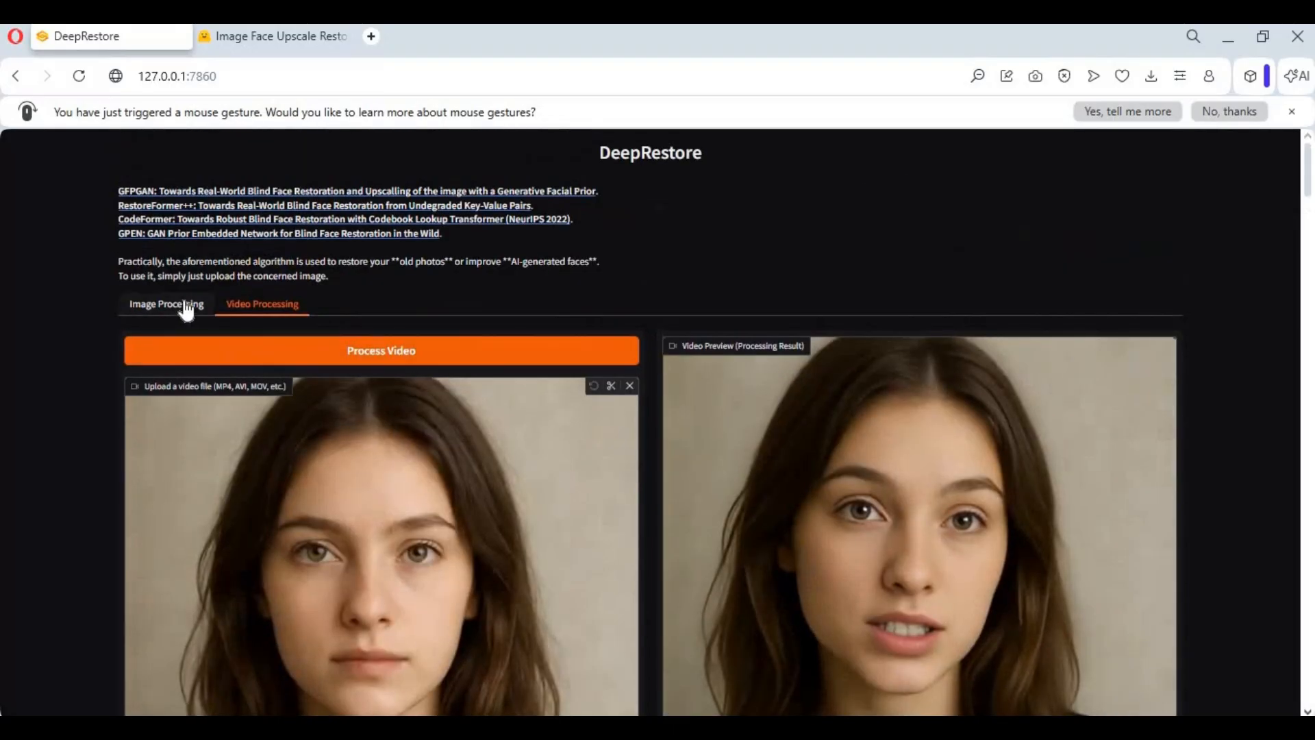
{"action": "left_click", "coordinate": [165, 305]}
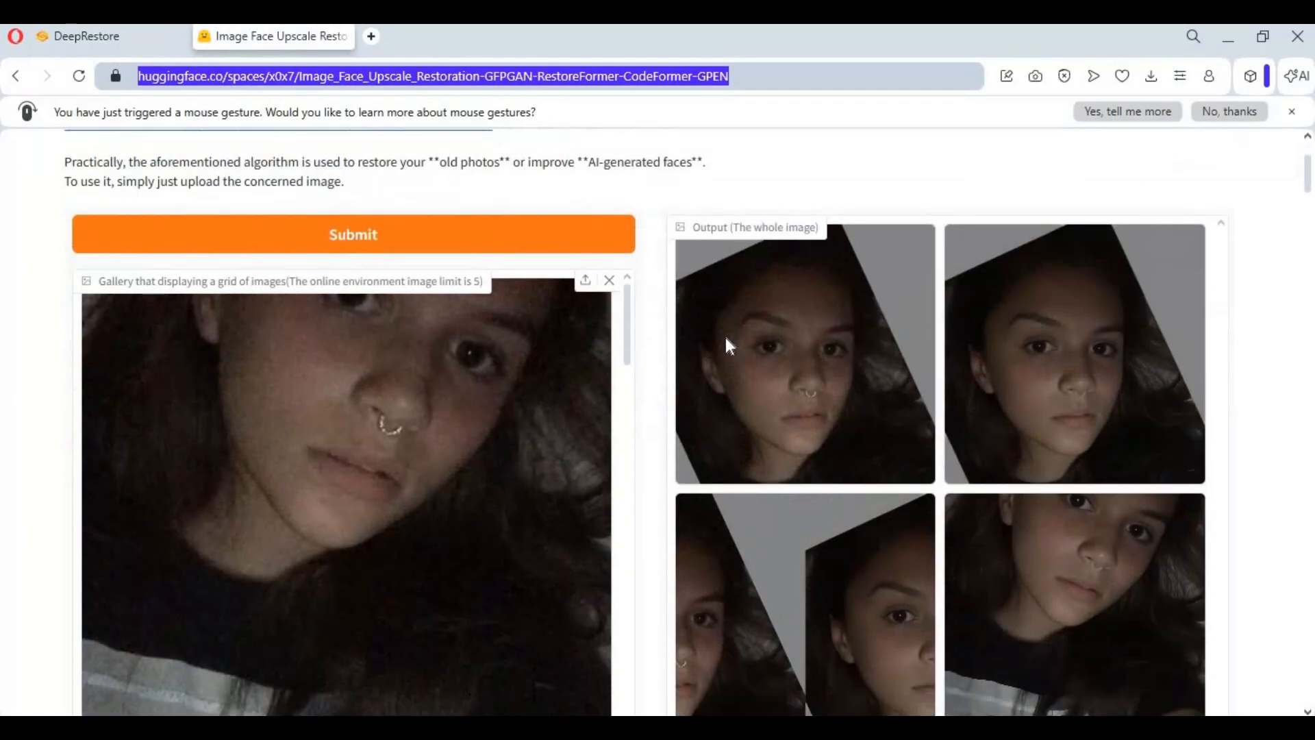
{"action": "scroll", "scroll_direction": "down", "scroll_amount": 3}
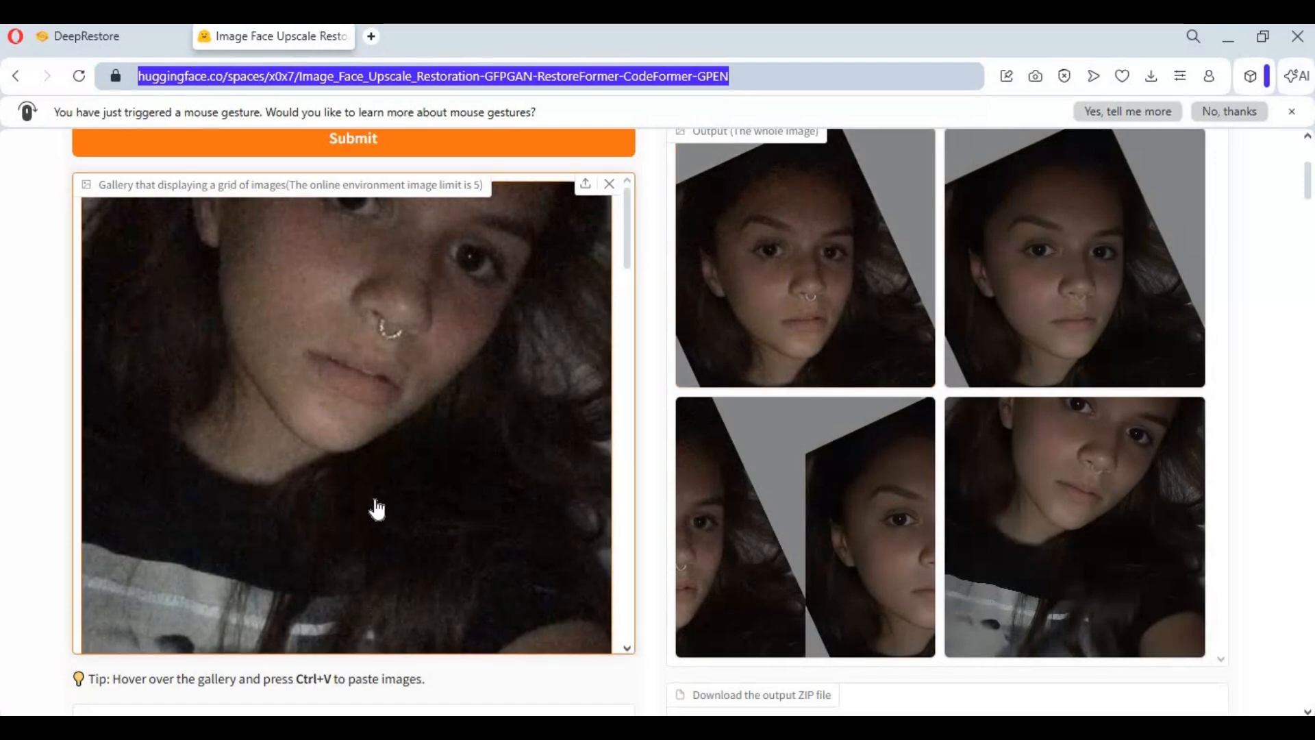
{"action": "mouse_move", "coordinate": [1133, 432]}
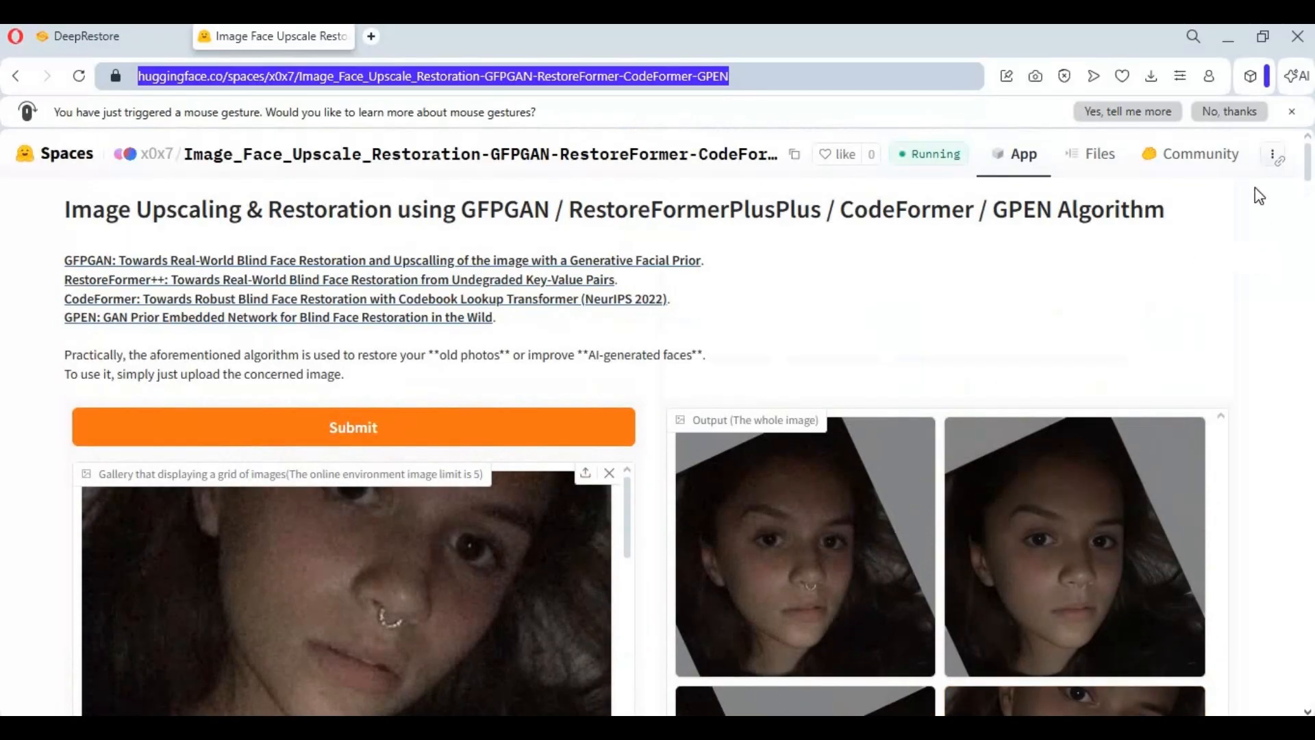
Step: Show the Clone (git) instructions from the space's Run locally option
{"action": "left_click", "coordinate": [1270, 154]}
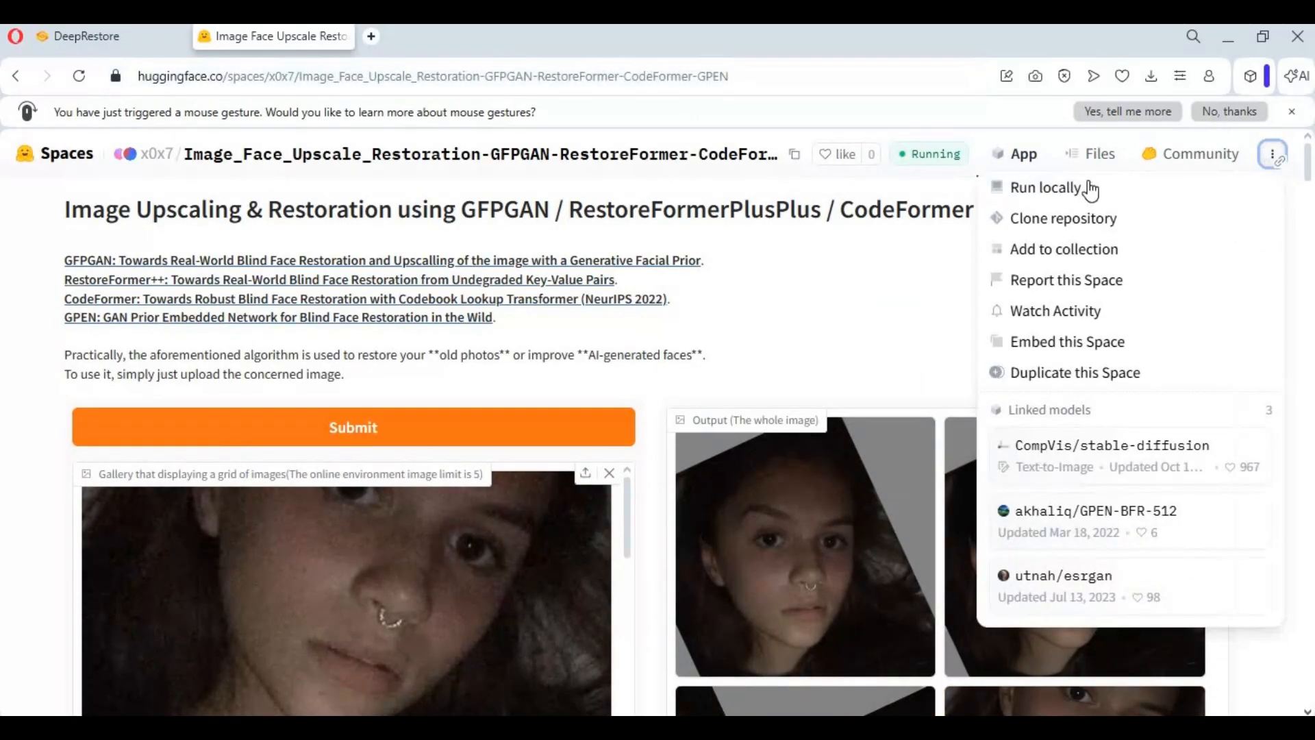
{"action": "left_click", "coordinate": [1046, 188]}
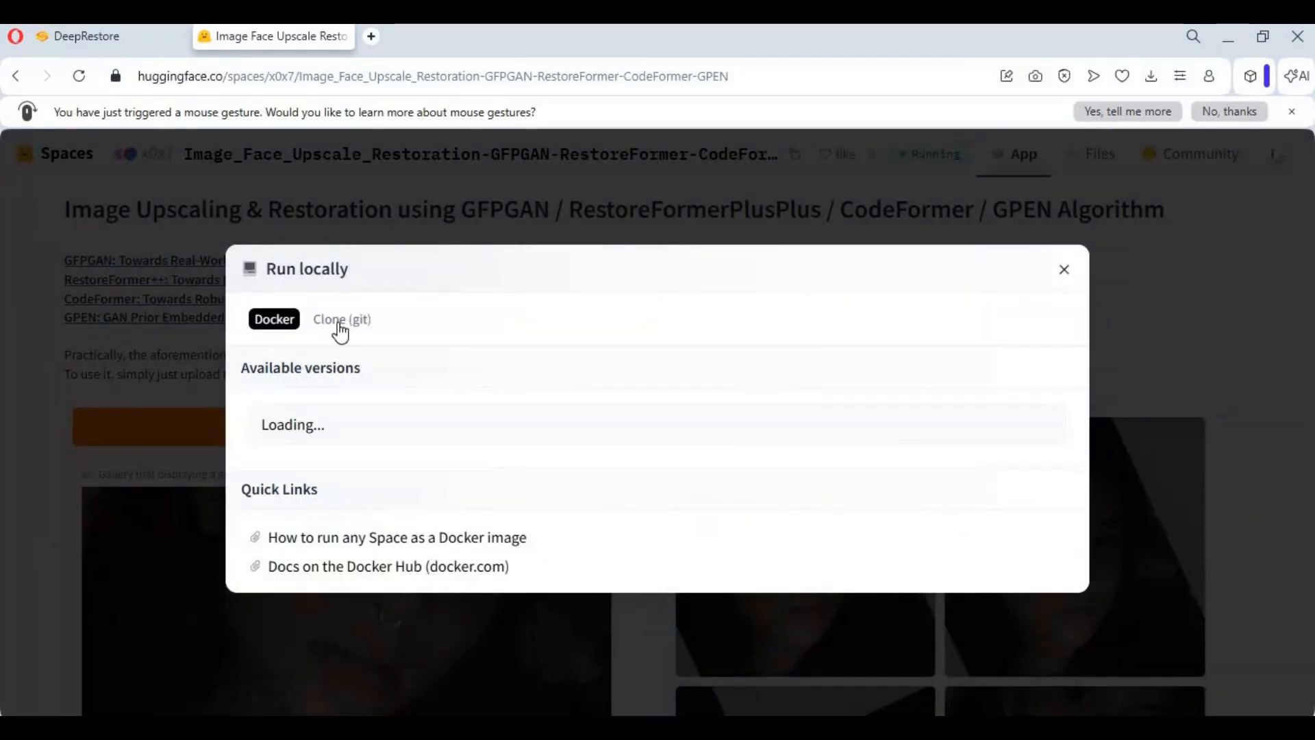
{"action": "left_click", "coordinate": [342, 320]}
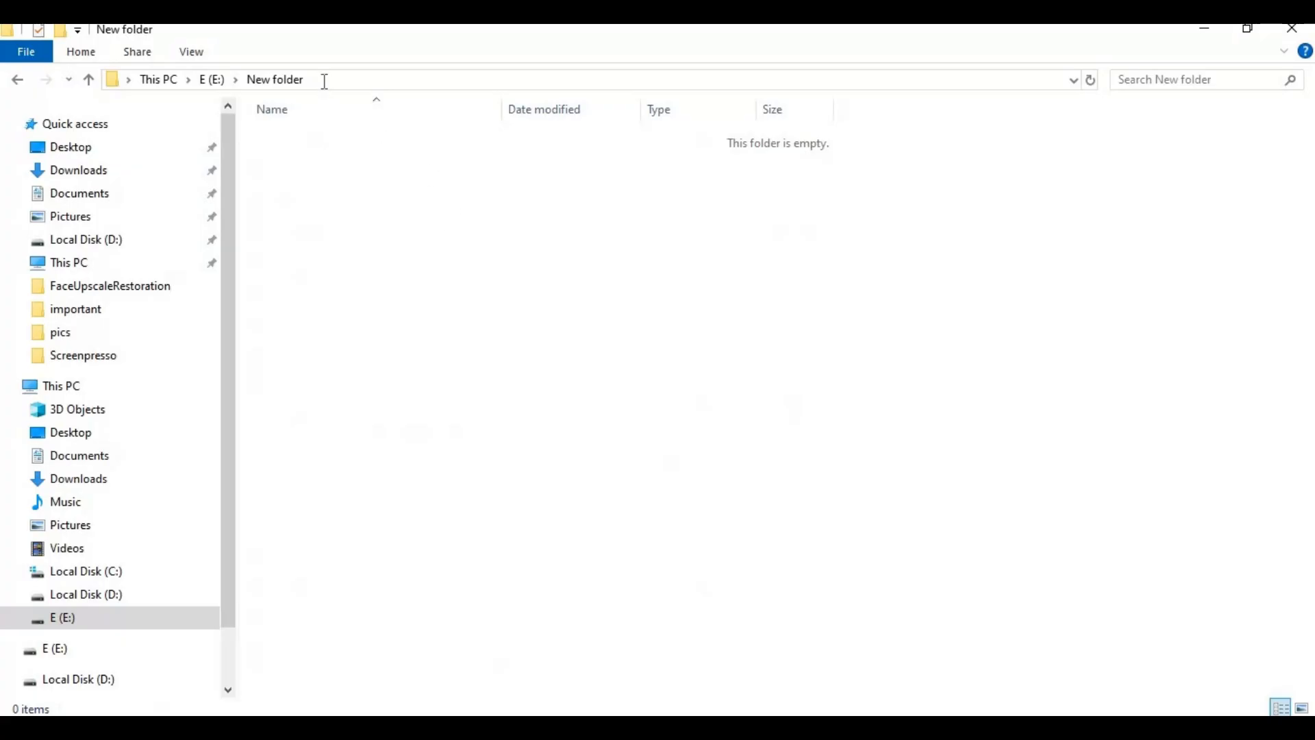
Step: Launch a command prompt in E:\New folder from the Explorer address bar
{"action": "type", "text": "cm"}
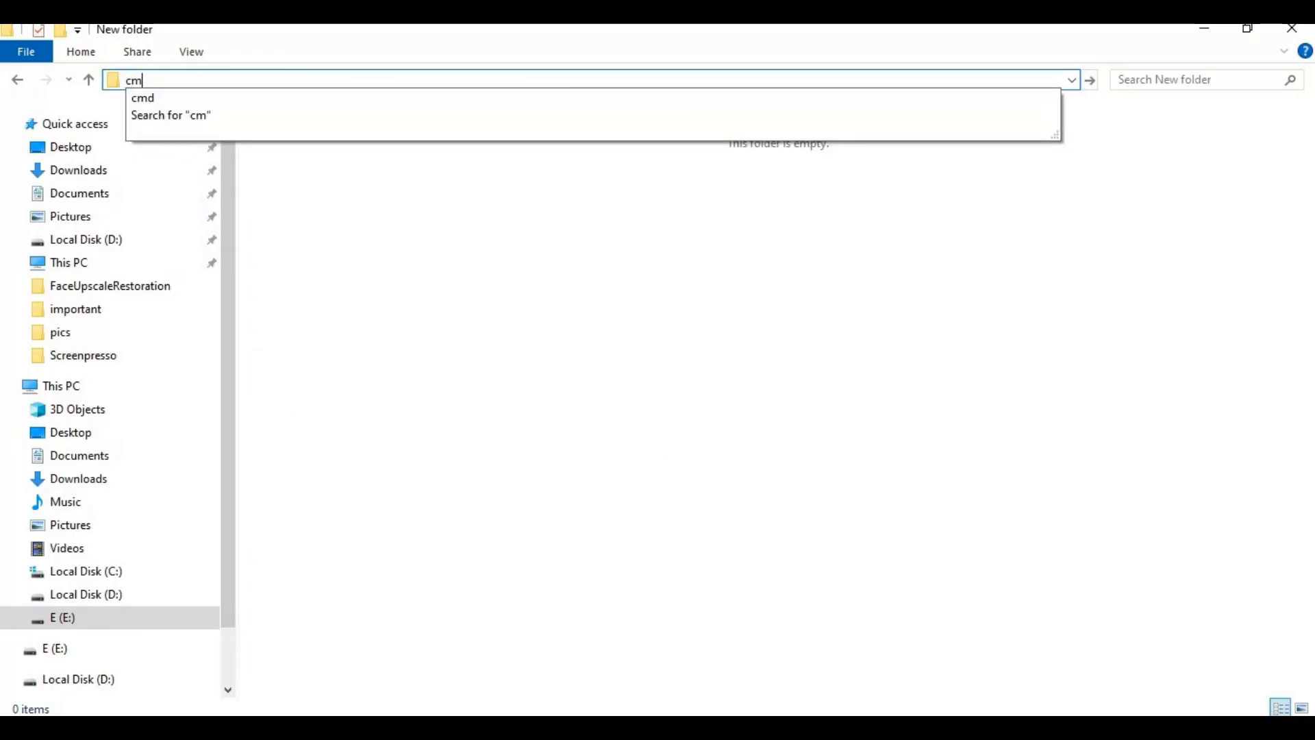
{"action": "key", "text": "Enter"}
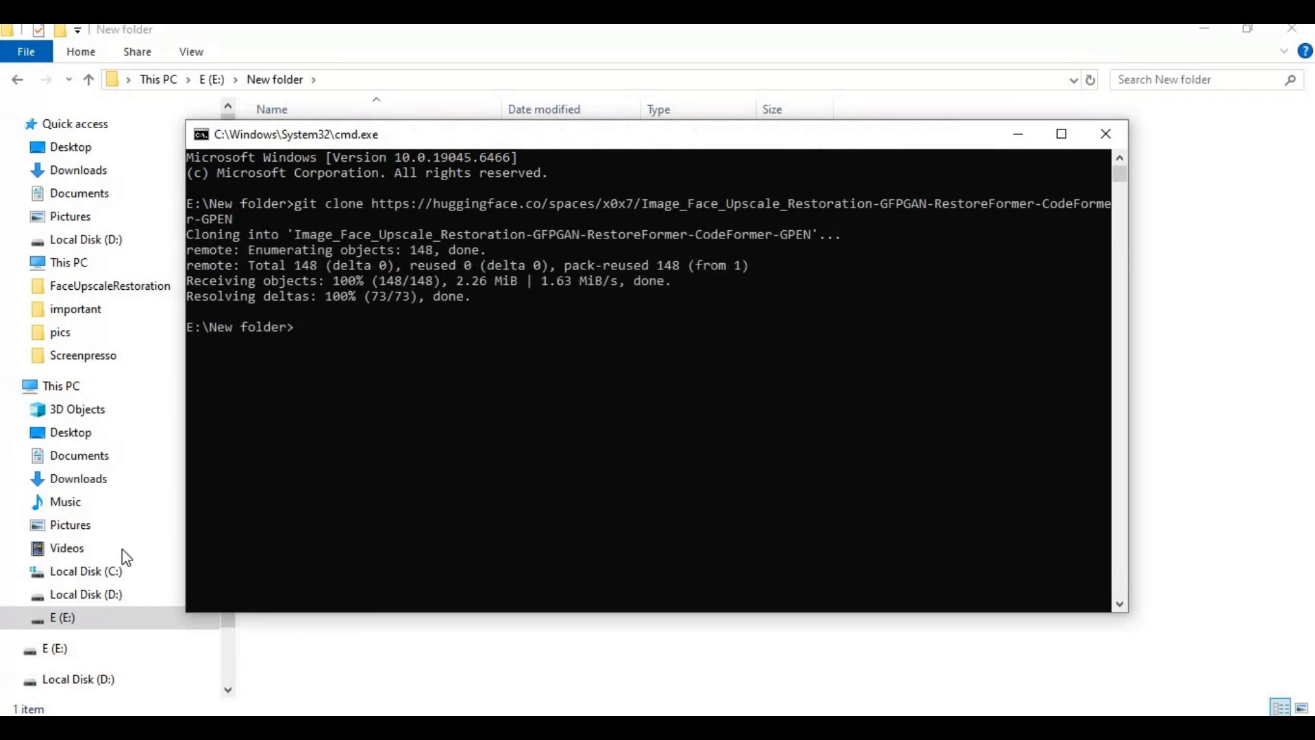
{"action": "mouse_move", "coordinate": [535, 662]}
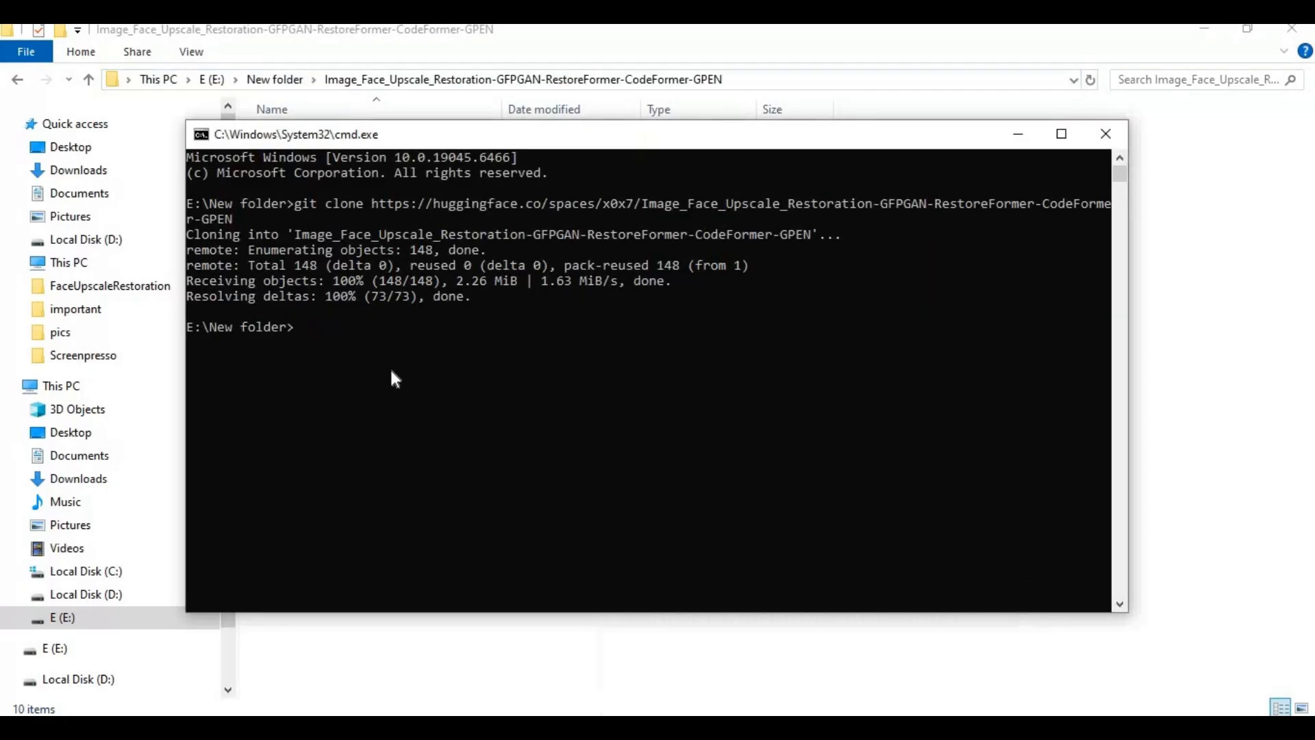
Step: Enter the cloned project folder and create a Python 3.10 venv with 'py -3.10 -m venv venv'
{"action": "type", "text": "cd E:\\New folder\\Image_Face_Upscale_Restoration-GFPGAN-RestoreFormer-CodeFormer-GPEN"}
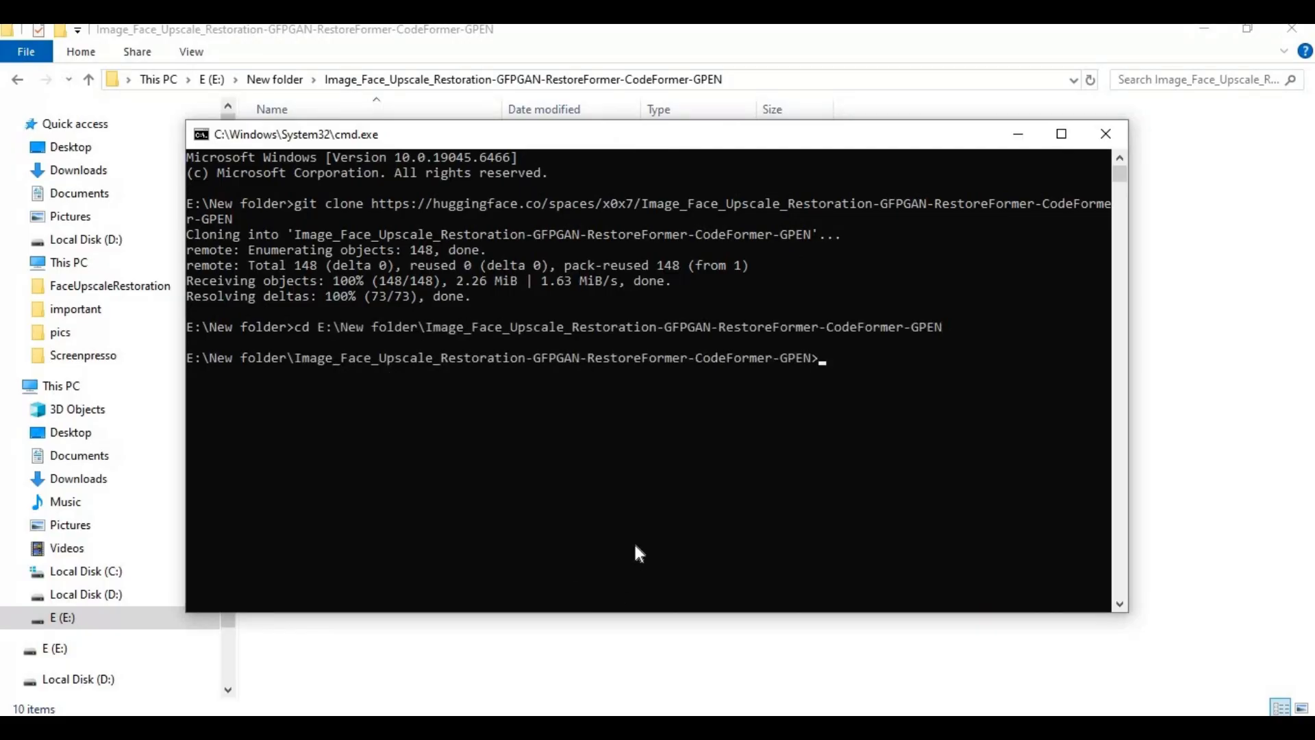
{"action": "type", "text": "py"}
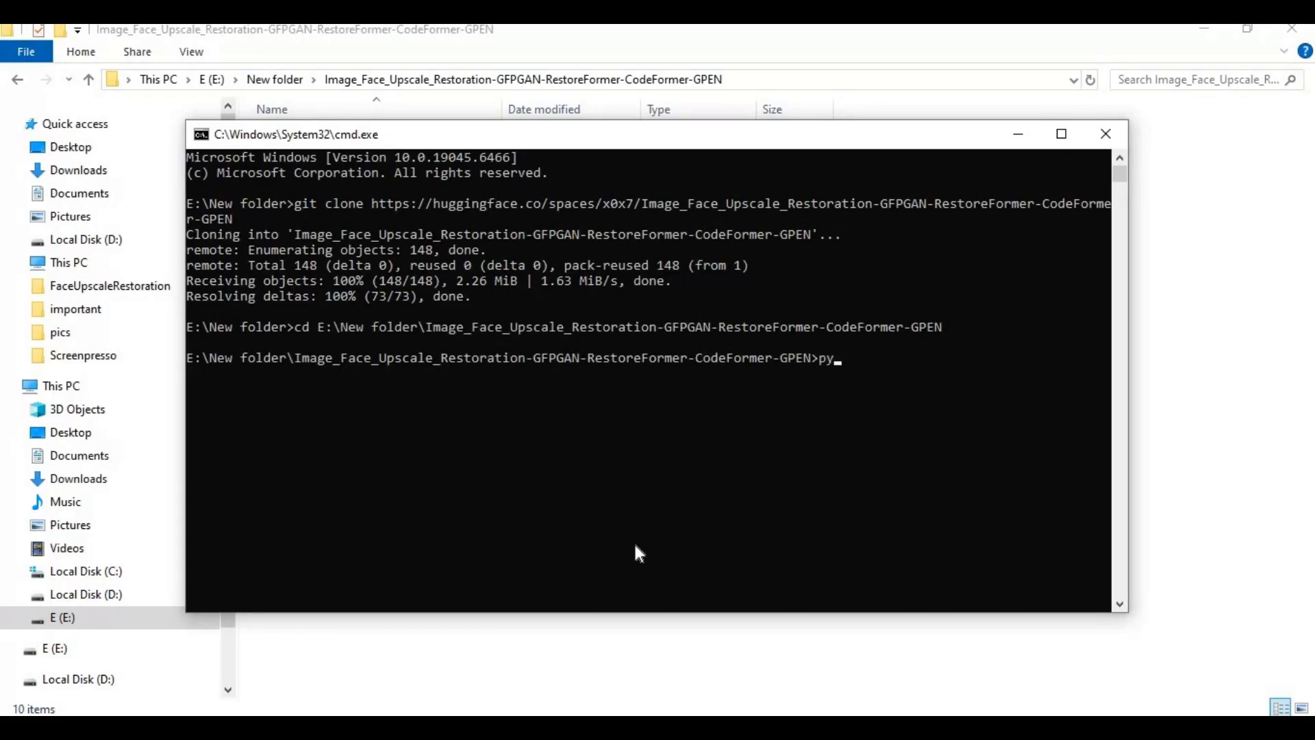
{"action": "type", "text": "-3."}
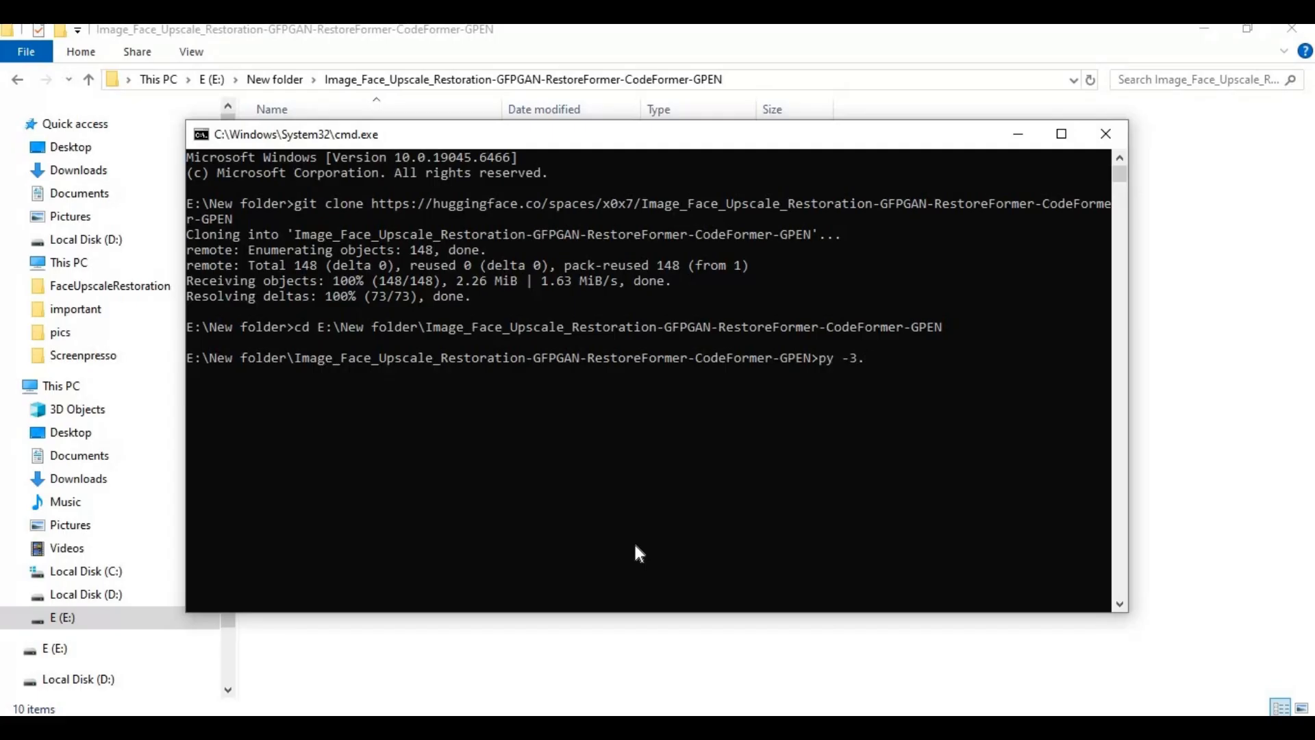
{"action": "type", "text": "10 -m"}
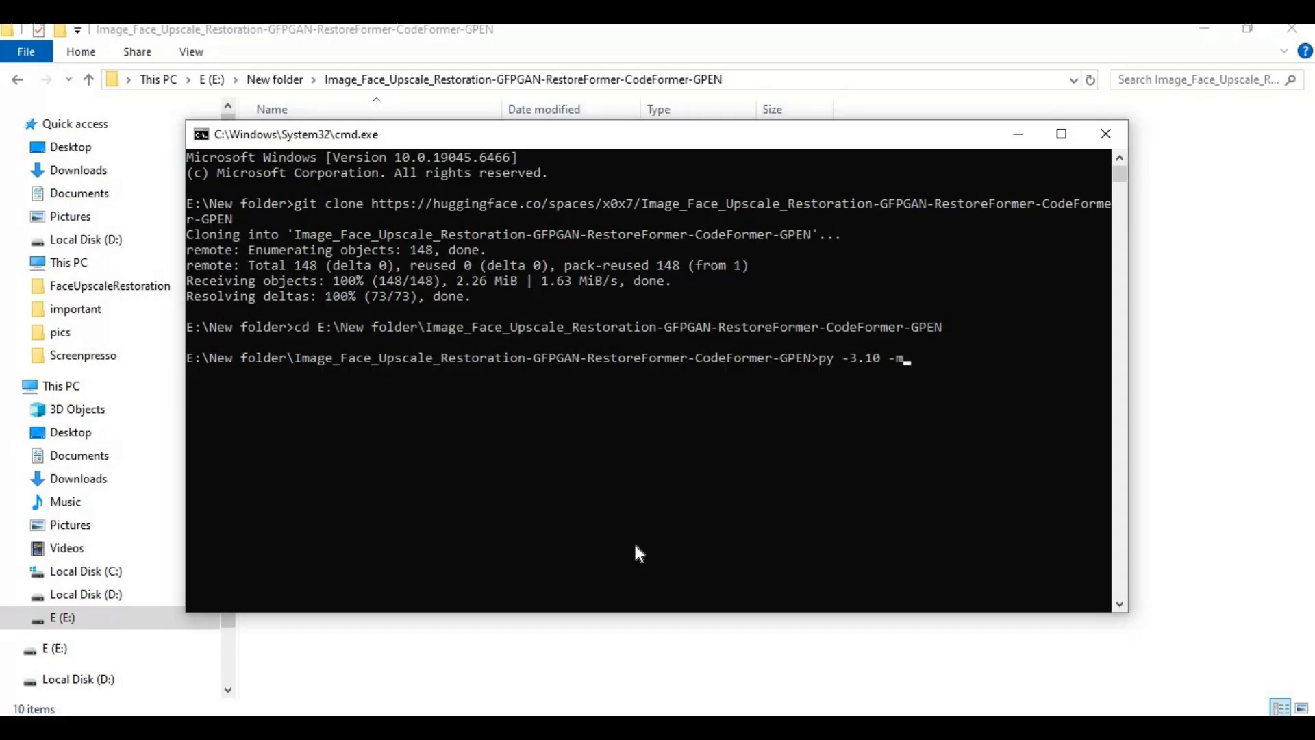
{"action": "type", "text": "ve"}
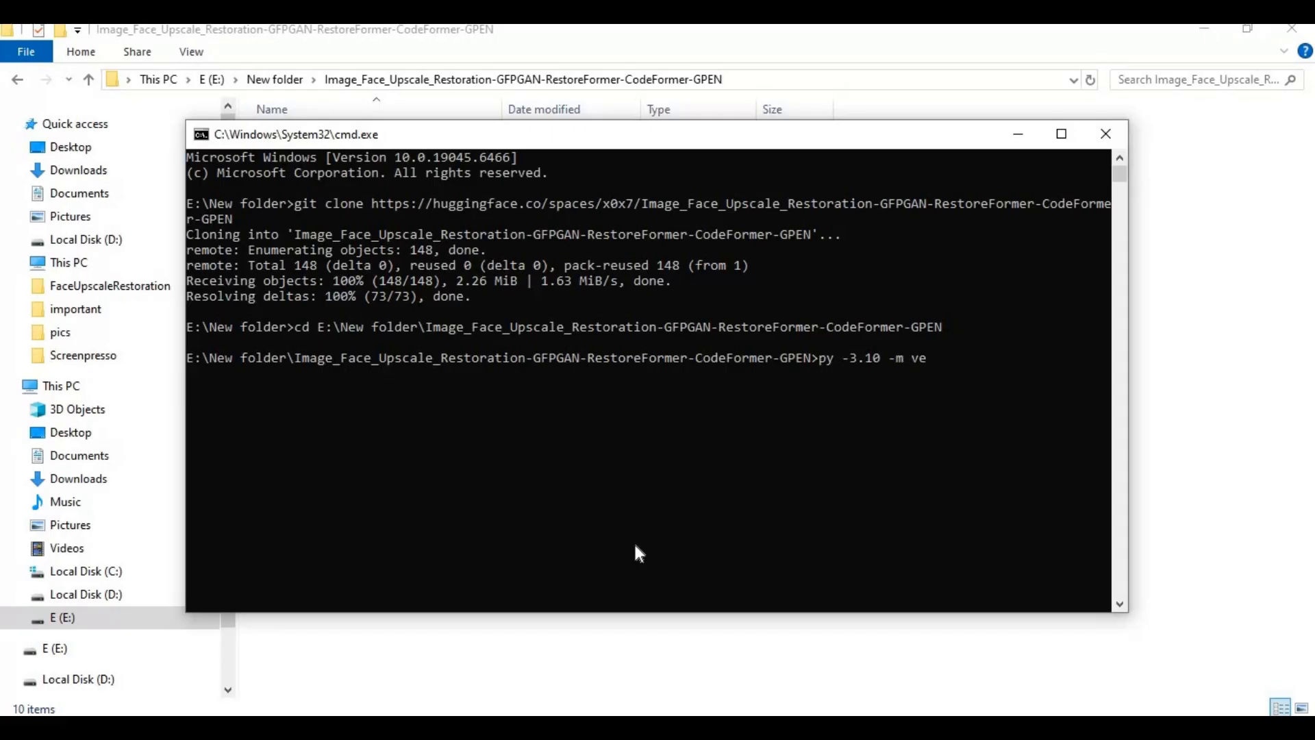
{"action": "type", "text": "nv ven"}
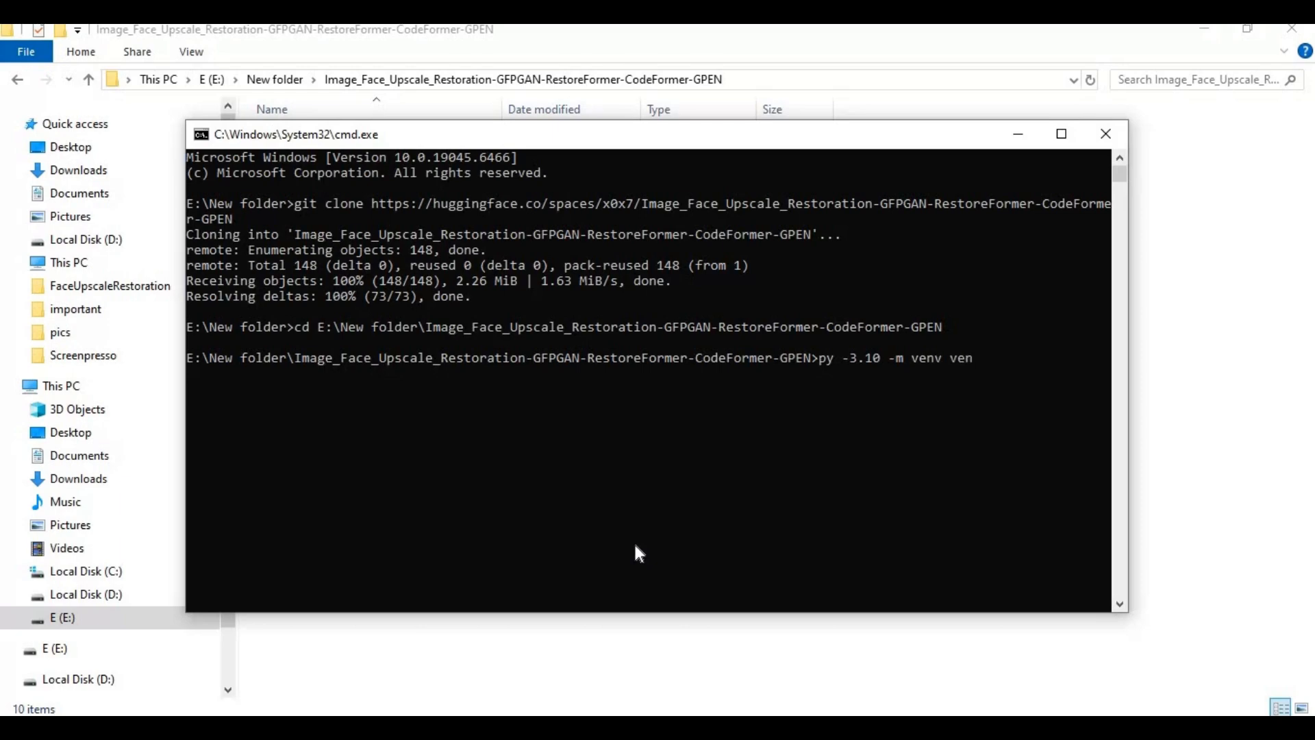
{"action": "key", "text": "Enter"}
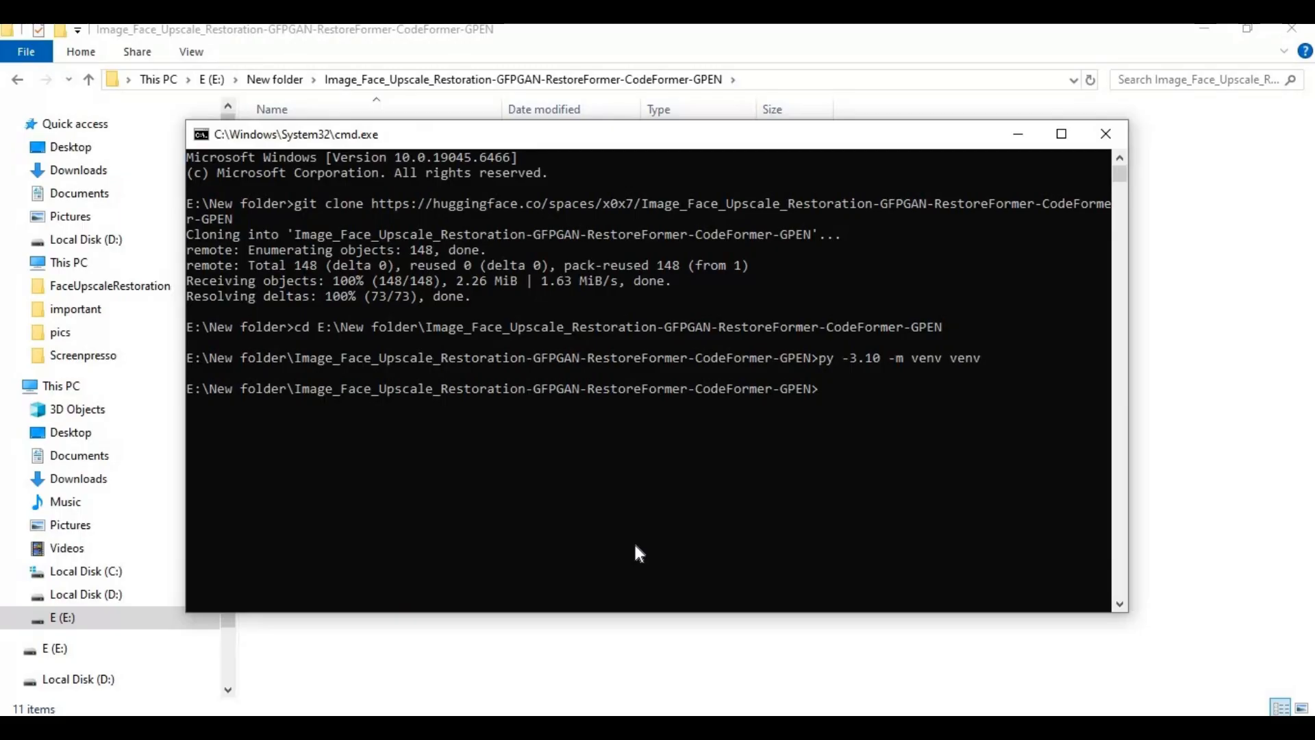
Step: Activate the environment with venv\scripts\activate
{"action": "type", "text": "venv"}
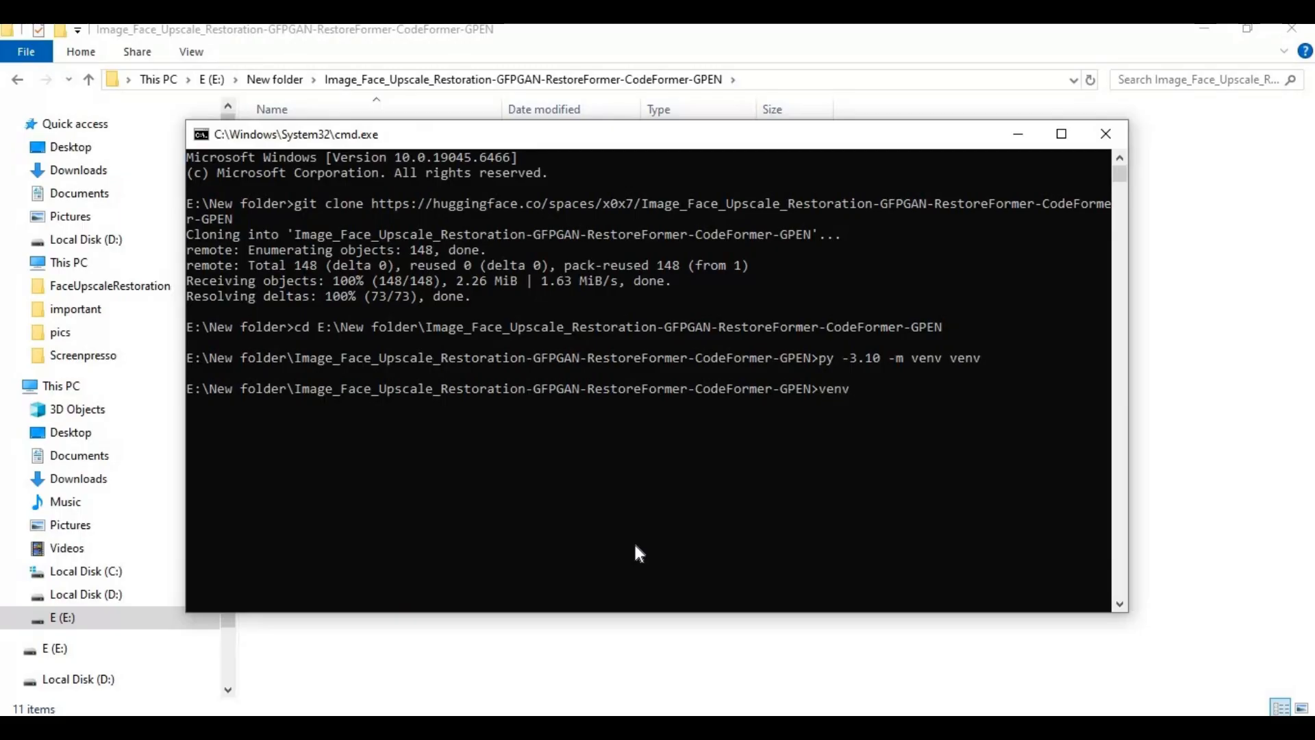
{"action": "type", "text": "\\scr"}
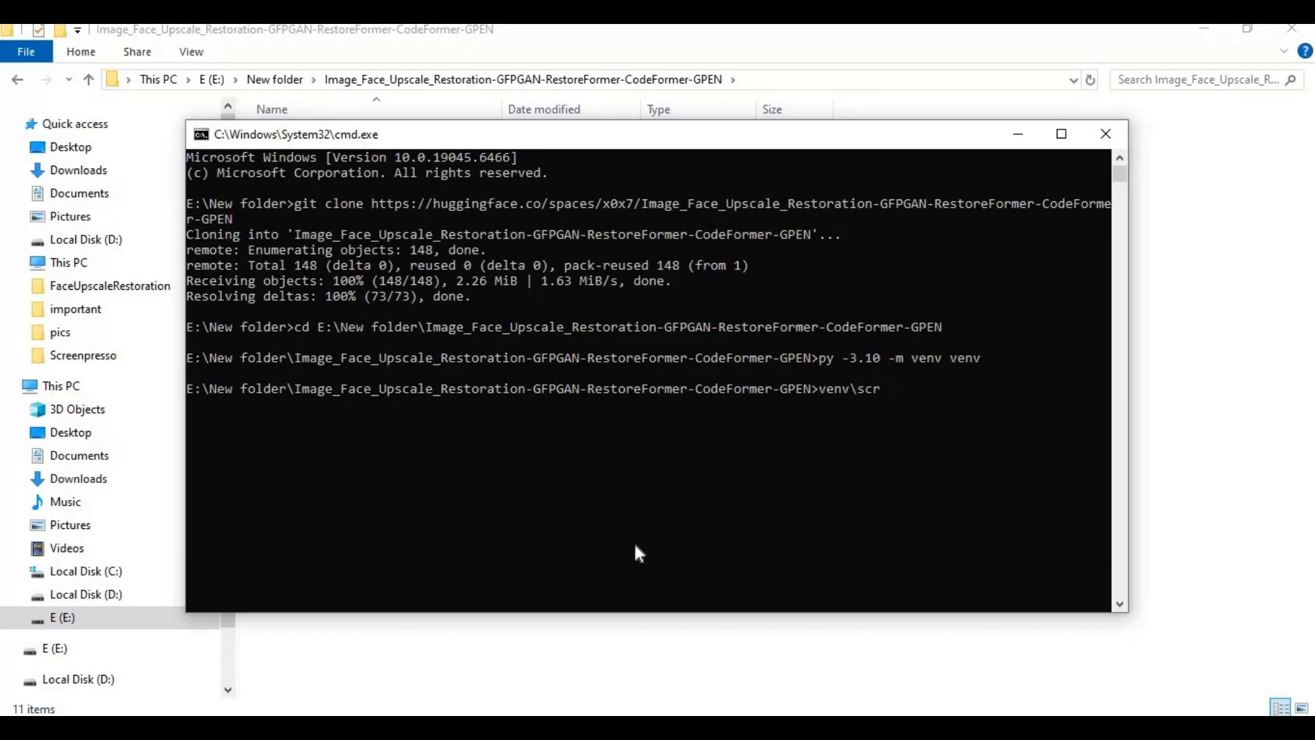
{"action": "type", "text": "ipts\\"}
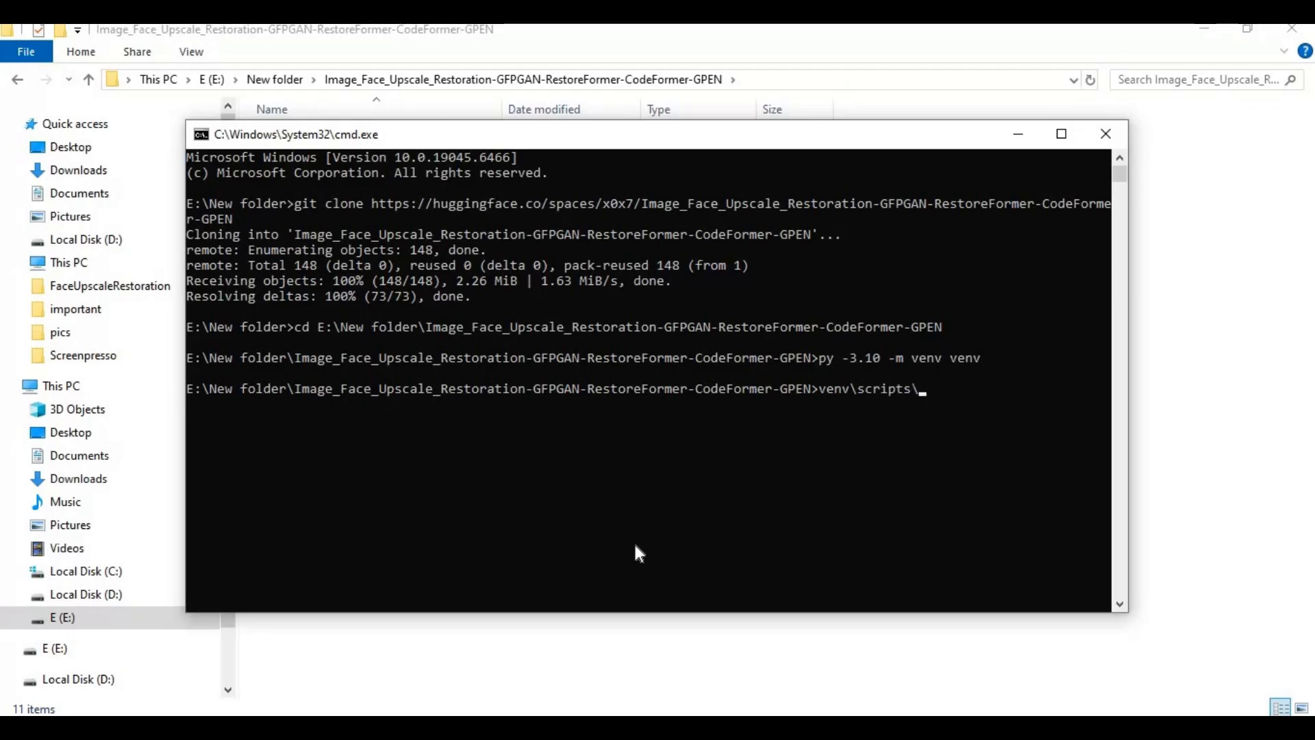
{"action": "type", "text": "activate"}
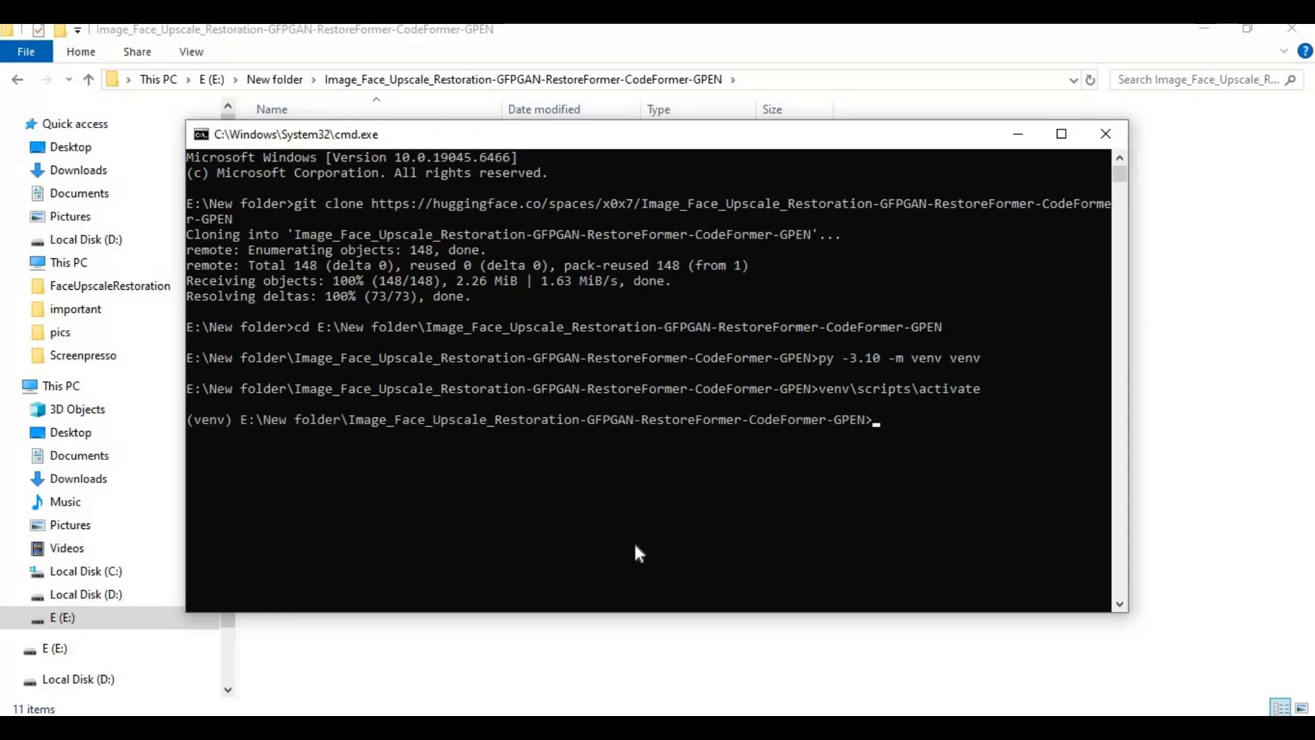
{"action": "mouse_move", "coordinate": [945, 613]}
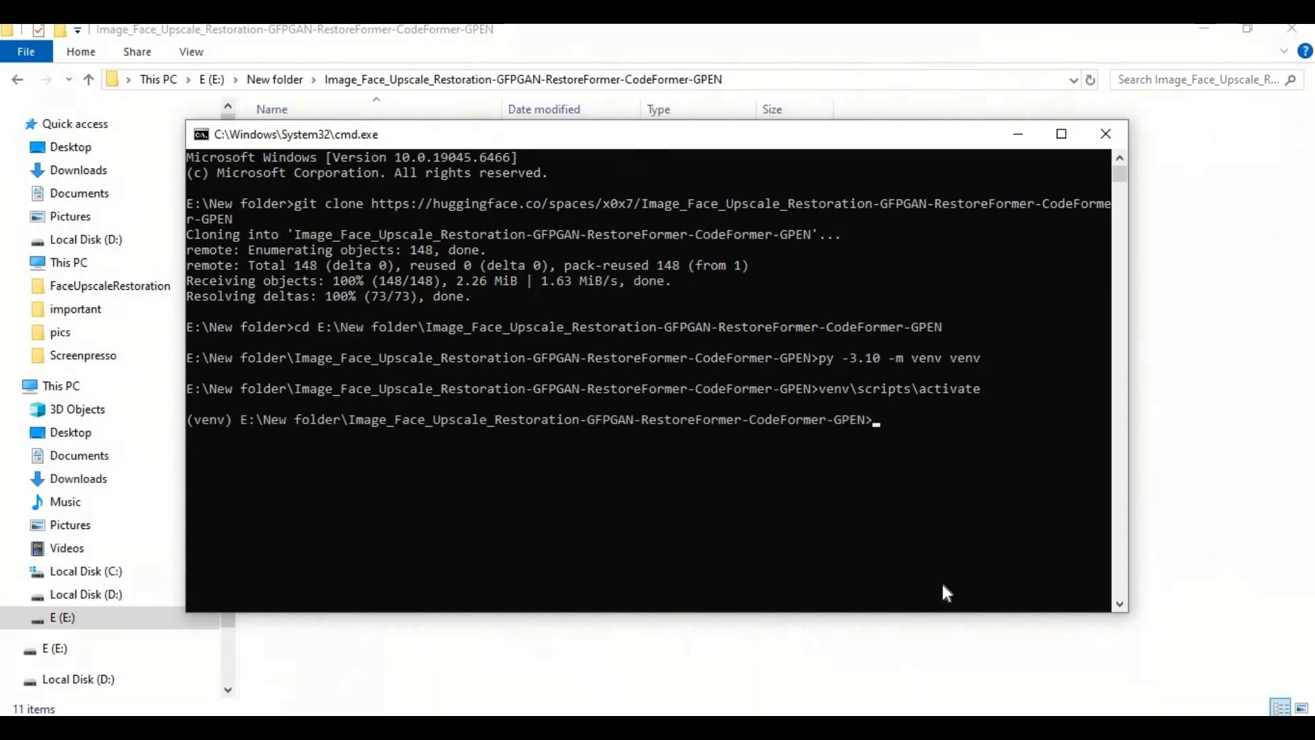
{"action": "mouse_move", "coordinate": [646, 453]}
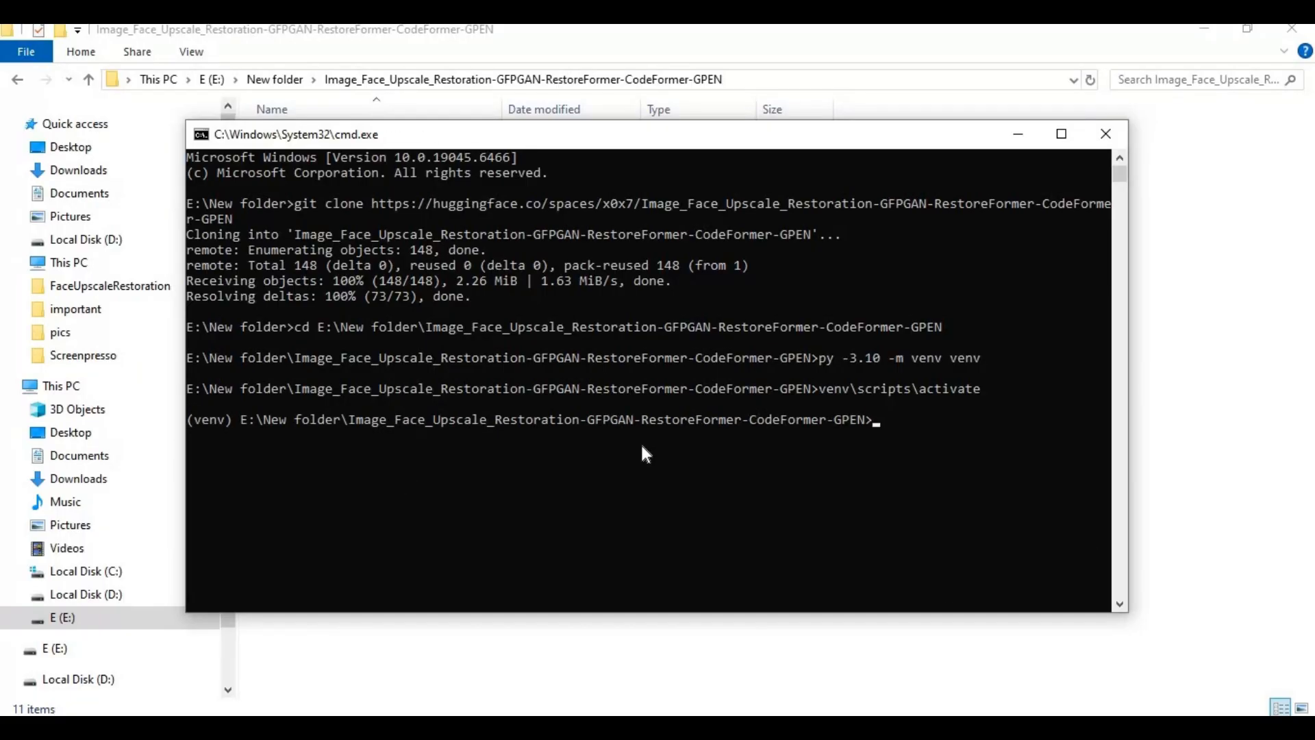
{"action": "mouse_move", "coordinate": [533, 679]}
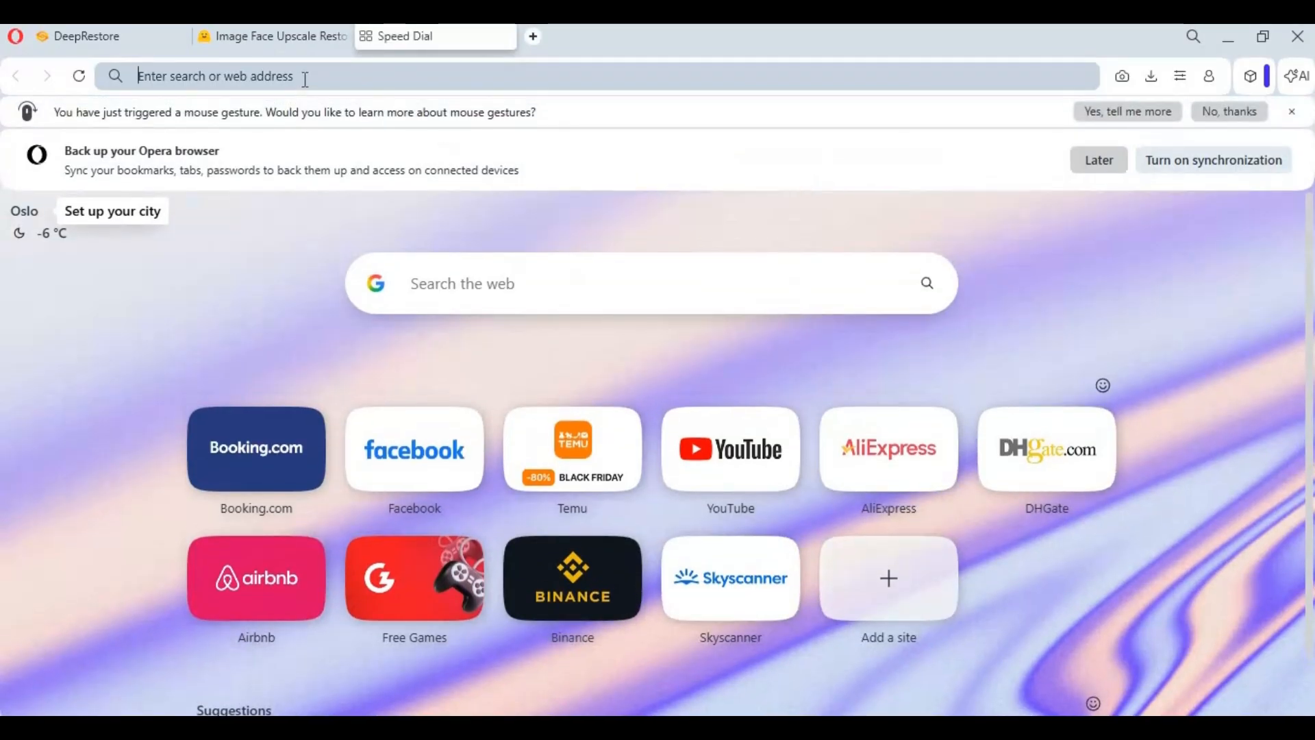
Step: Search 'pytorch', open the PyTorch website and scroll to its install selector
{"action": "type", "text": "pytorch"}
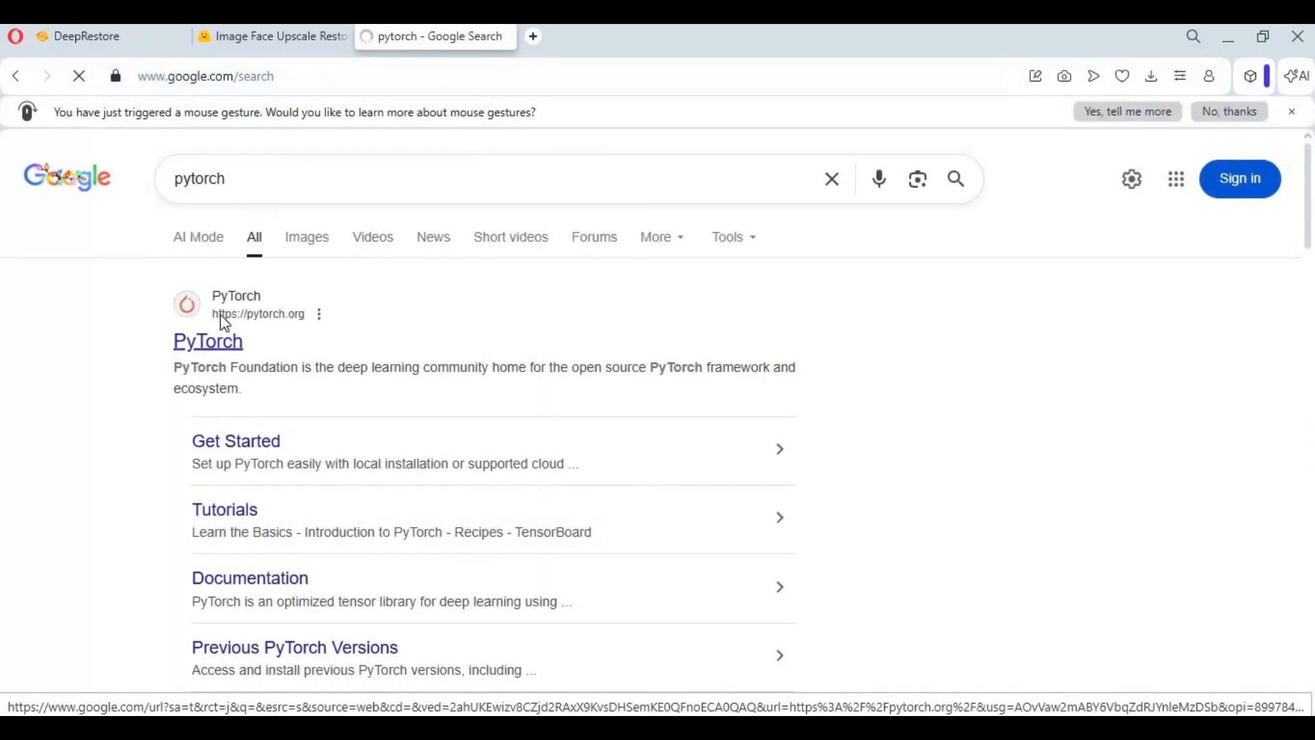
{"action": "left_click", "coordinate": [208, 341]}
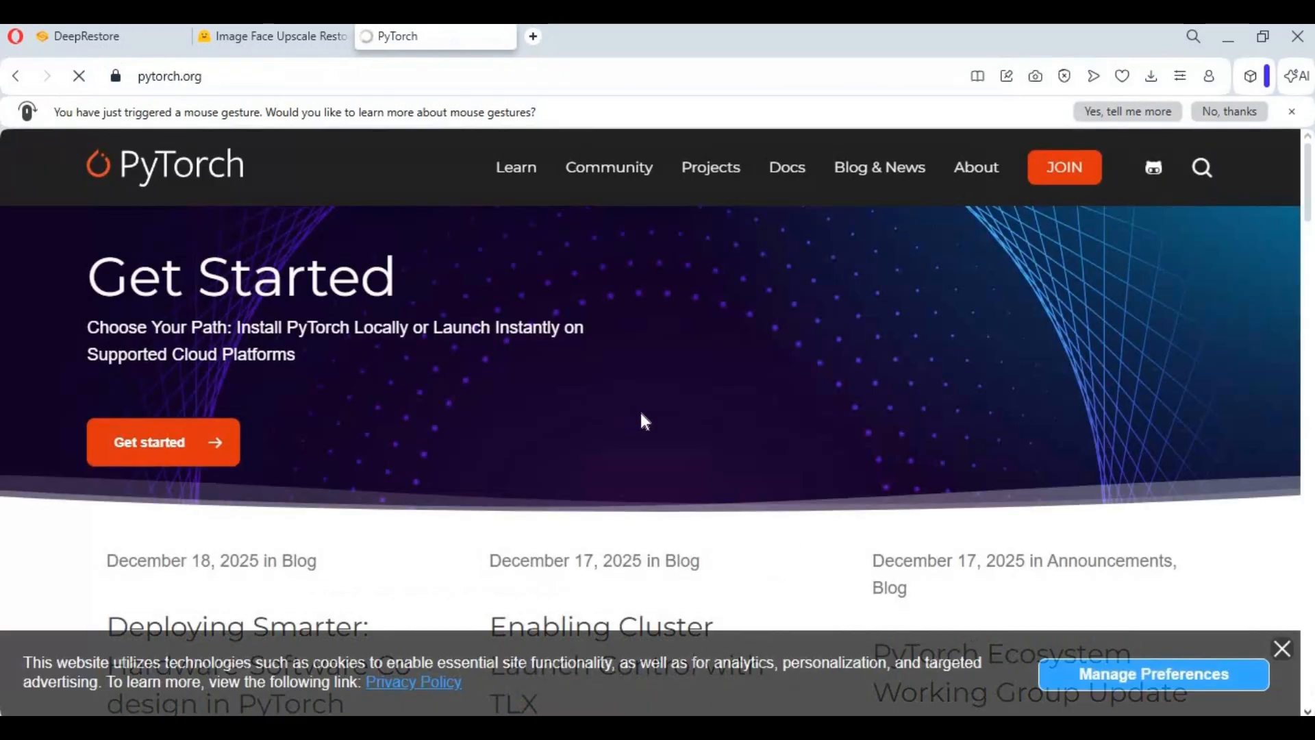
{"action": "scroll", "scroll_direction": "down", "scroll_amount": 3}
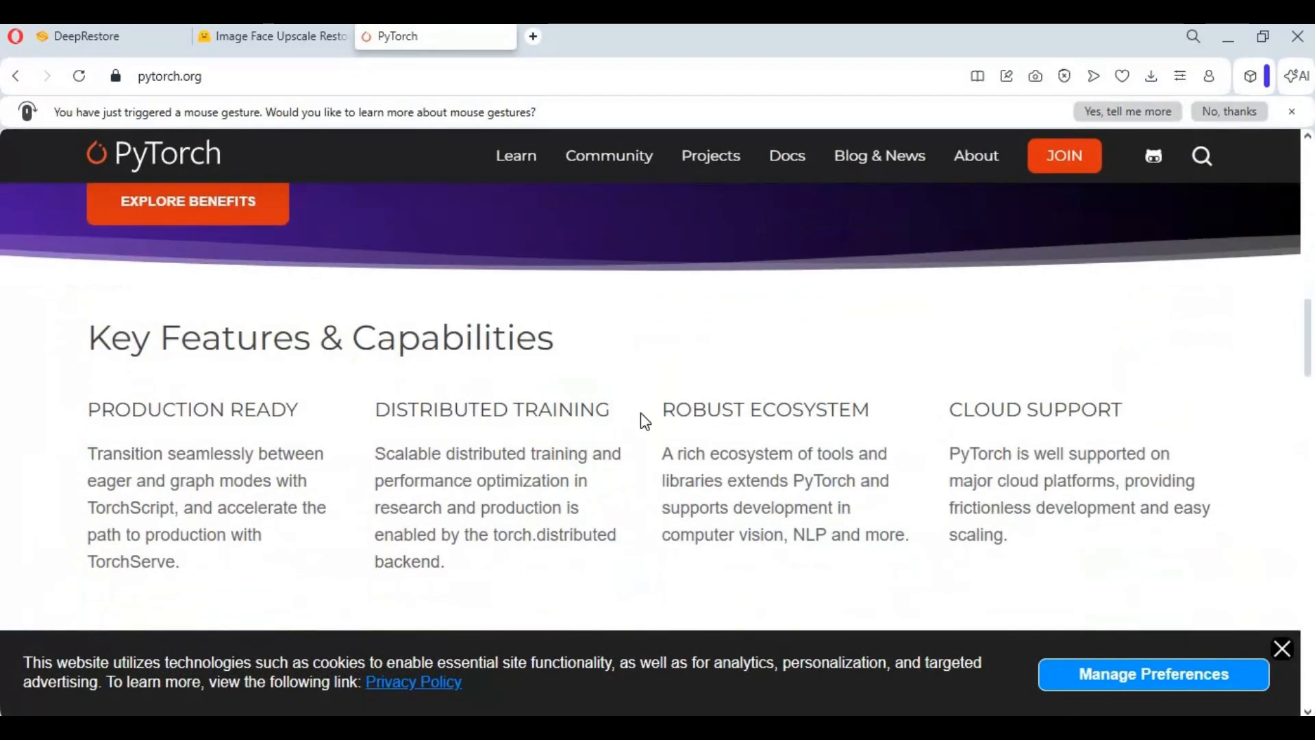
{"action": "scroll", "scroll_direction": "down", "scroll_amount": 3}
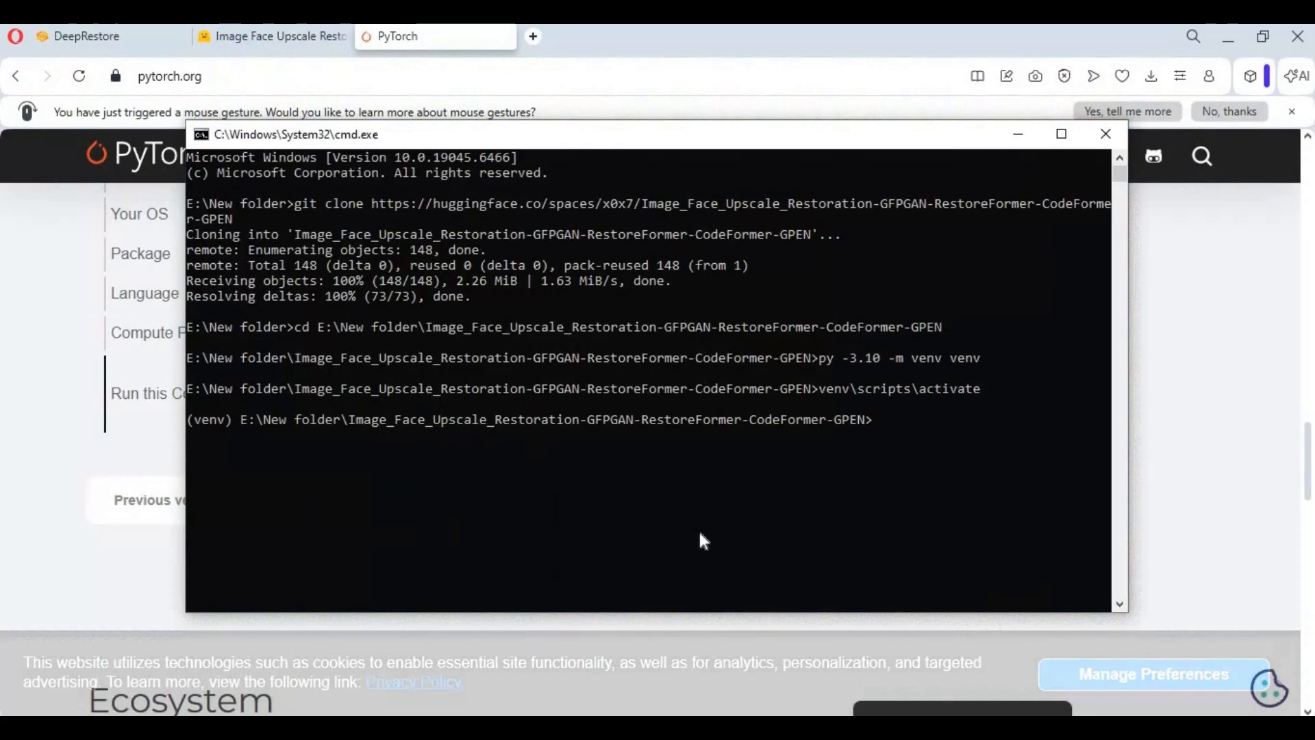
Step: Run 'pip3 install torch torchvision', installing torch 2.9.1 and torchvision 0.24.1
{"action": "type", "text": "pip3 install torch torchvision"}
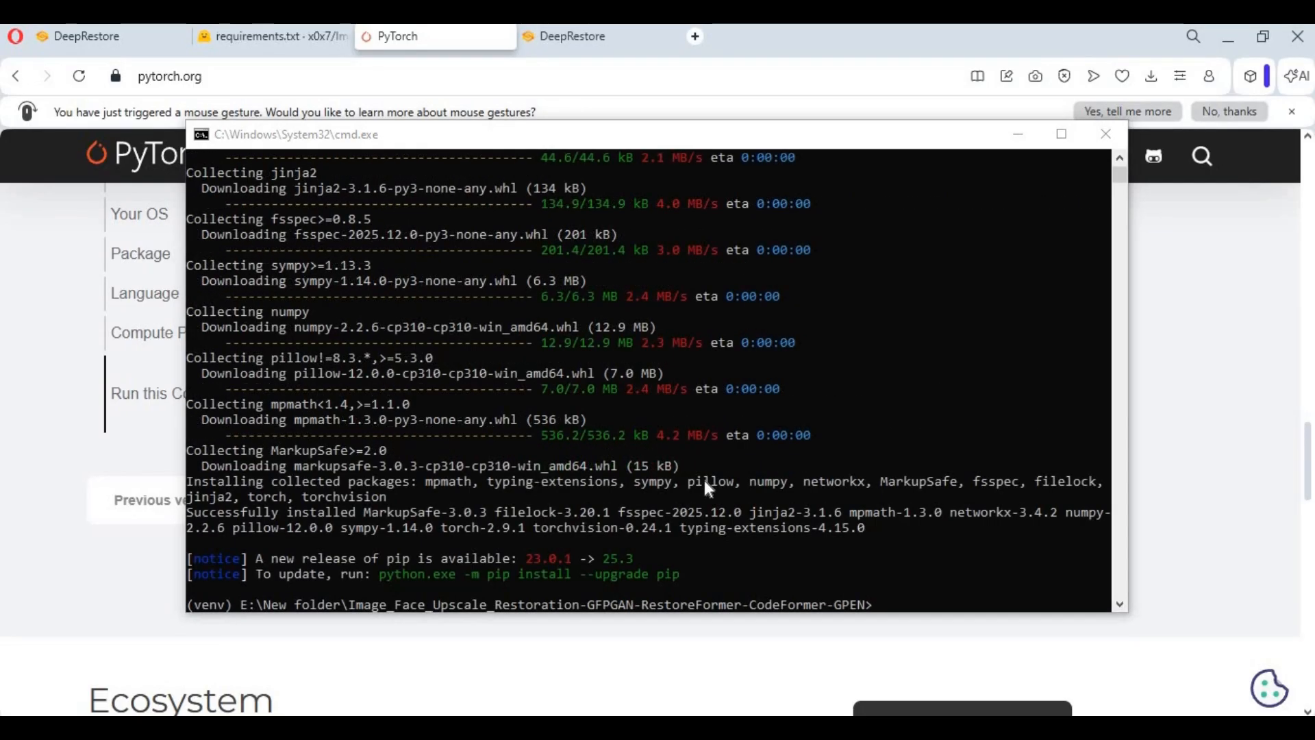
{"action": "mouse_move", "coordinate": [566, 540]}
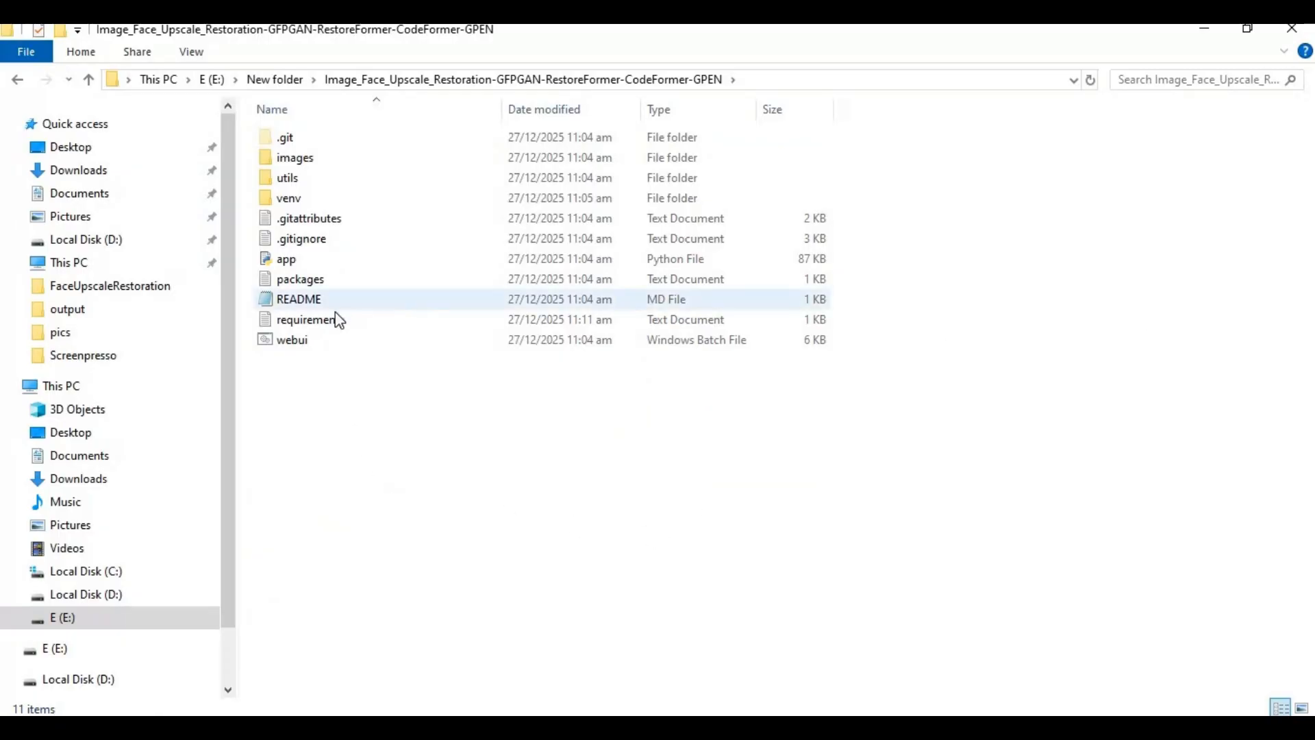
Step: Cut the extra-index-url line out of requirements.txt in Notepad and save it
{"action": "double_click", "coordinate": [306, 320]}
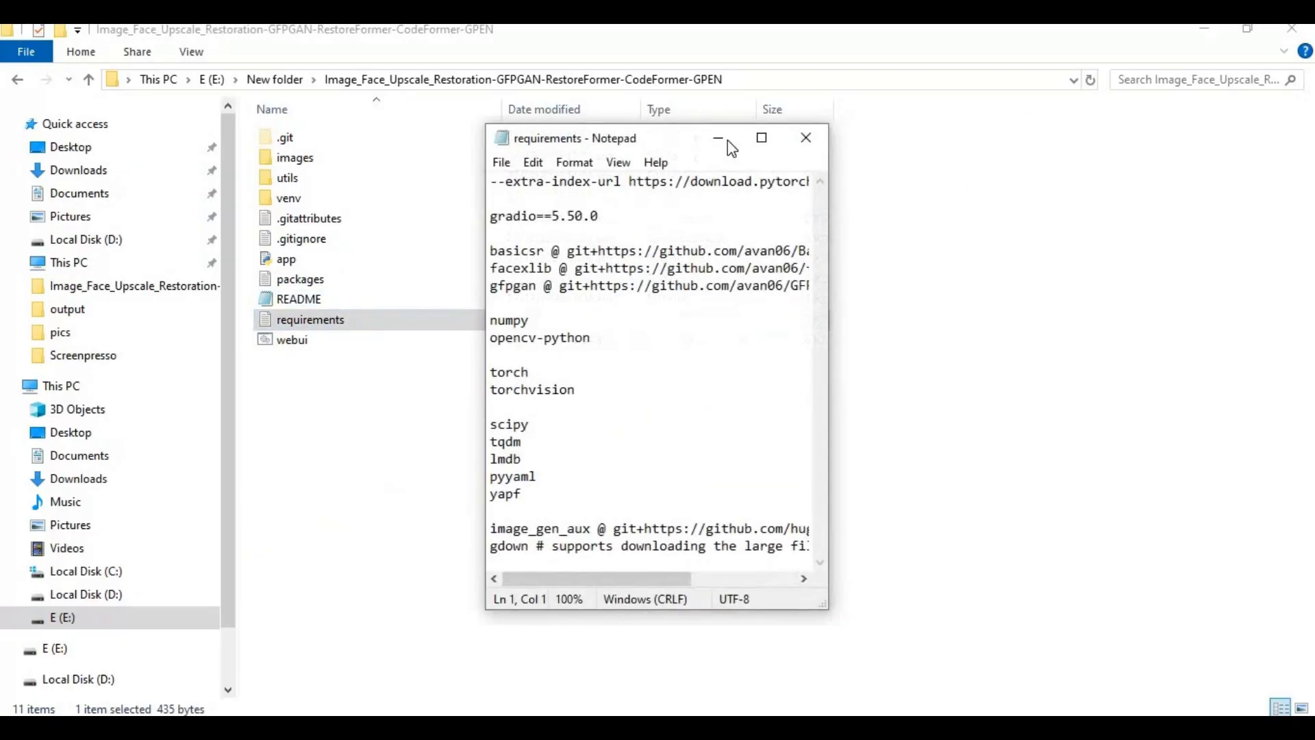
{"action": "left_click", "coordinate": [762, 137]}
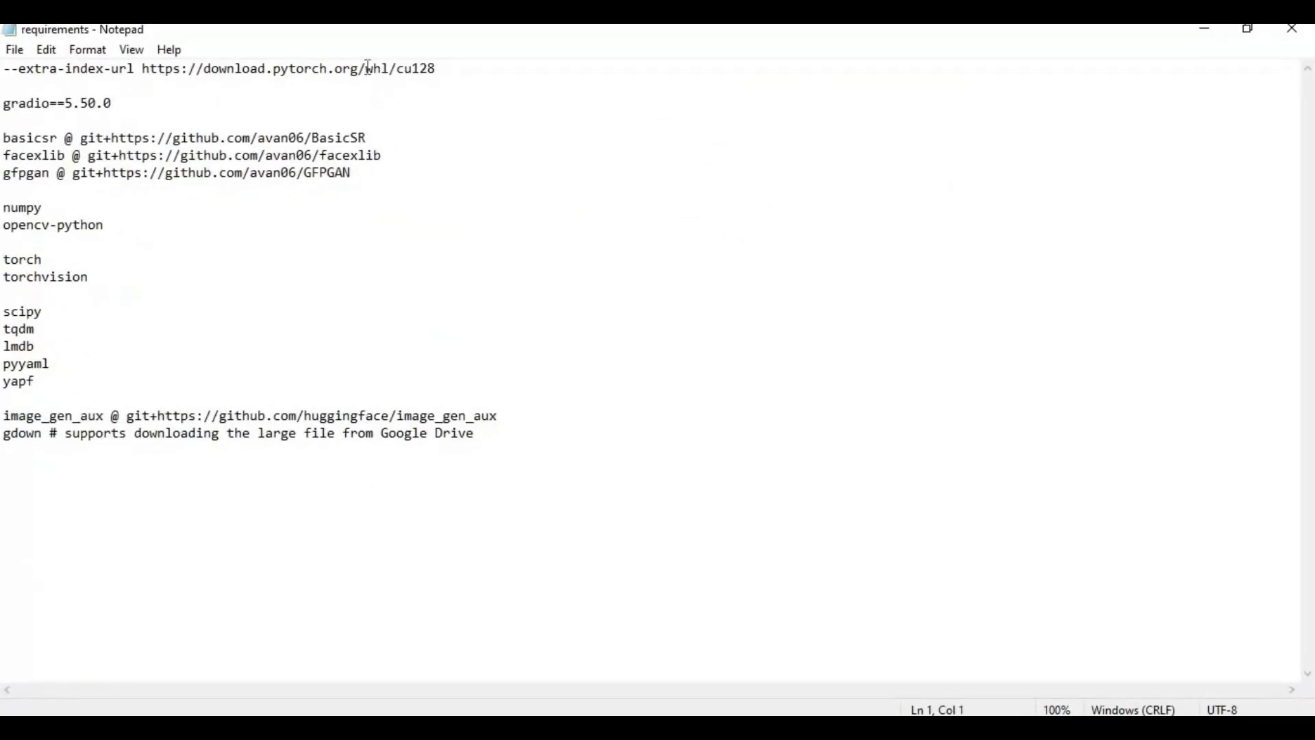
{"action": "triple_click", "coordinate": [205, 68]}
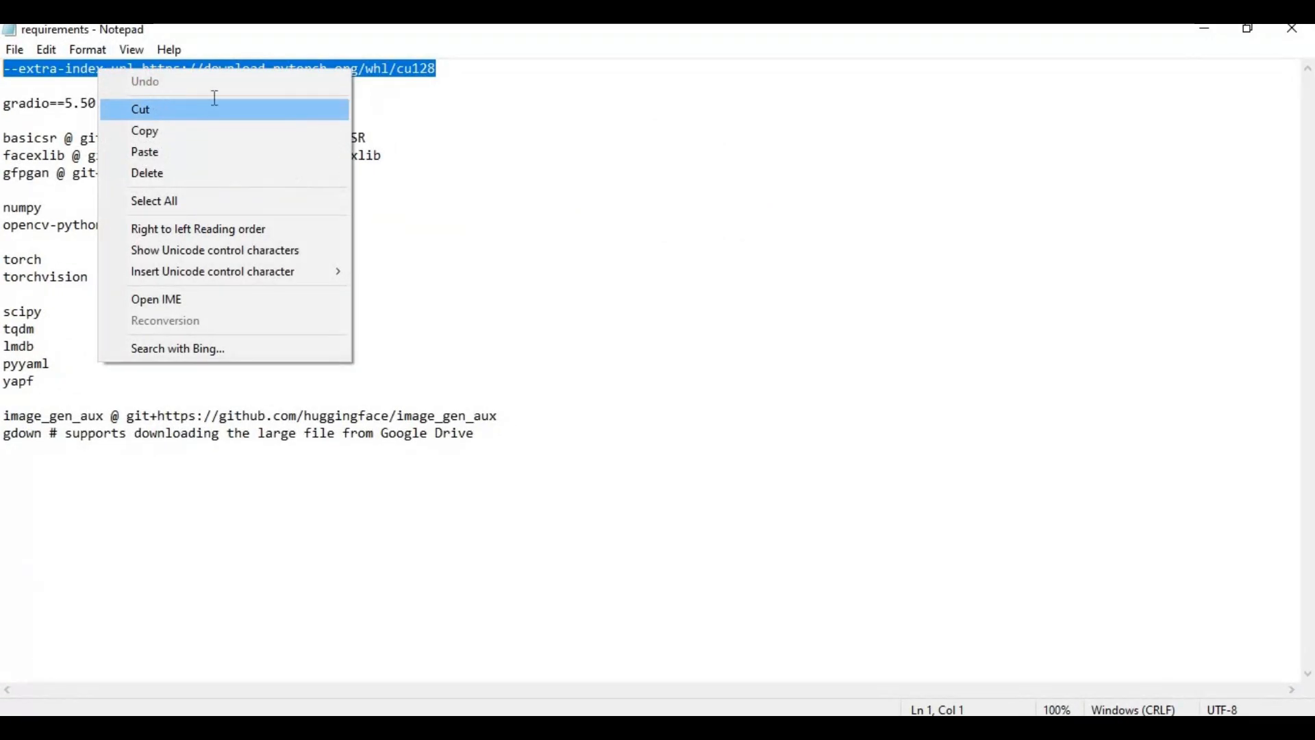
{"action": "left_click", "coordinate": [141, 110]}
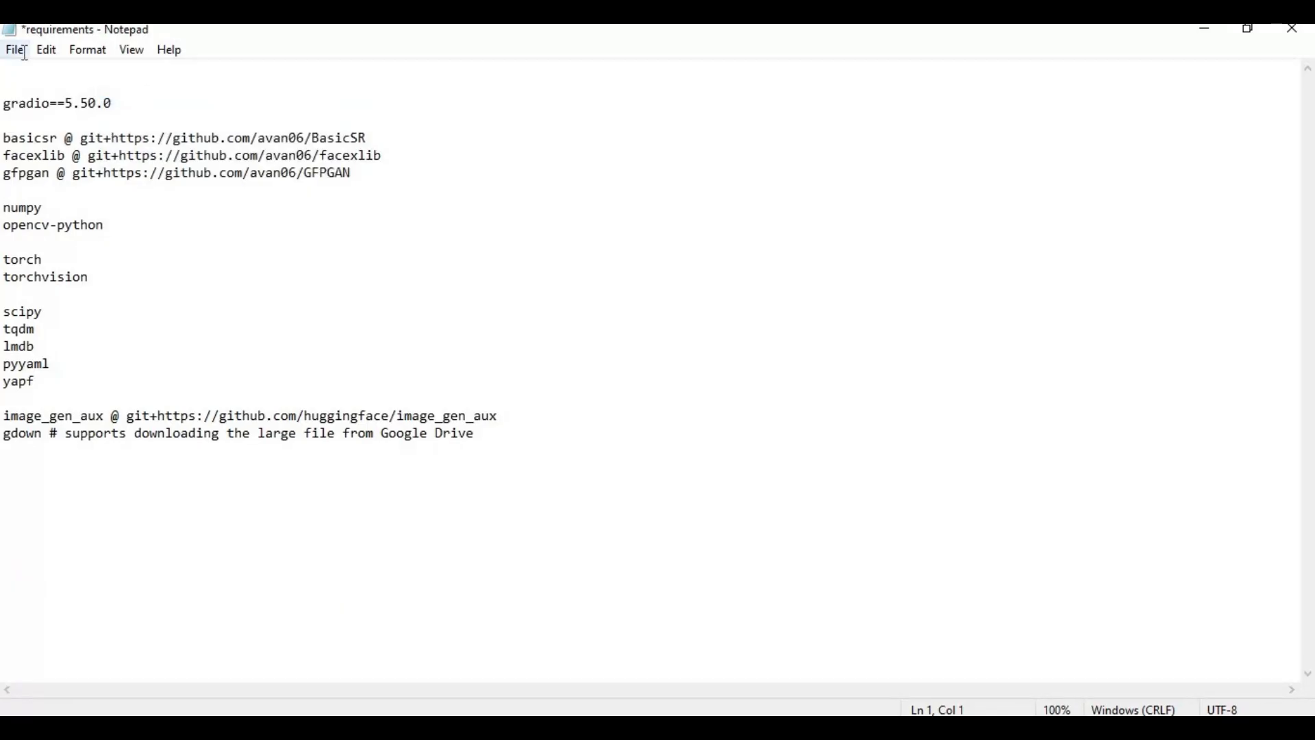
{"action": "key", "text": "Ctrl+s"}
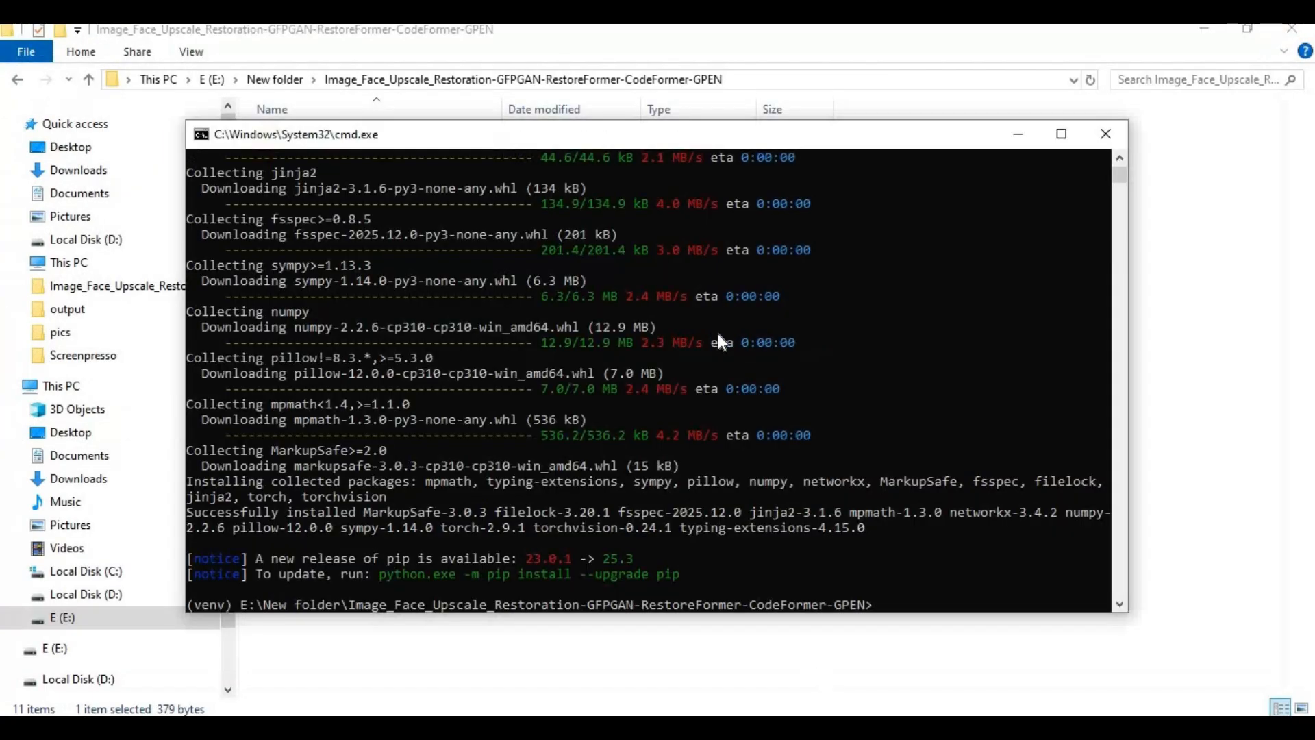
Step: Install requirements.txt with pip, then launch the app with 'python app.py'
{"action": "type", "text": "p"}
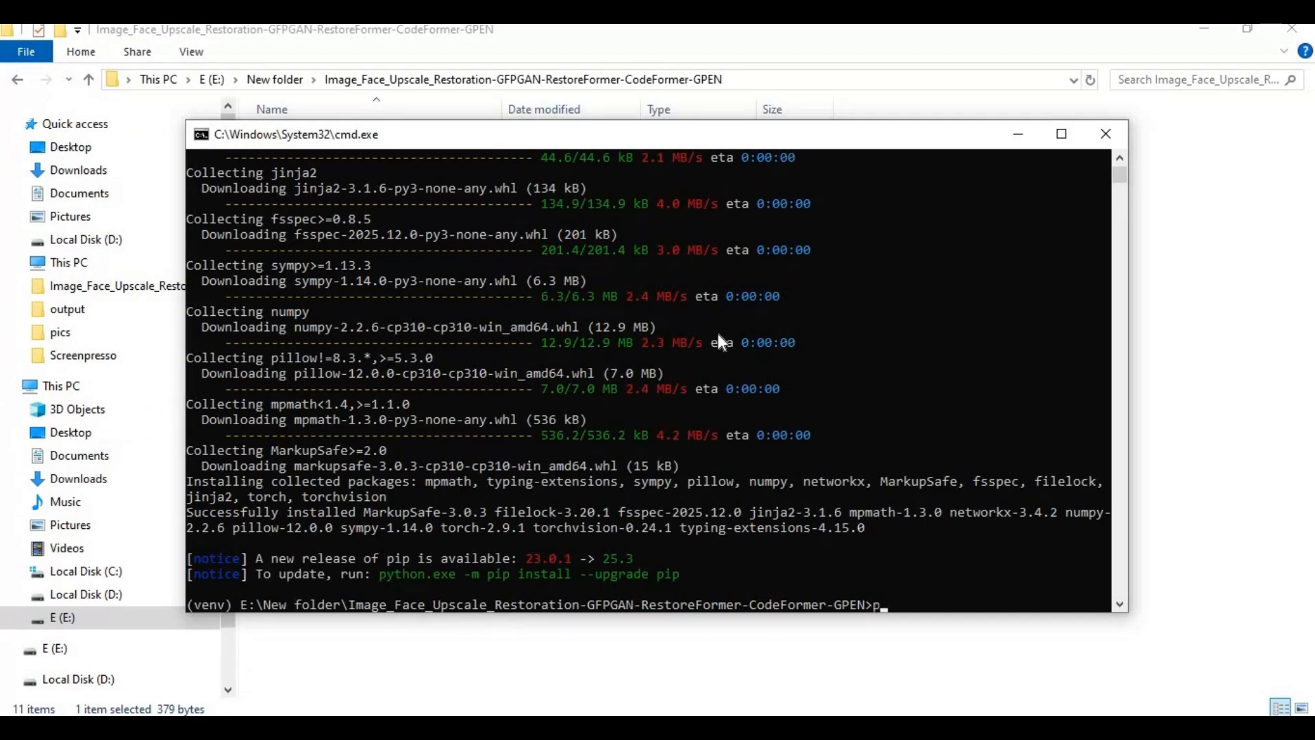
{"action": "type", "text": "ip install -"}
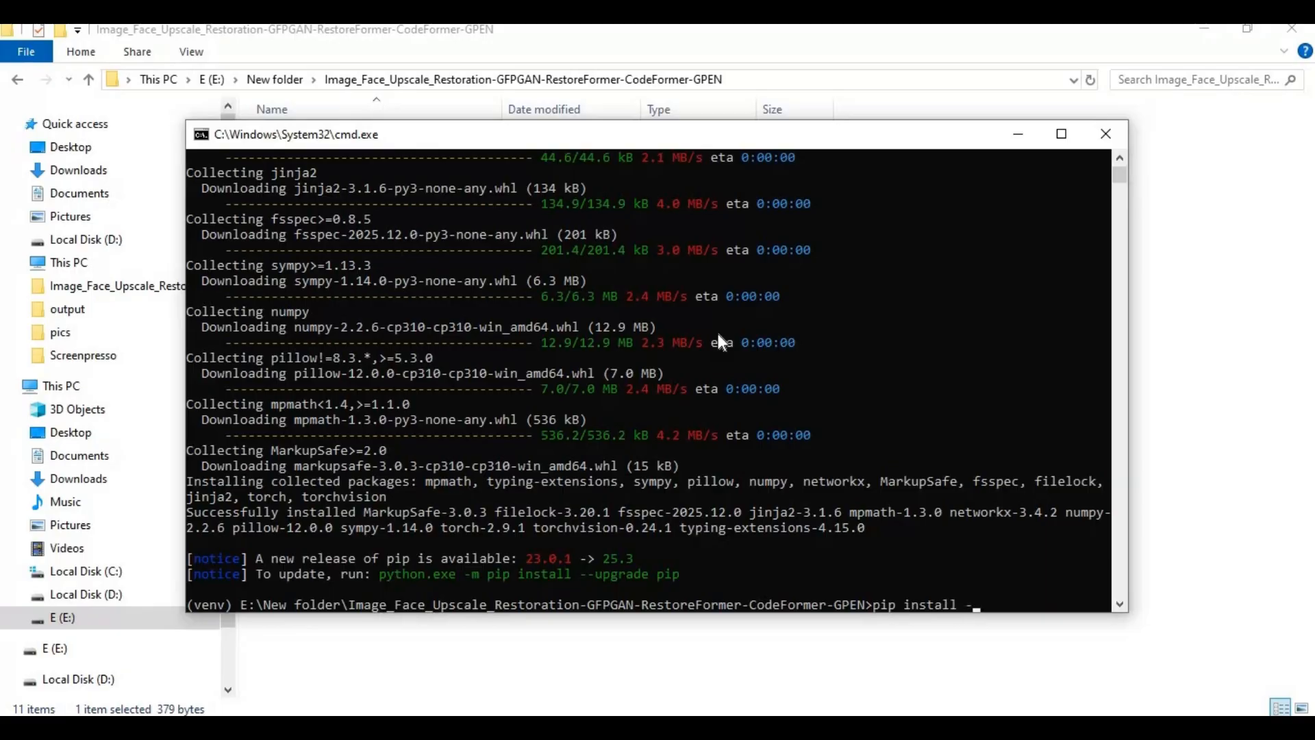
{"action": "type", "text": "r req"}
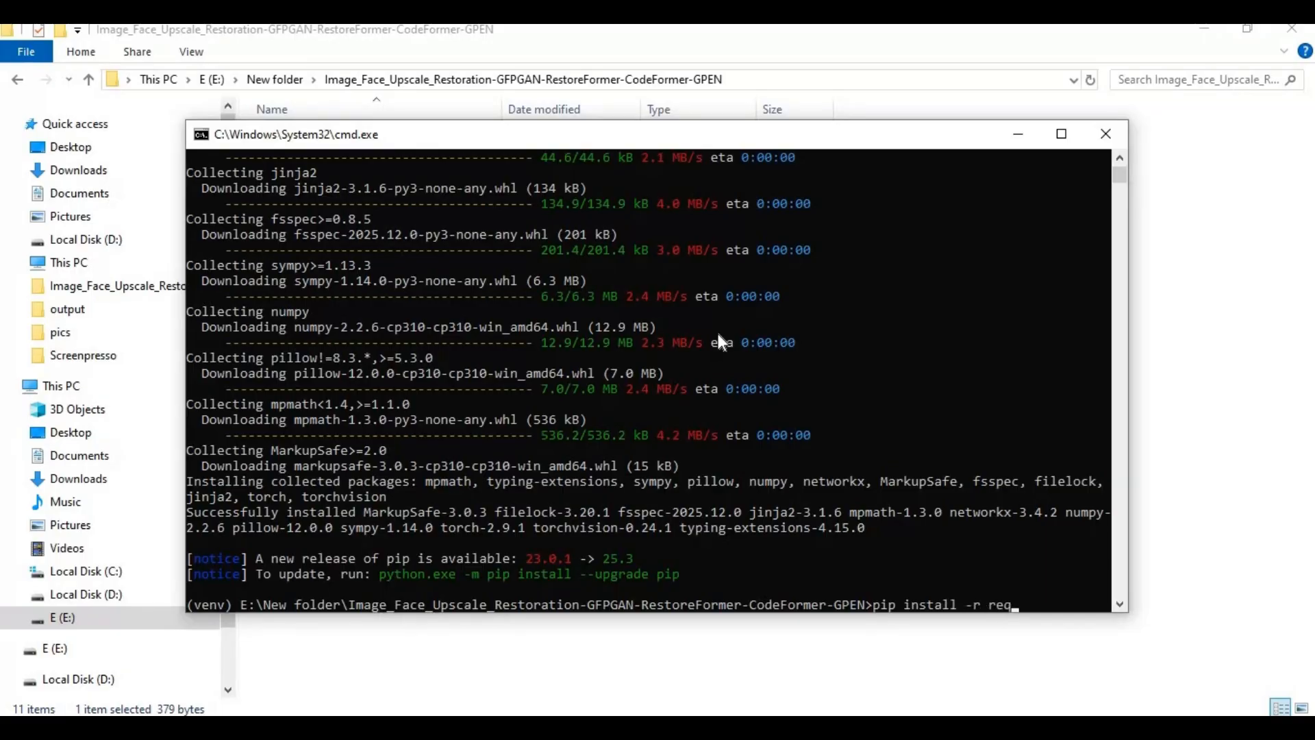
{"action": "type", "text": "uirem"}
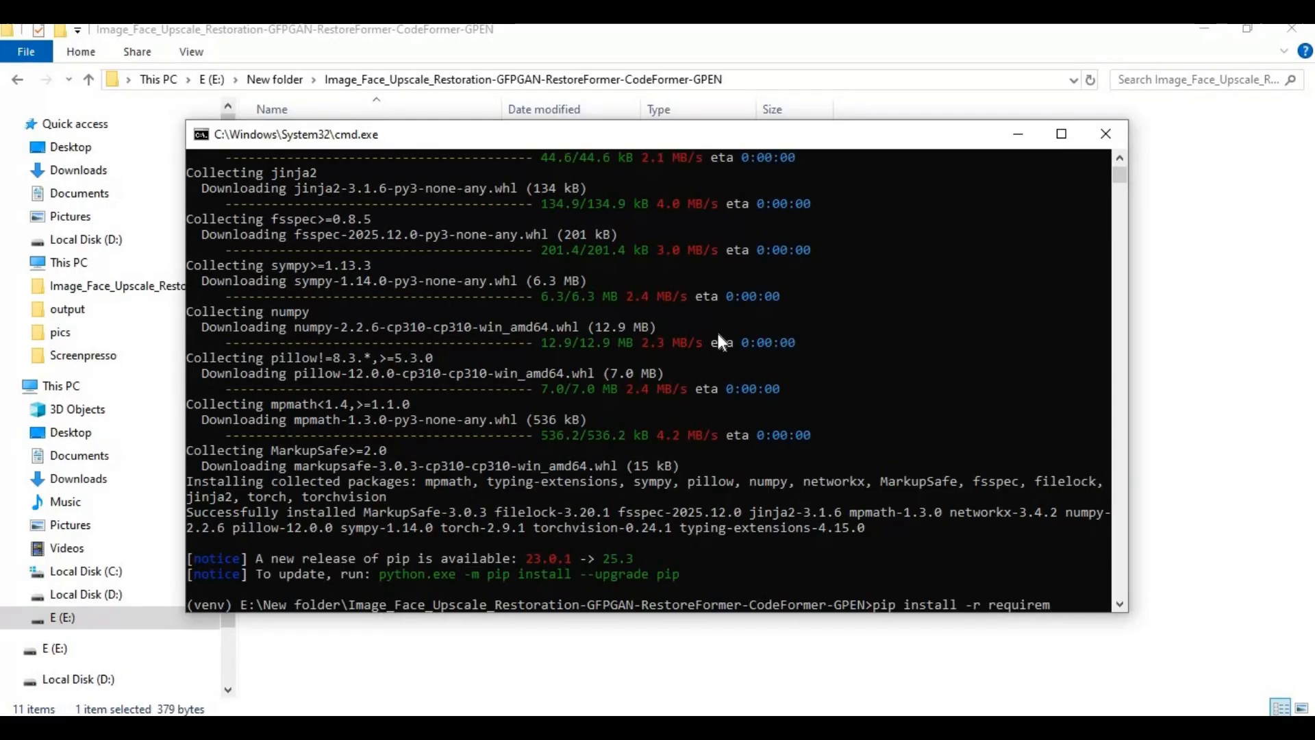
{"action": "type", "text": "ents."}
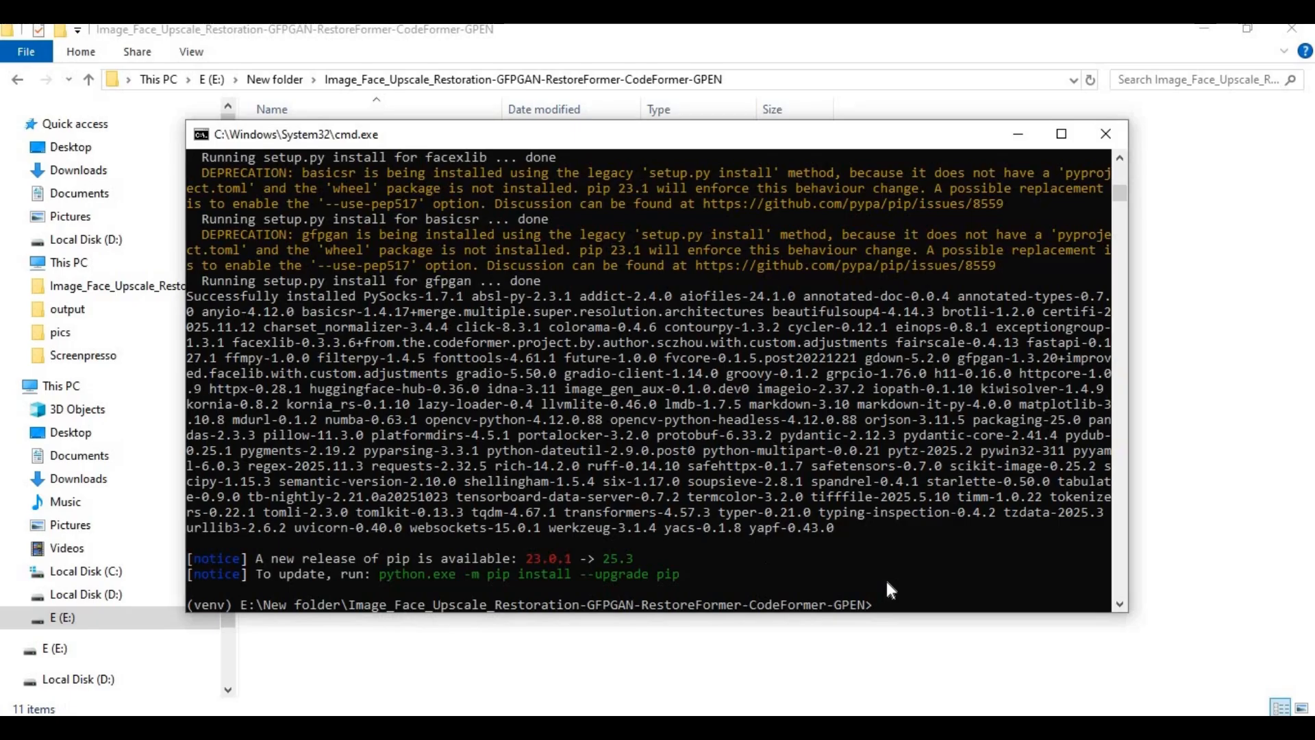
{"action": "type", "text": "python"}
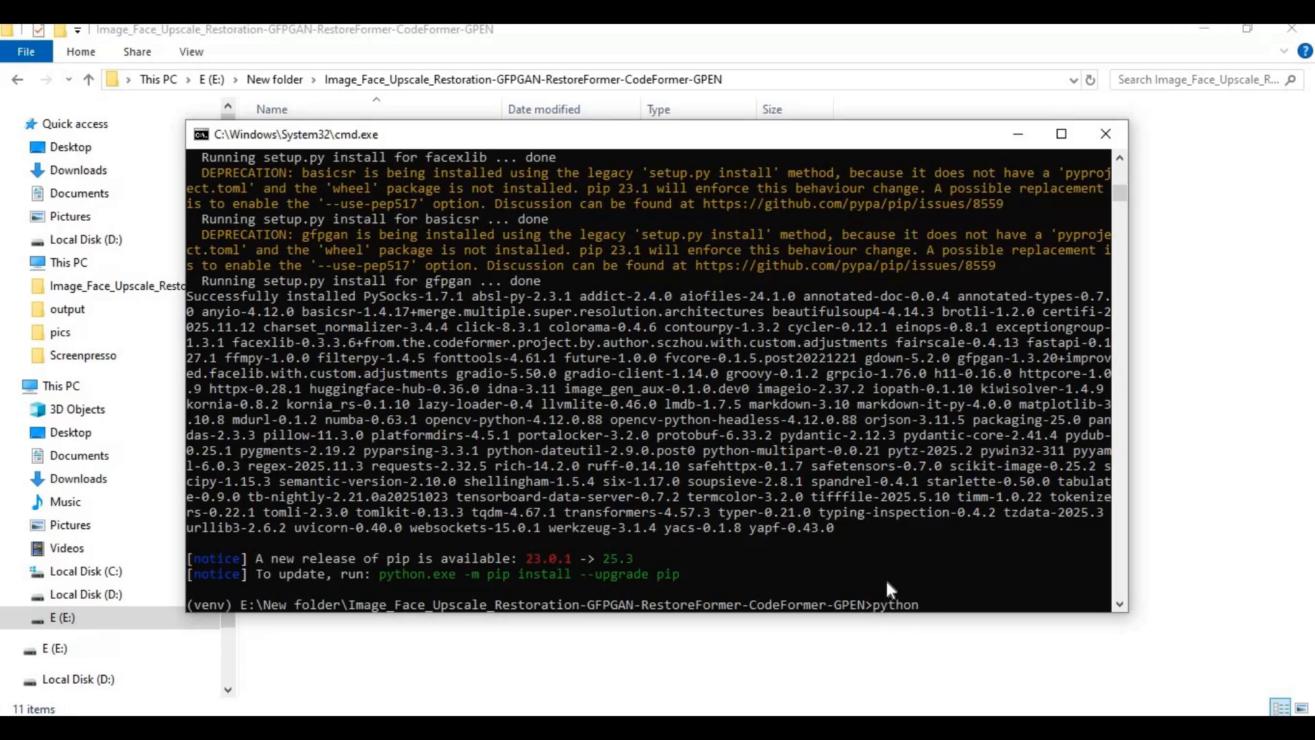
{"action": "type", "text": "app.p"}
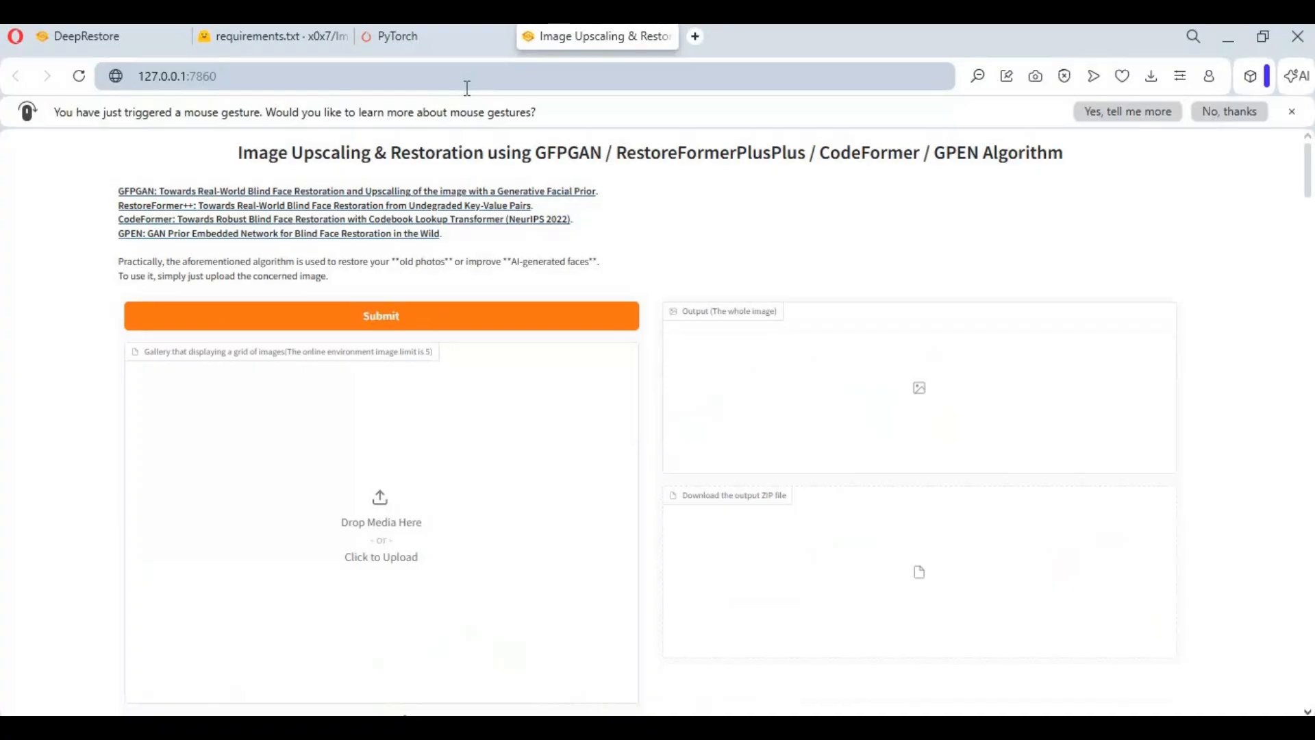
{"action": "scroll", "scroll_direction": "down", "scroll_amount": 3}
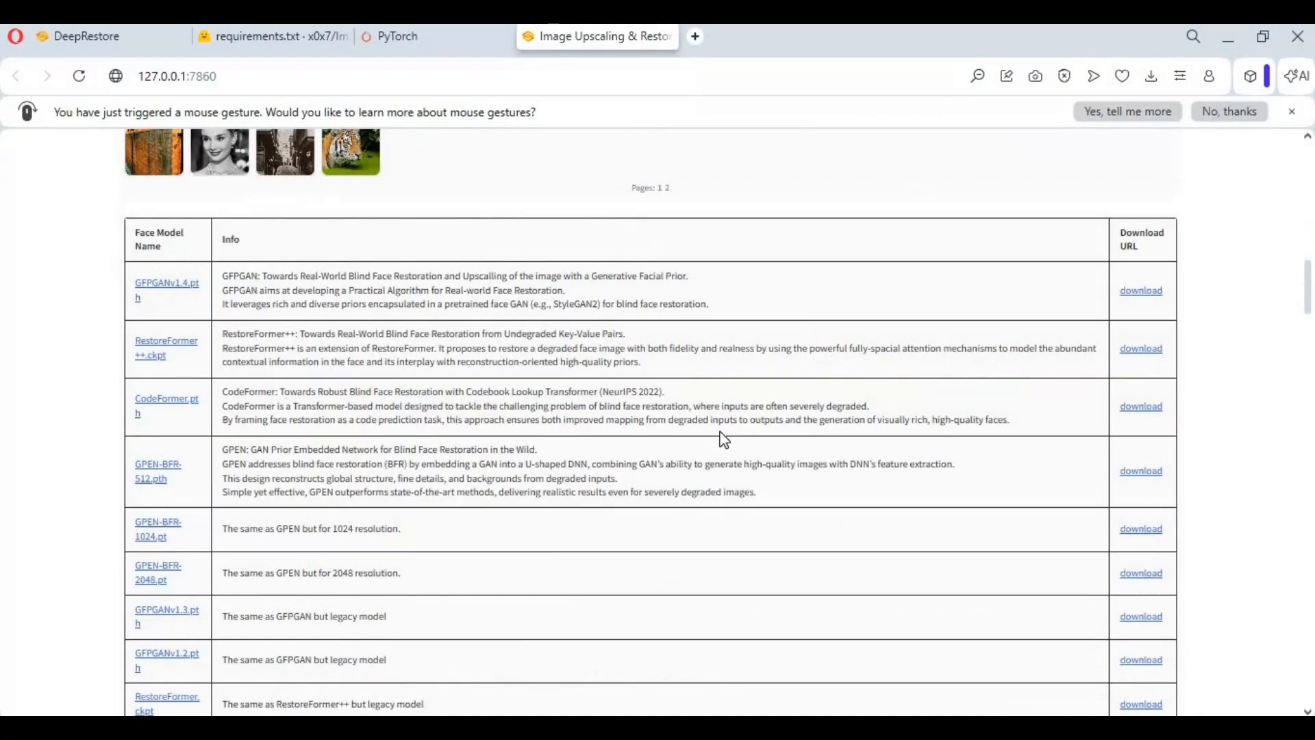
{"action": "scroll", "scroll_direction": "up", "scroll_amount": 3}
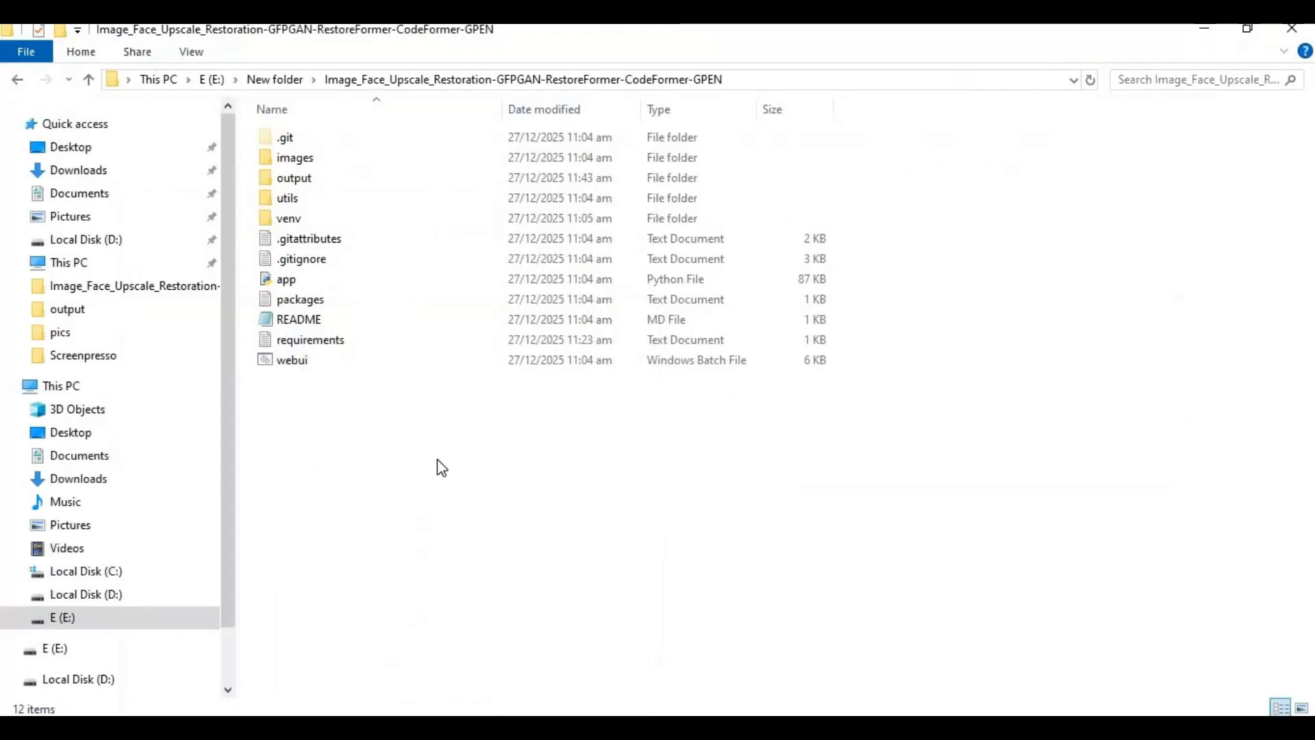
Step: Add a New Text Document to the project folder and open it in Notepad
{"action": "right_click", "coordinate": [439, 468]}
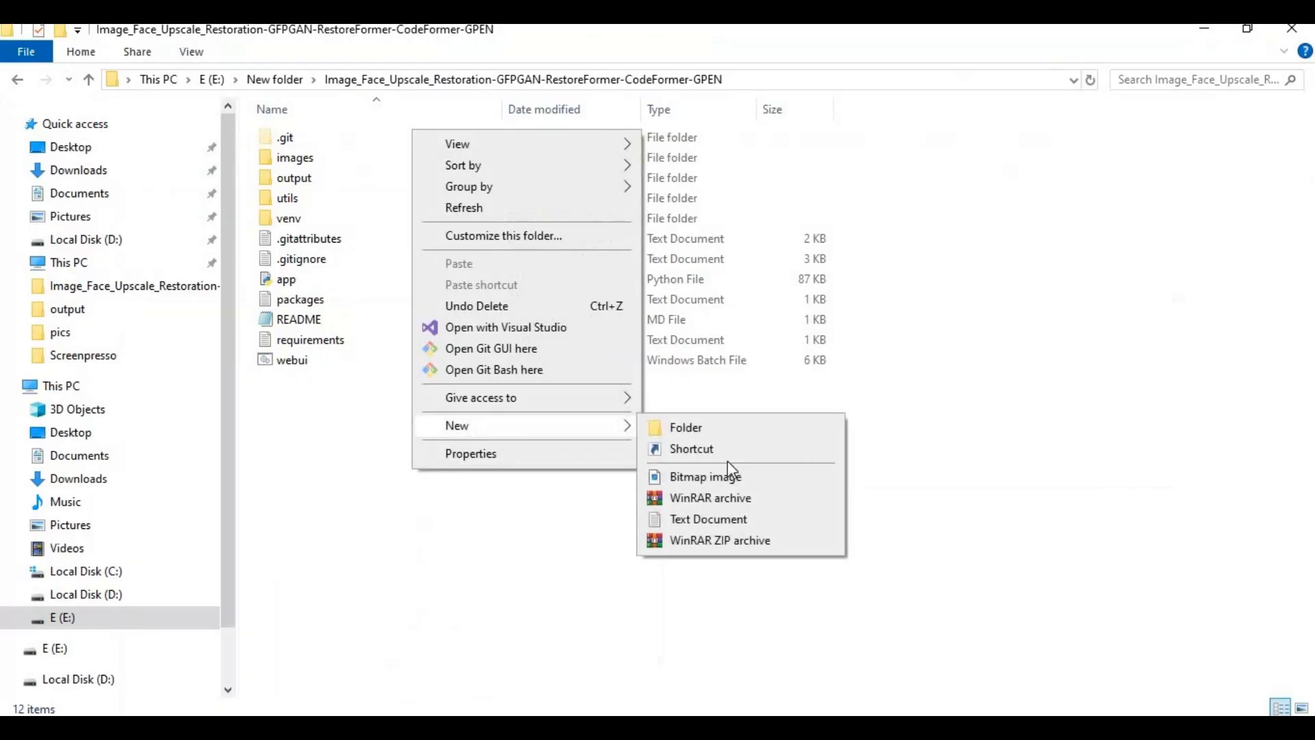
{"action": "left_click", "coordinate": [708, 519]}
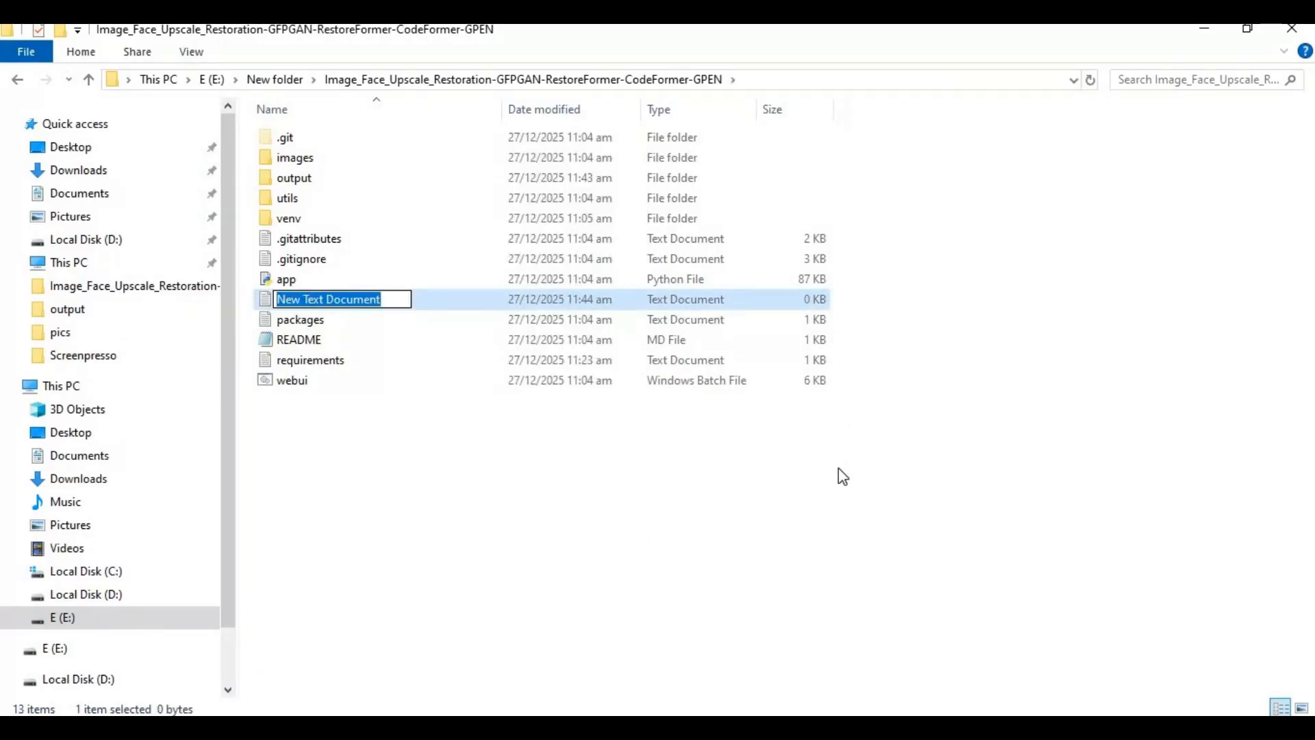
{"action": "double_click", "coordinate": [328, 298]}
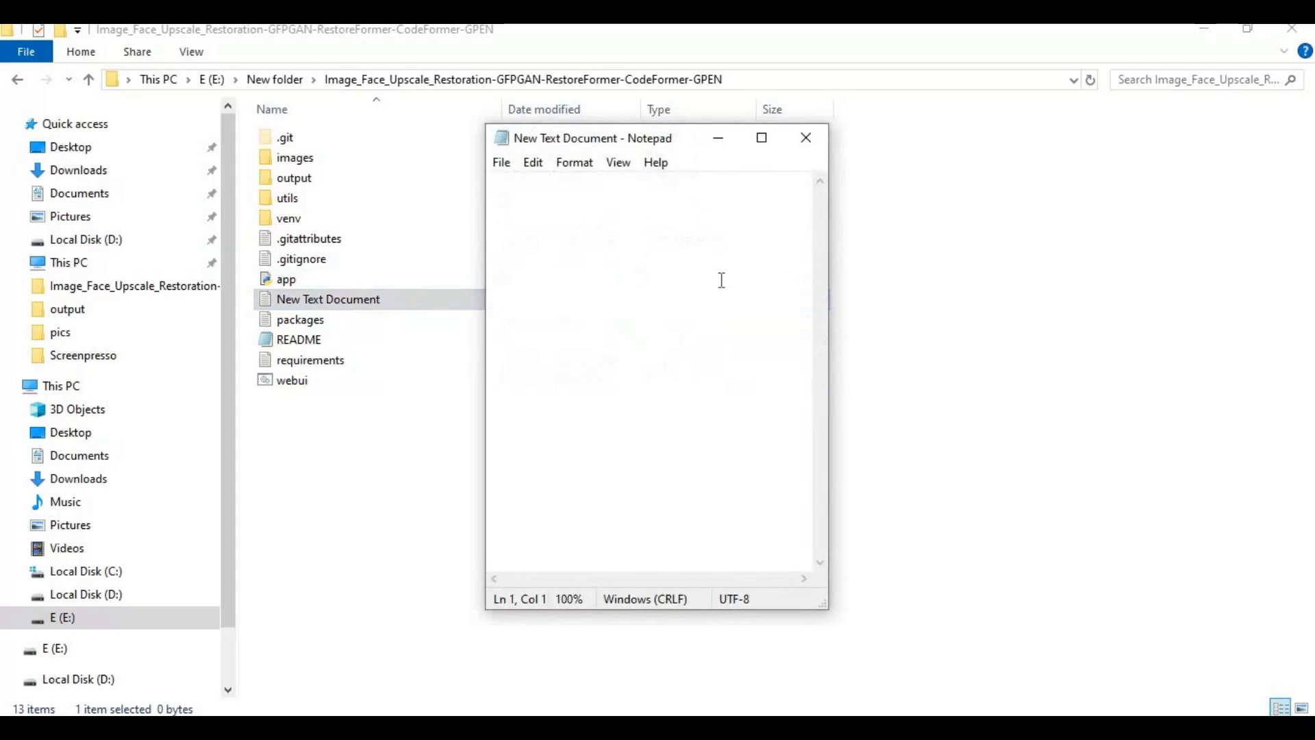
{"action": "type", "text": "@"}
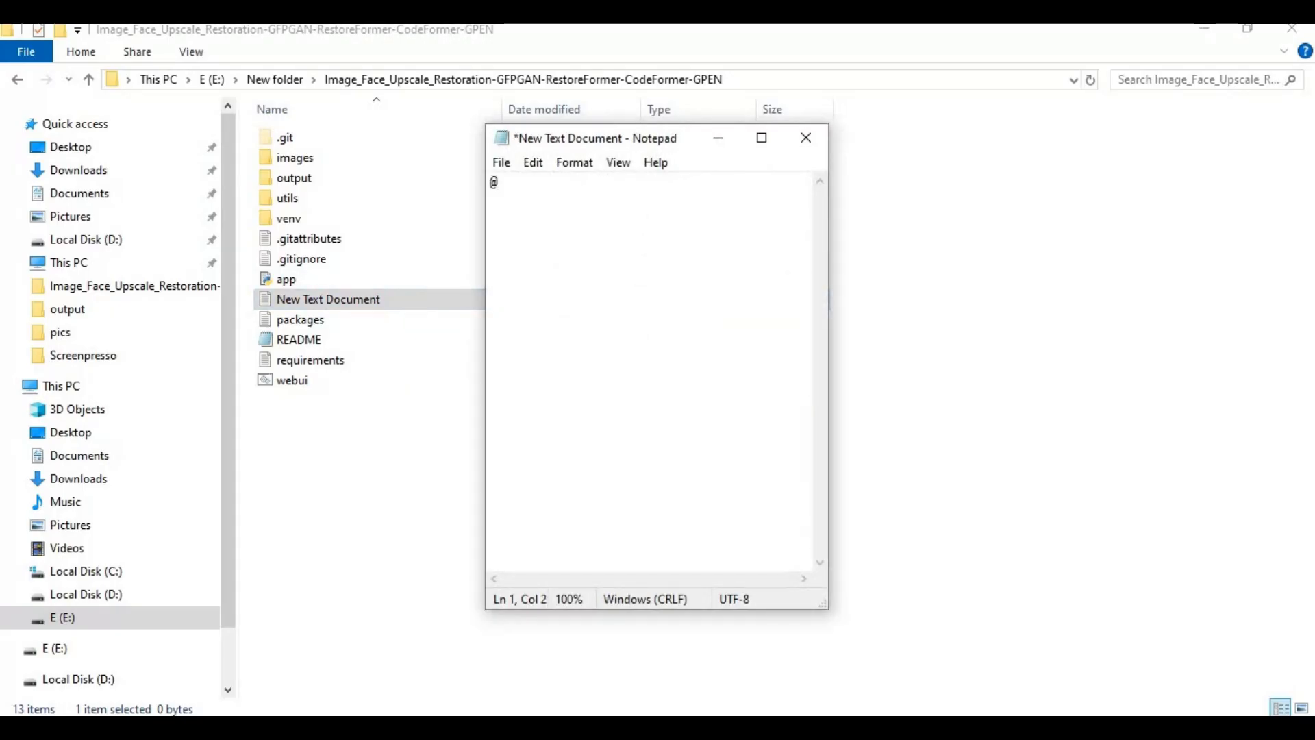
{"action": "type", "text": "echo off"}
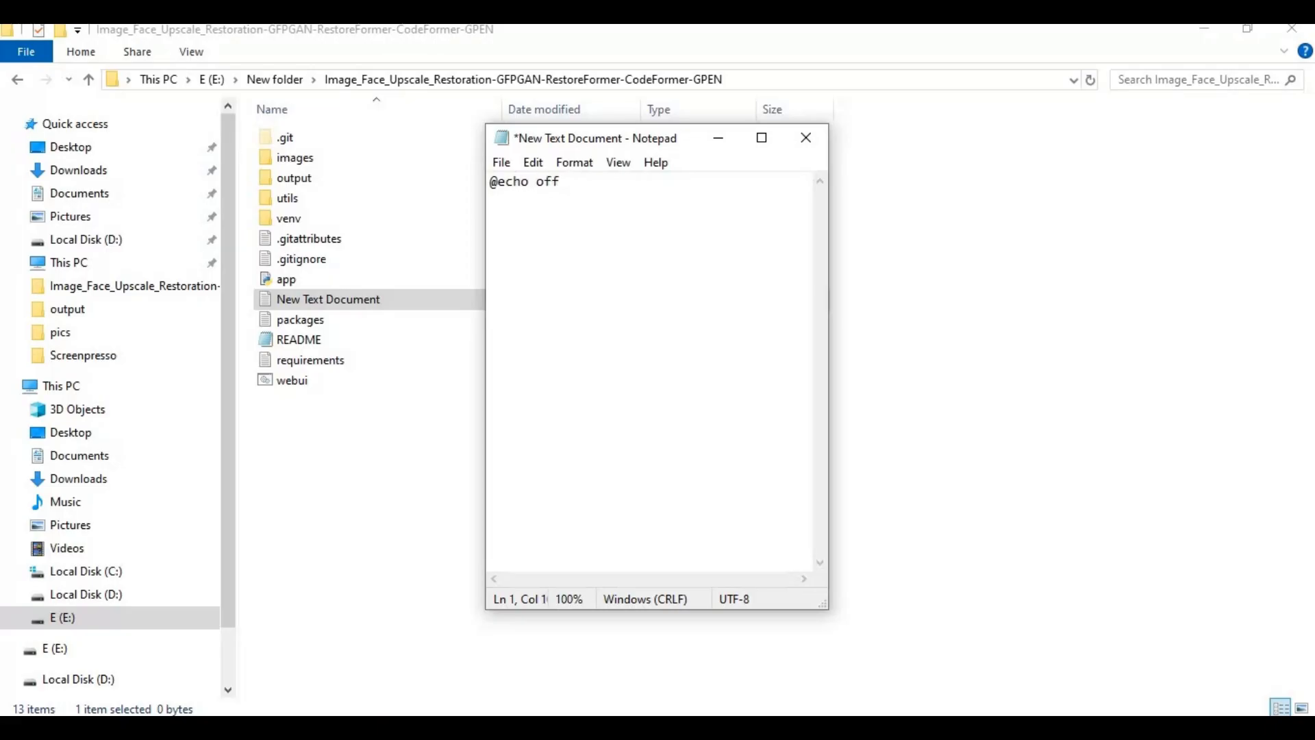
{"action": "type", "text": "call ven"}
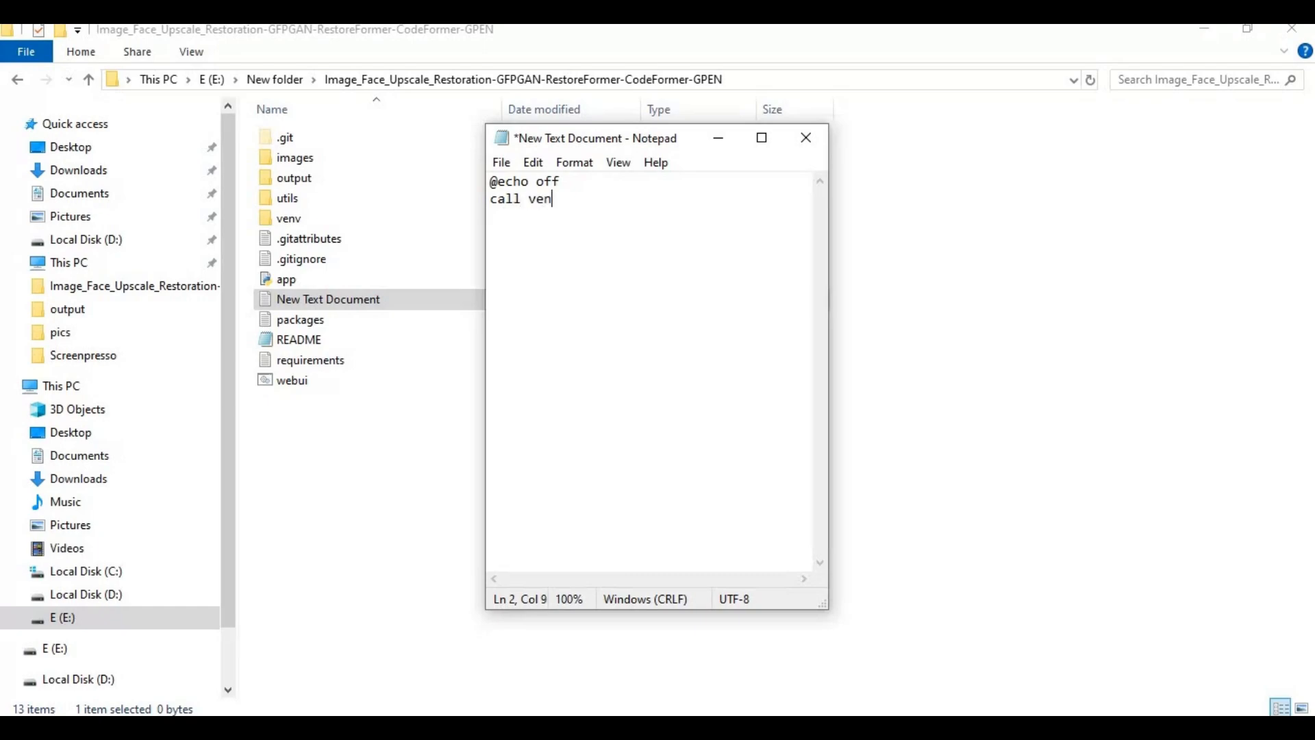
{"action": "type", "text": "v\\scr"}
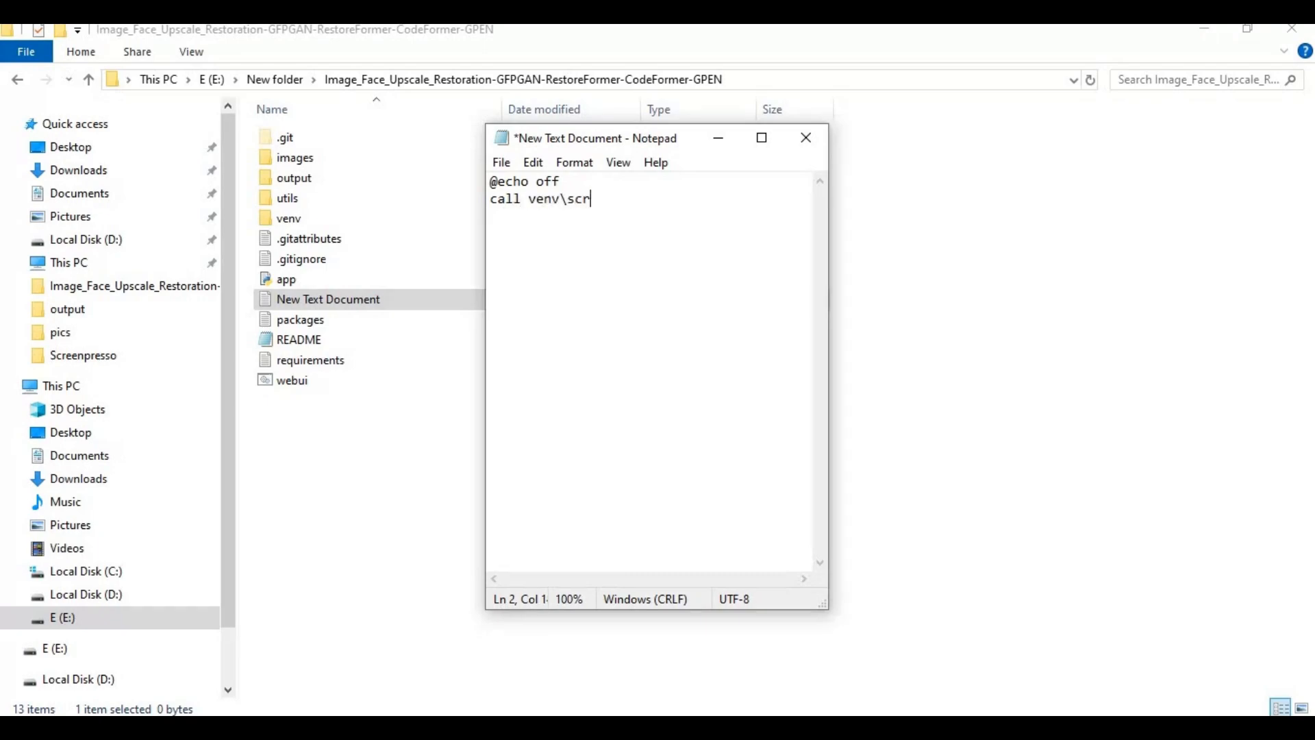
{"action": "type", "text": "ipts"}
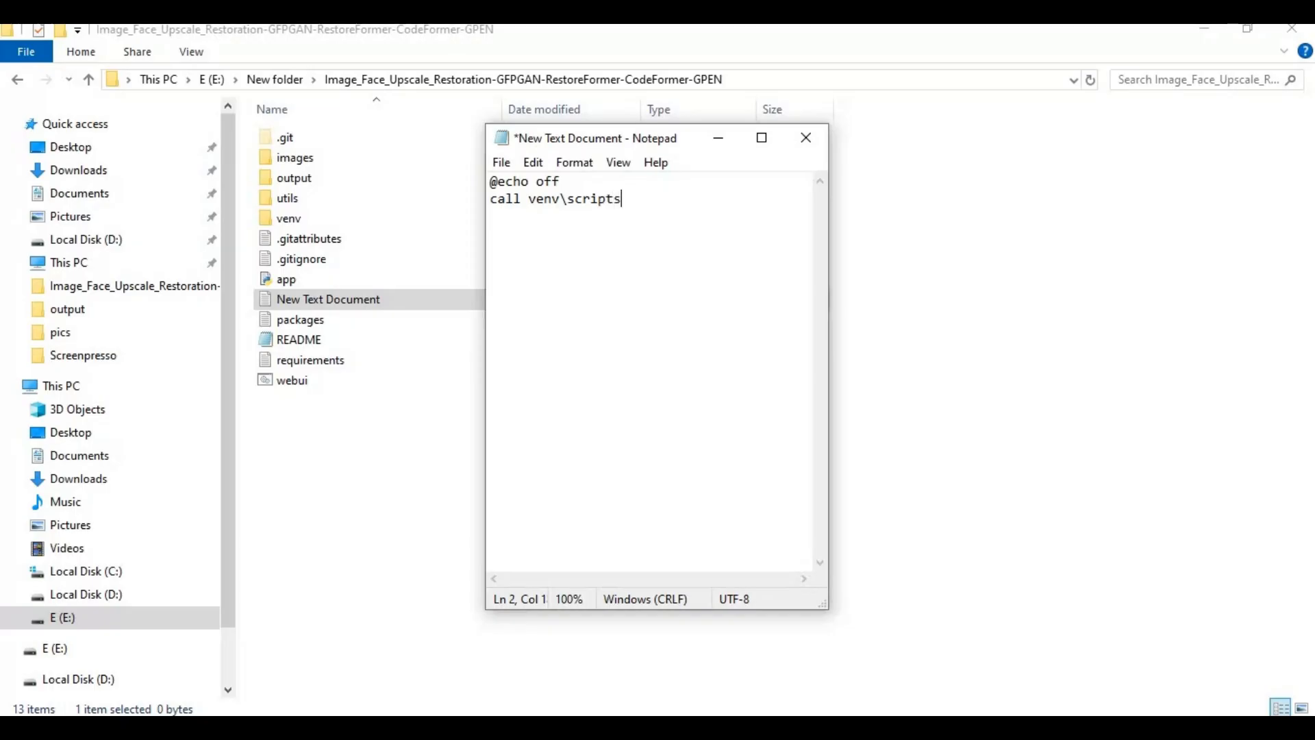
{"action": "type", "text": "\\ac"}
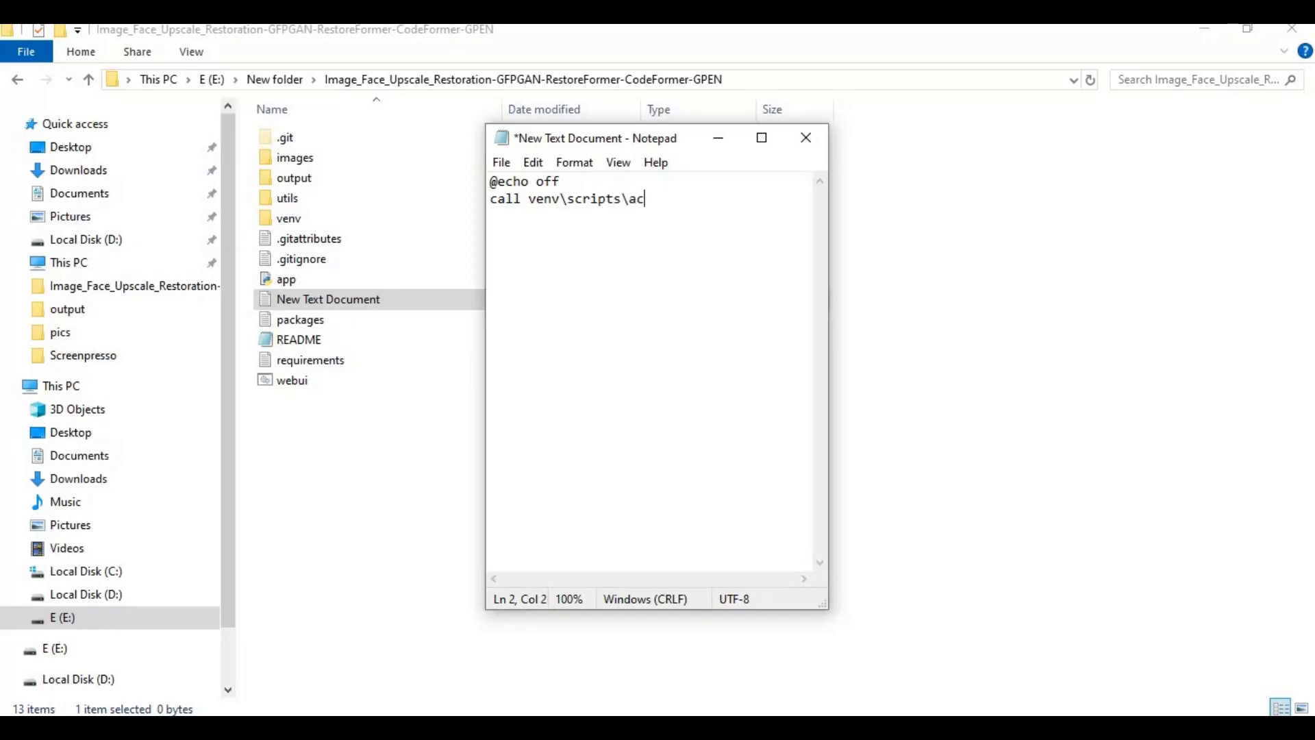
{"action": "type", "text": "tivat"}
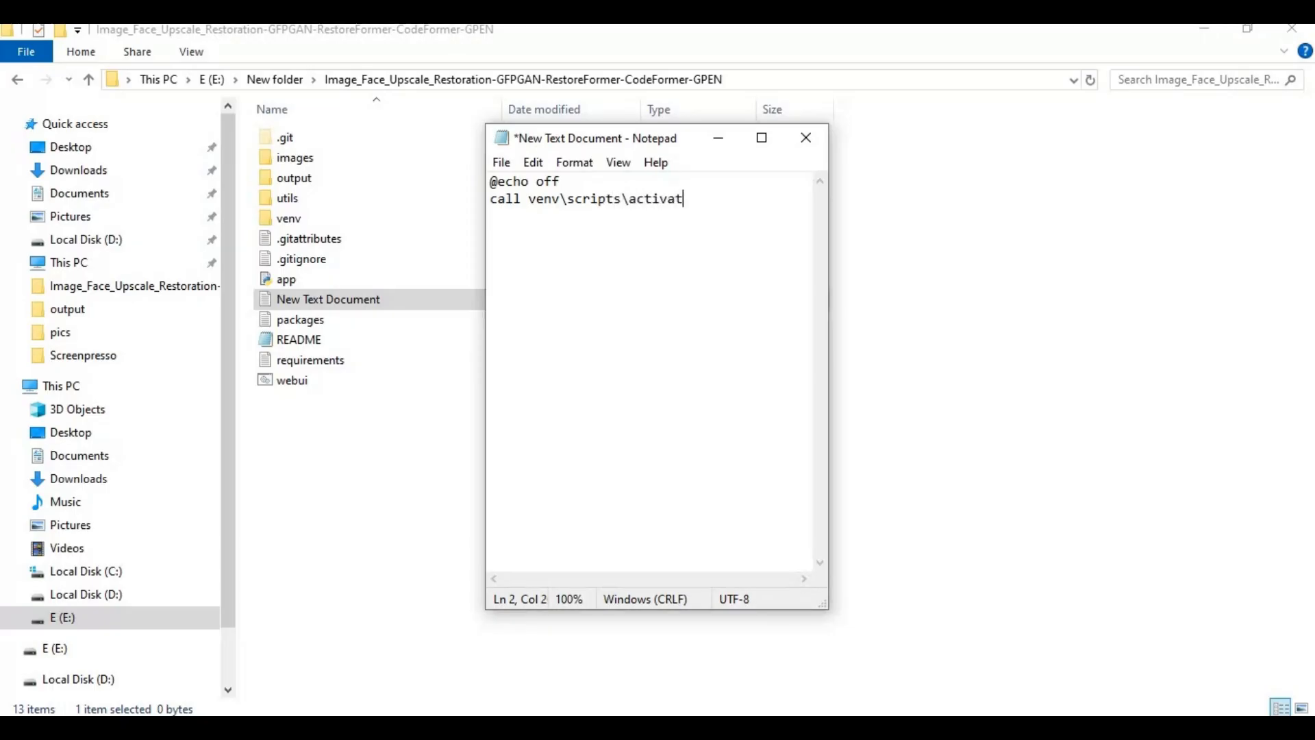
{"action": "type", "text": "e"}
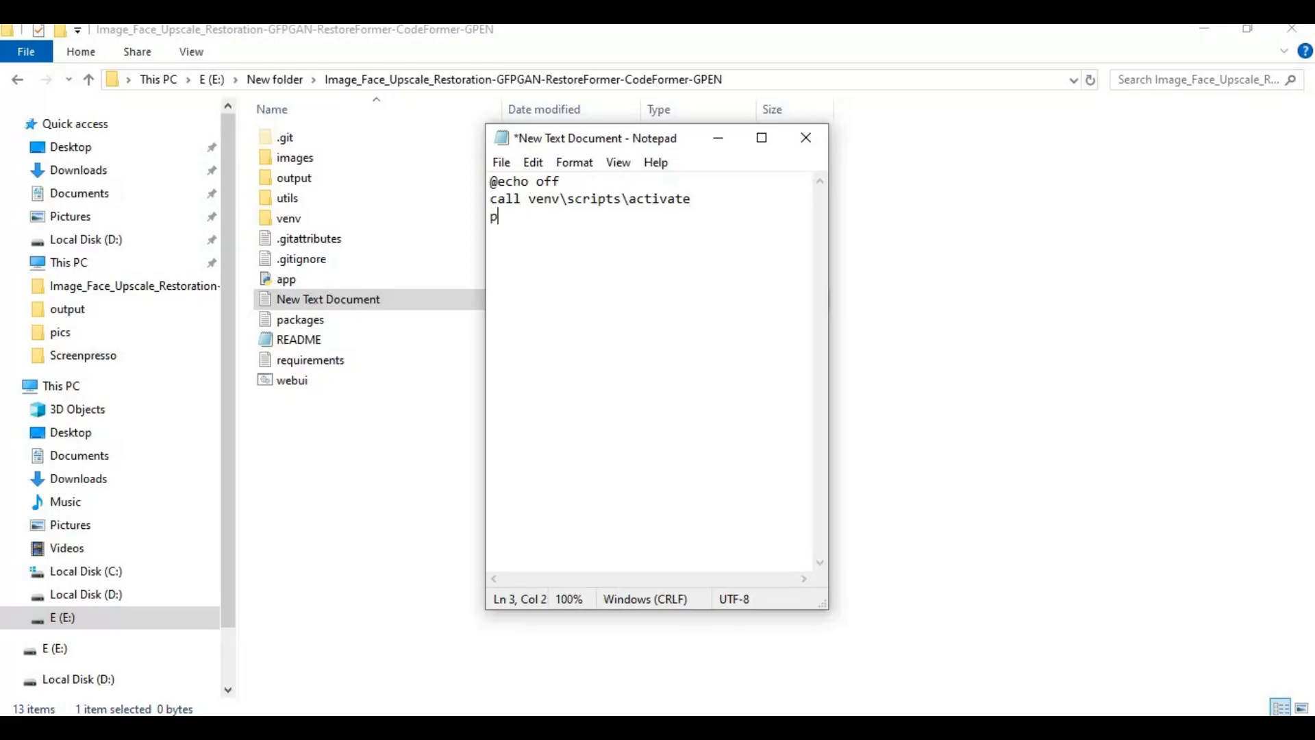
{"action": "type", "text": "ytho"}
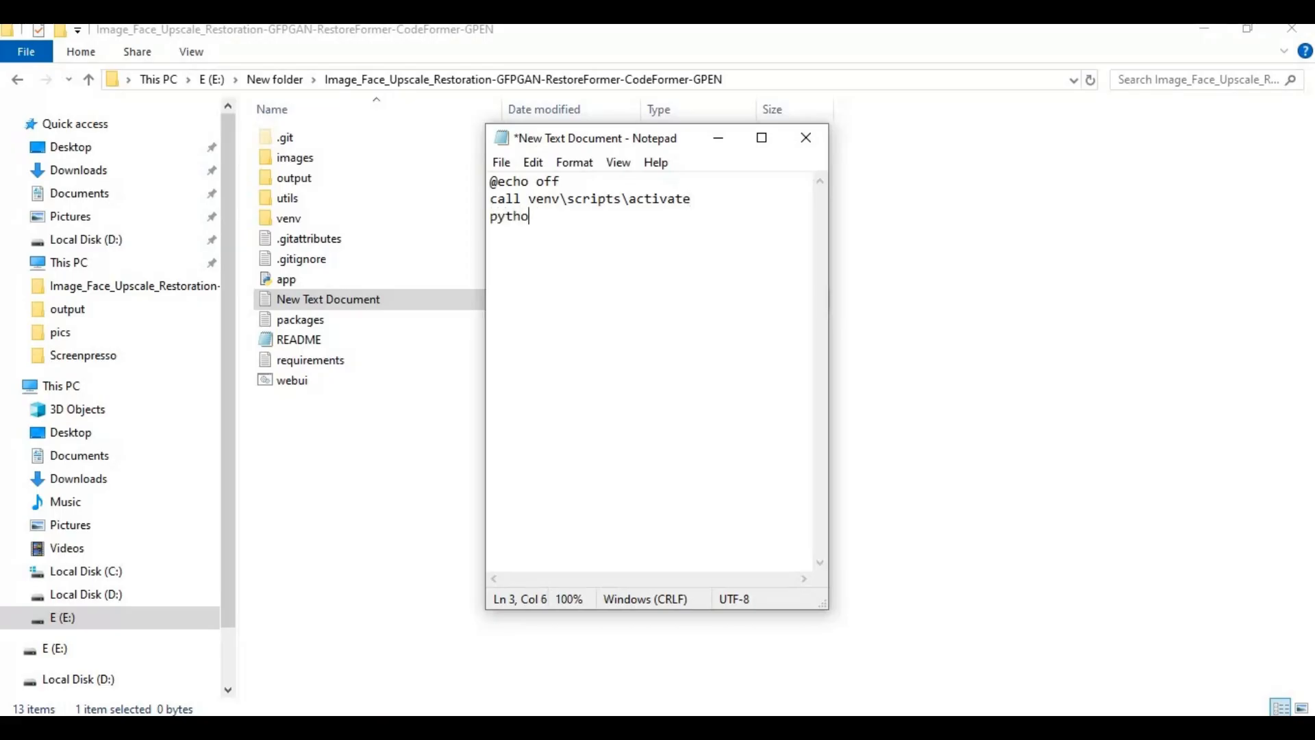
{"action": "type", "text": "n a"}
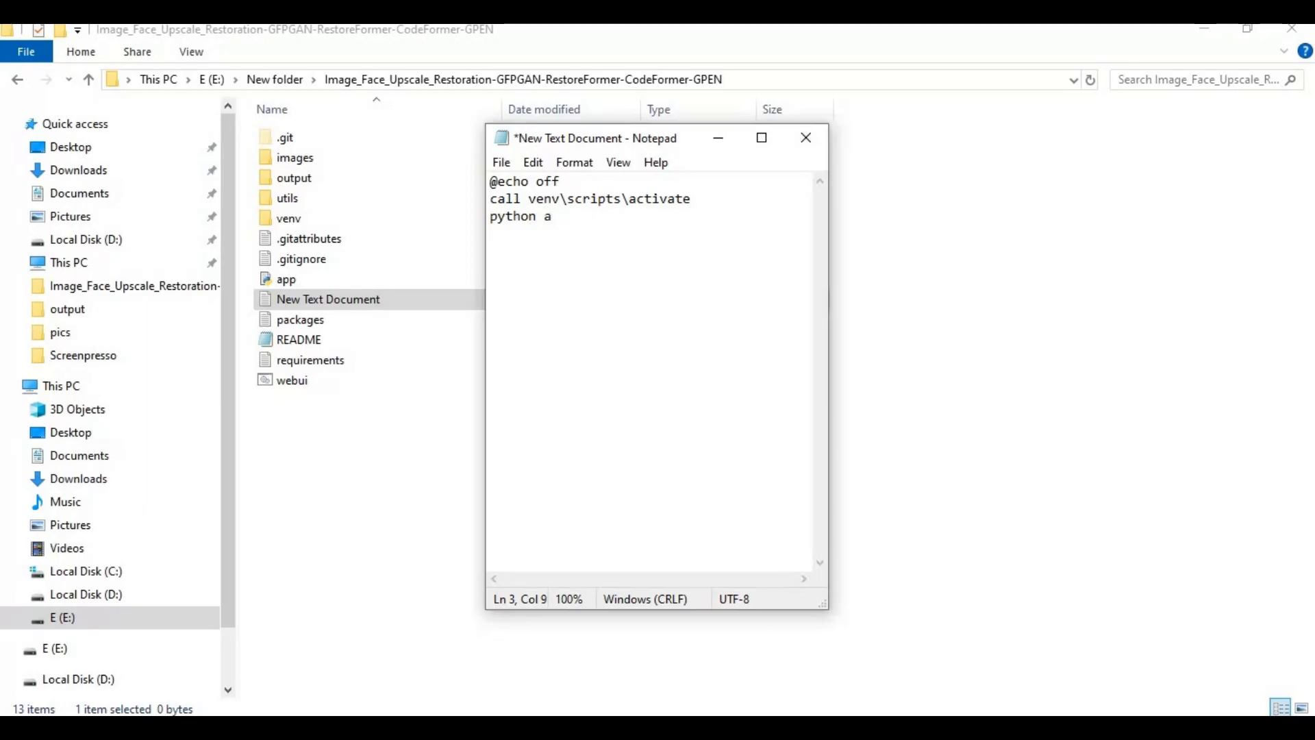
{"action": "type", "text": "pp.p"}
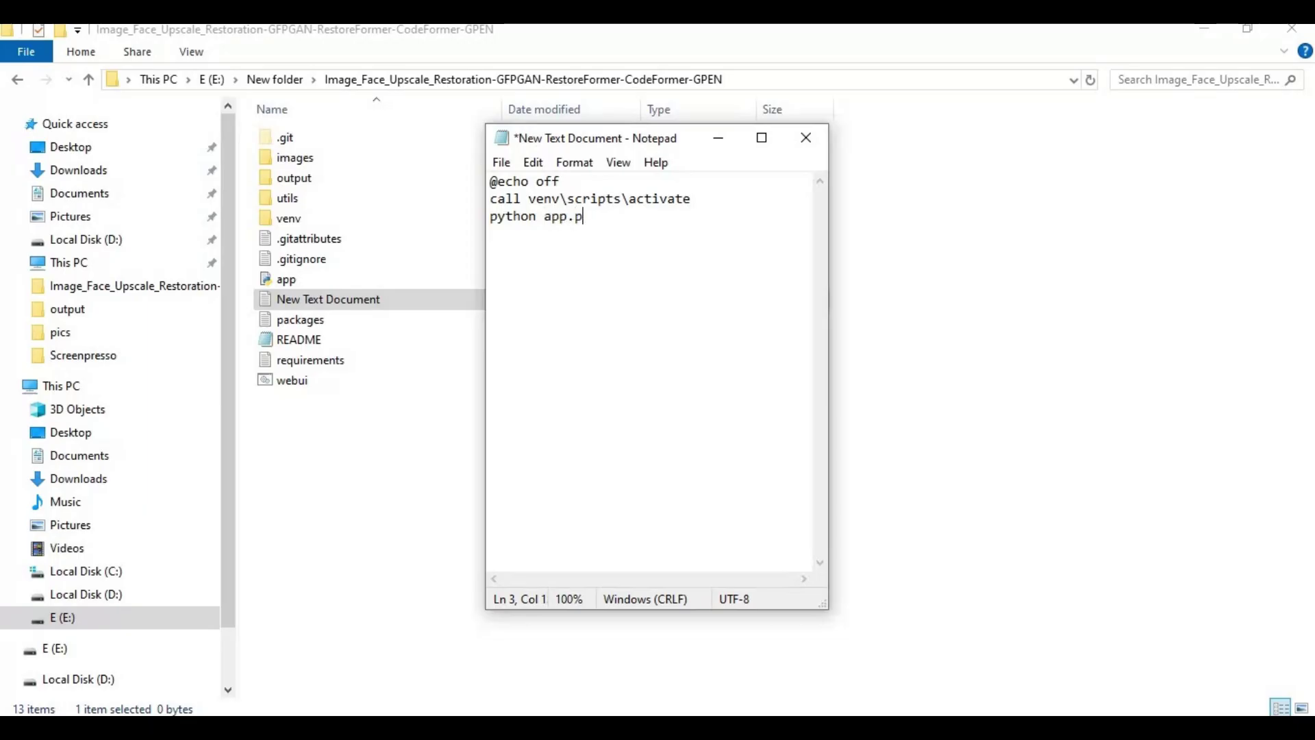
{"action": "type", "text": "y"}
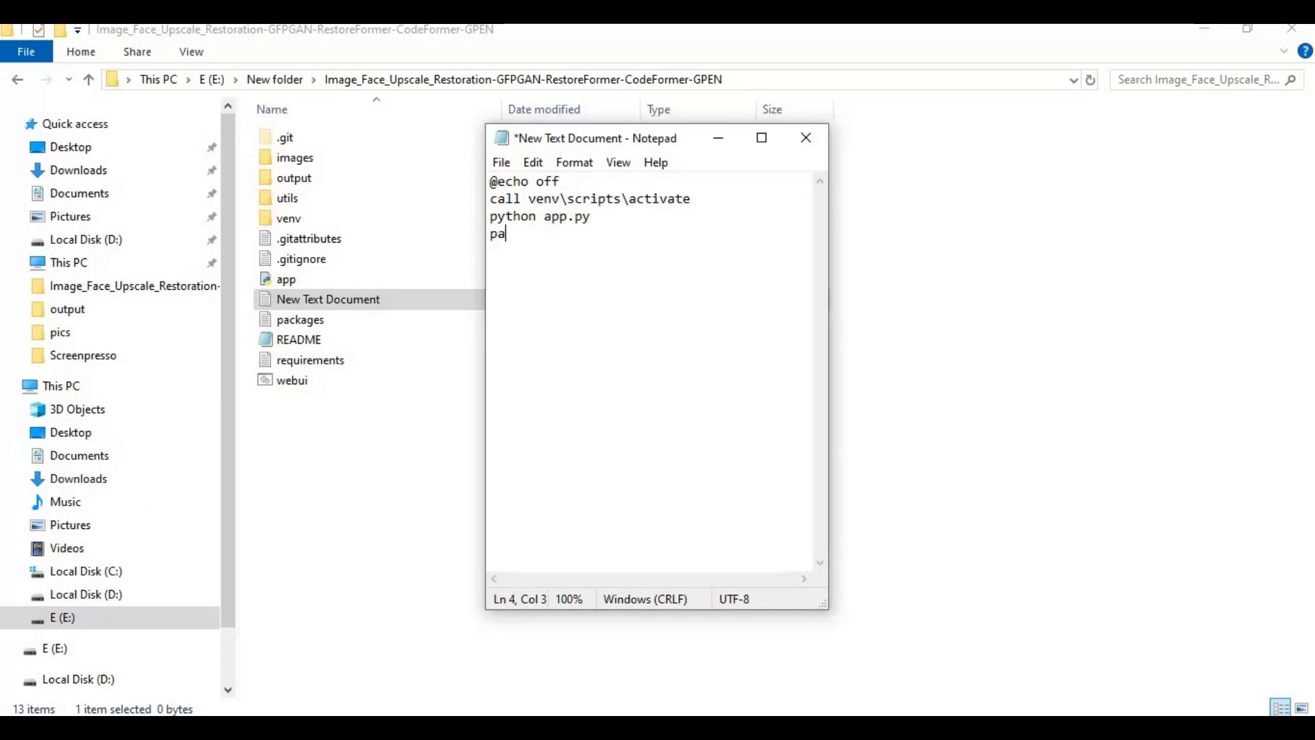
{"action": "type", "text": "use"}
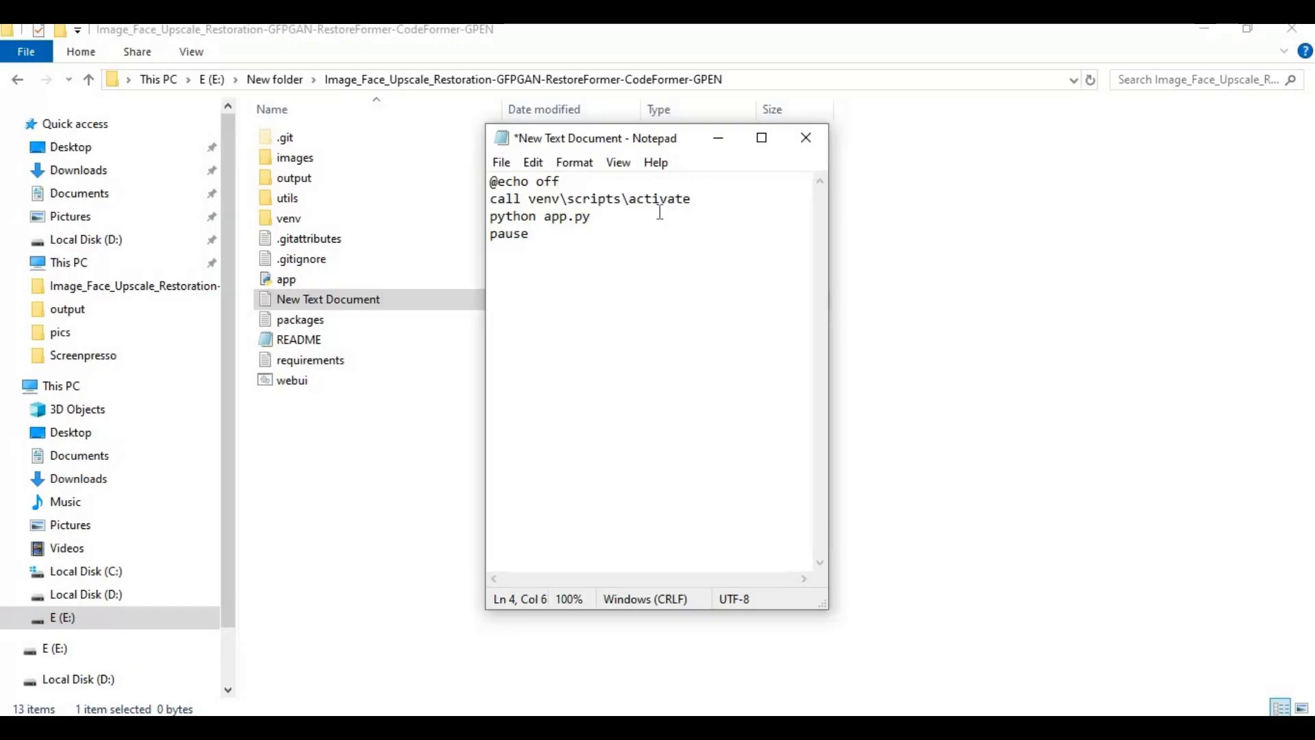
{"action": "left_click", "coordinate": [500, 162]}
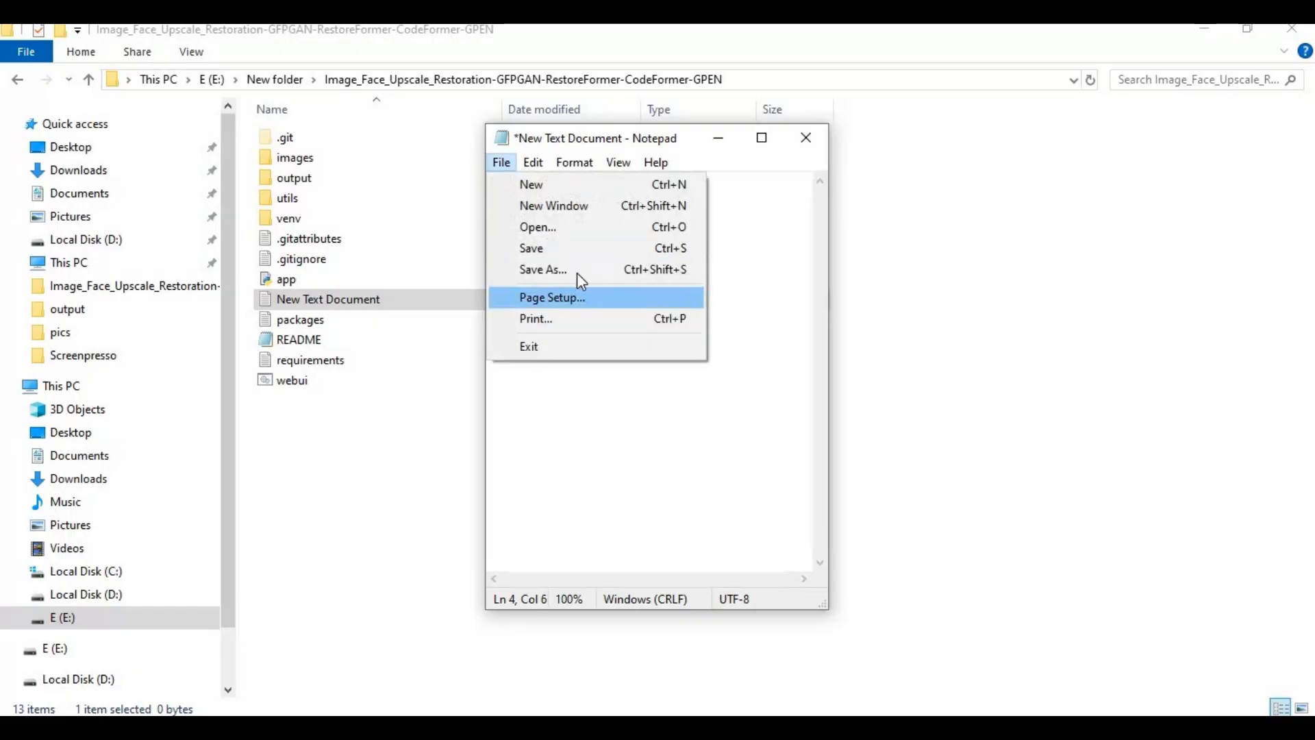
Step: Save the script under the name run.bat using Save As
{"action": "left_click", "coordinate": [544, 270]}
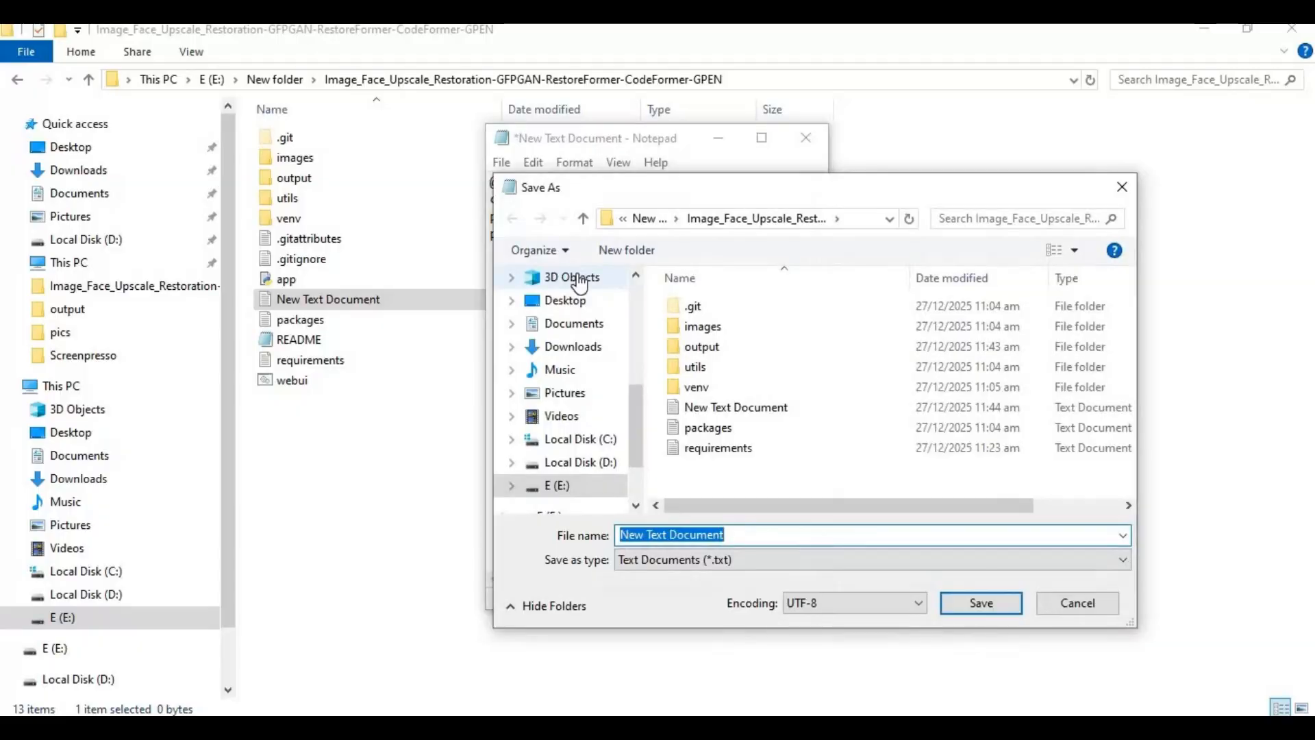
{"action": "type", "text": "run."}
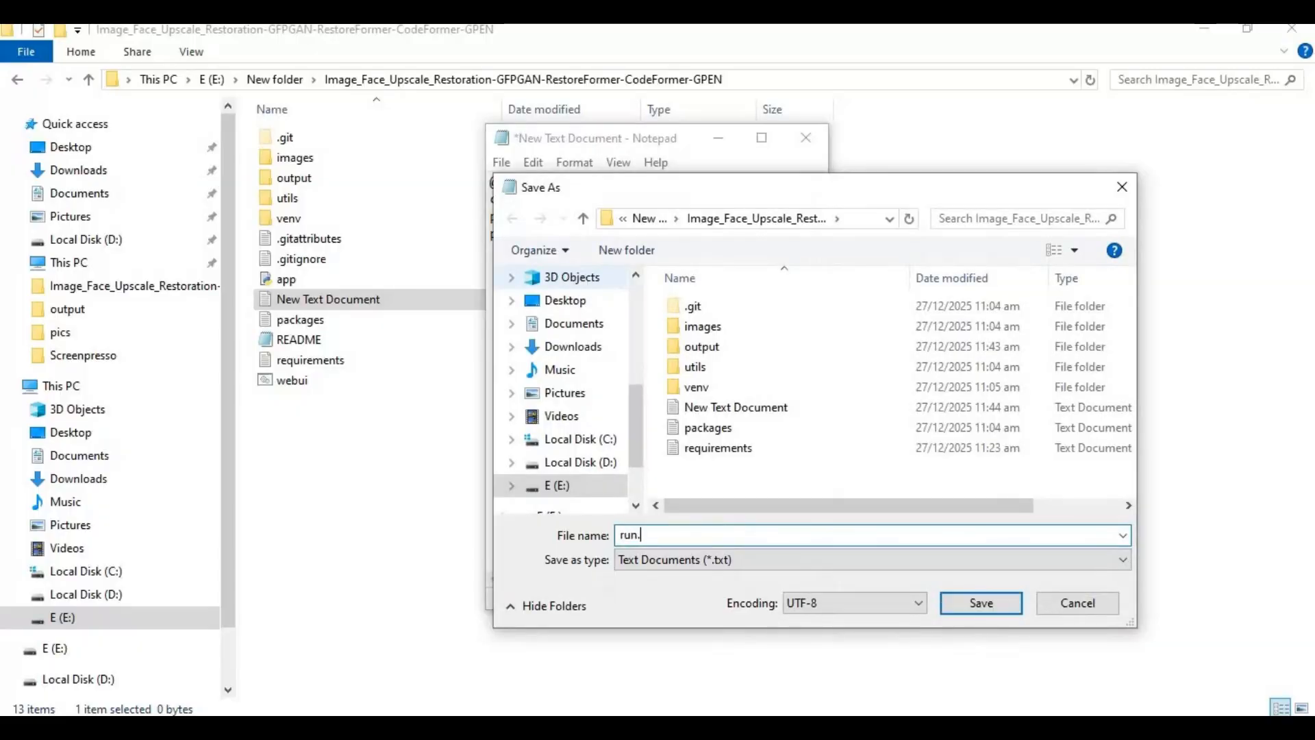
{"action": "type", "text": "bat"}
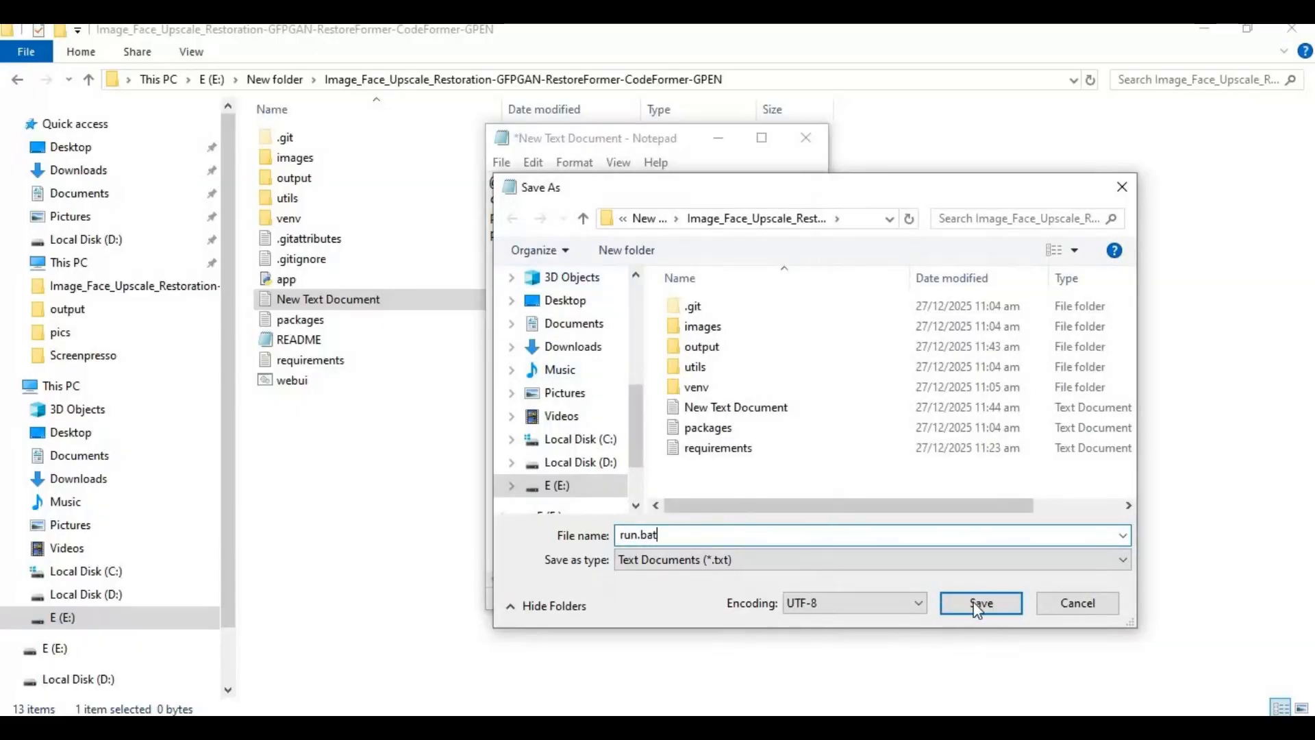
{"action": "left_click", "coordinate": [981, 603]}
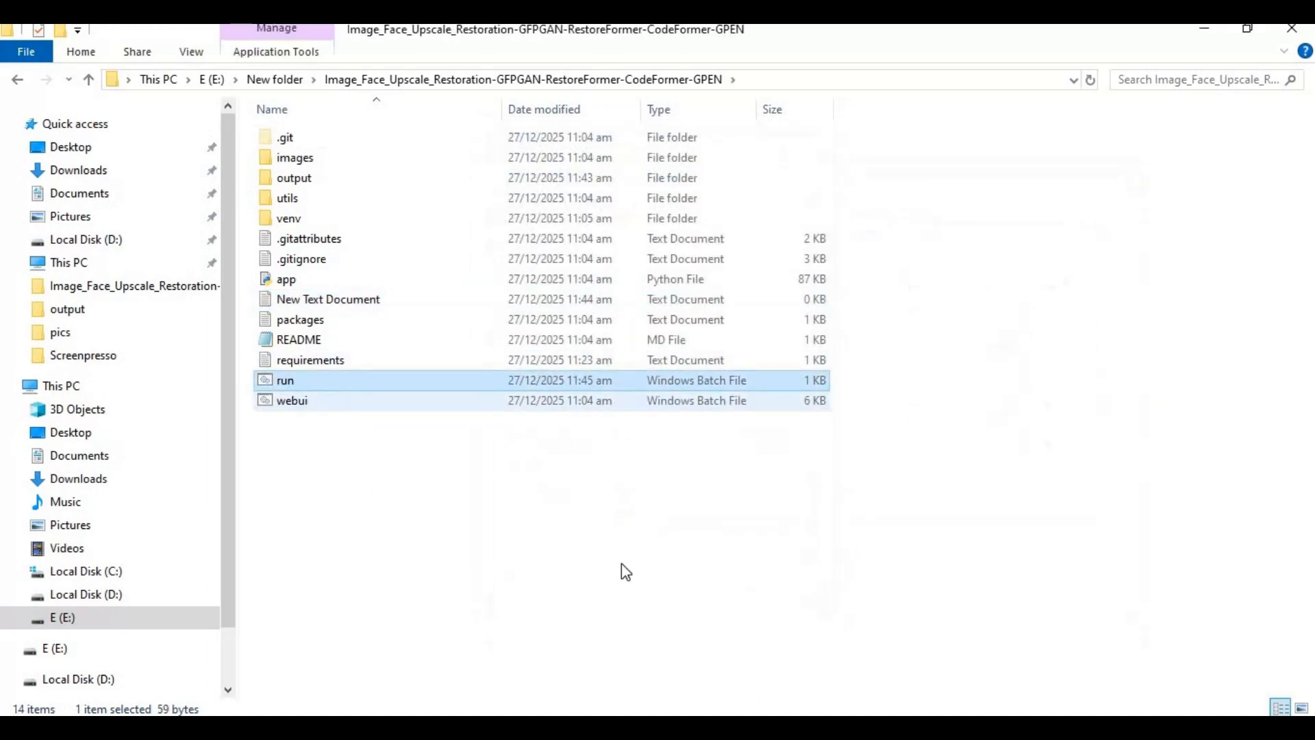
Step: Launch run.bat, close the first console, then relaunch it to serve 127.0.0.1:7860
{"action": "double_click", "coordinate": [285, 380]}
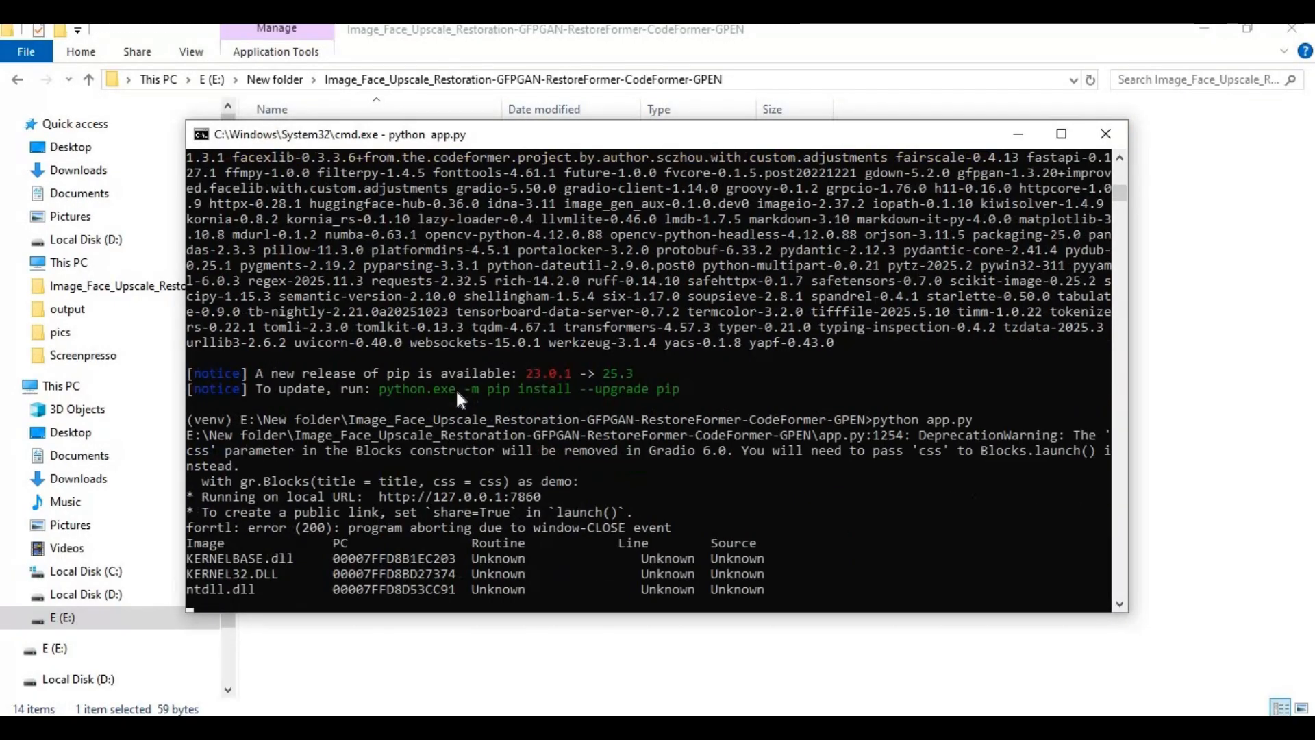
{"action": "left_click", "coordinate": [1113, 142]}
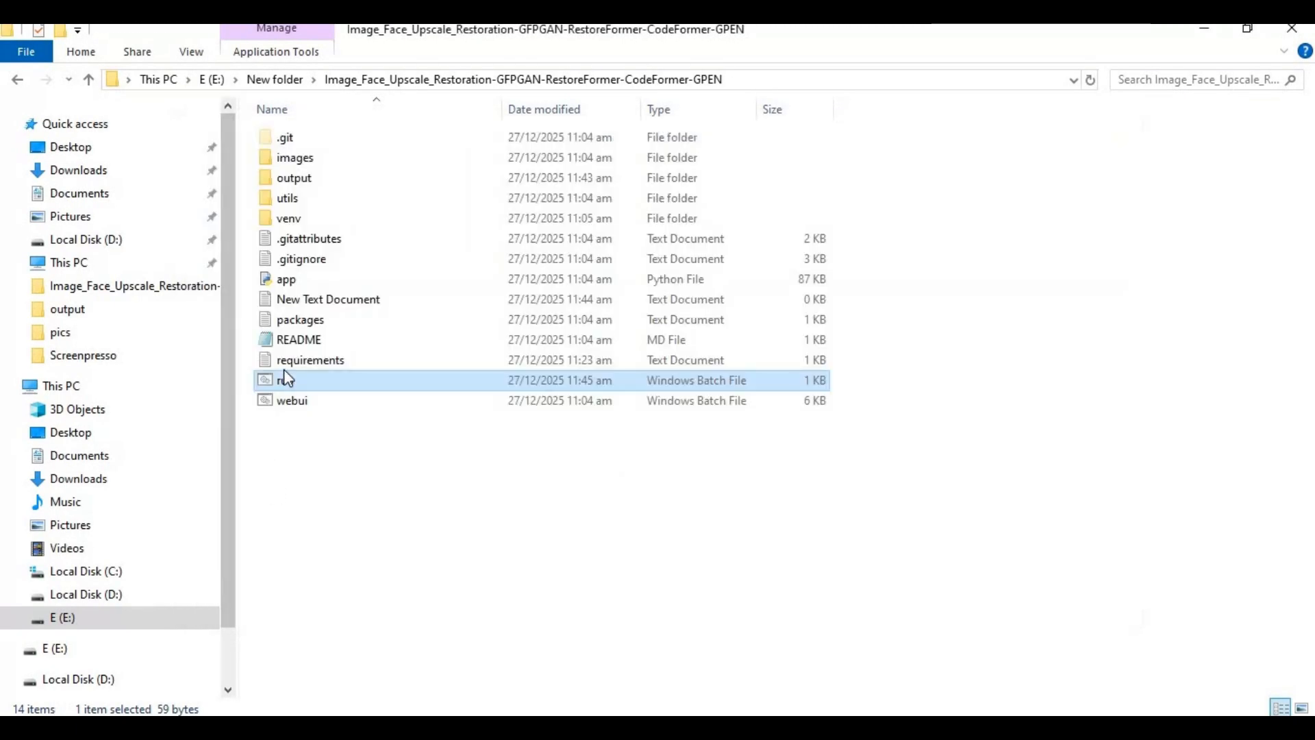
{"action": "double_click", "coordinate": [281, 379]}
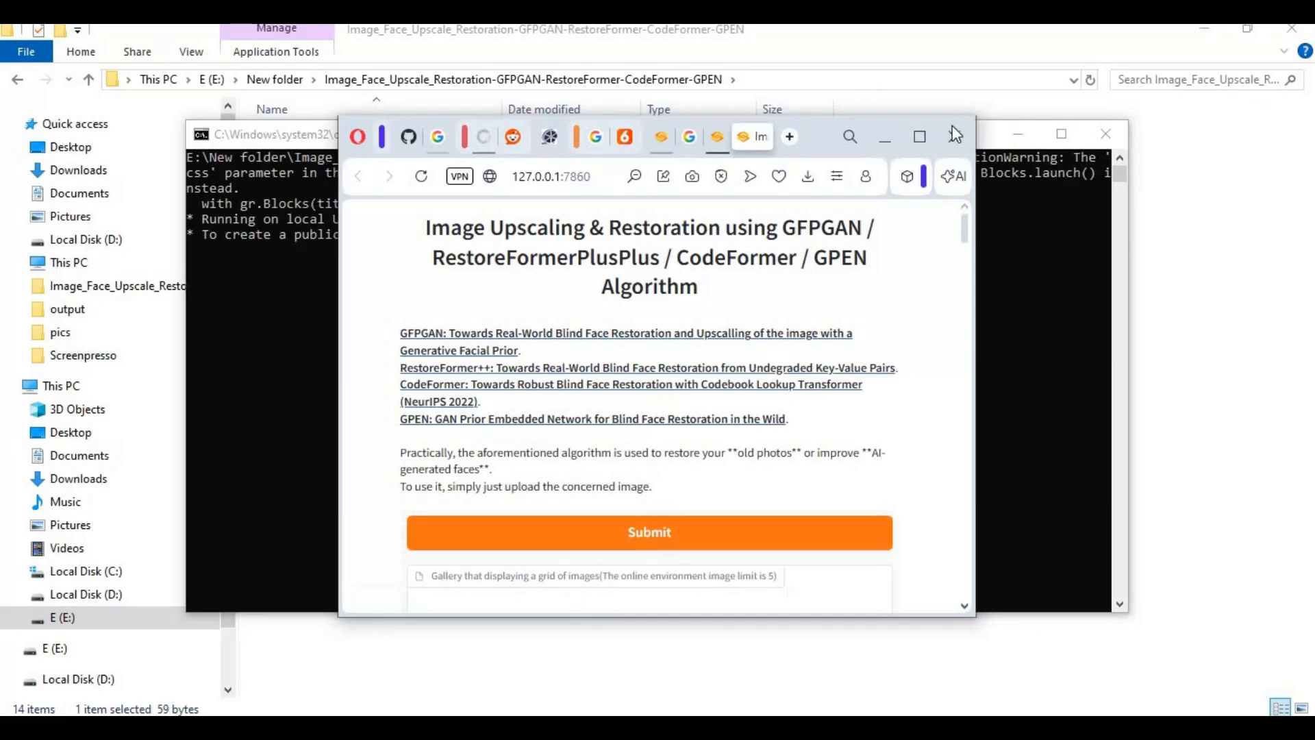
Step: Close the extra small Opera window and confirm Quit Opera
{"action": "left_click", "coordinate": [954, 136]}
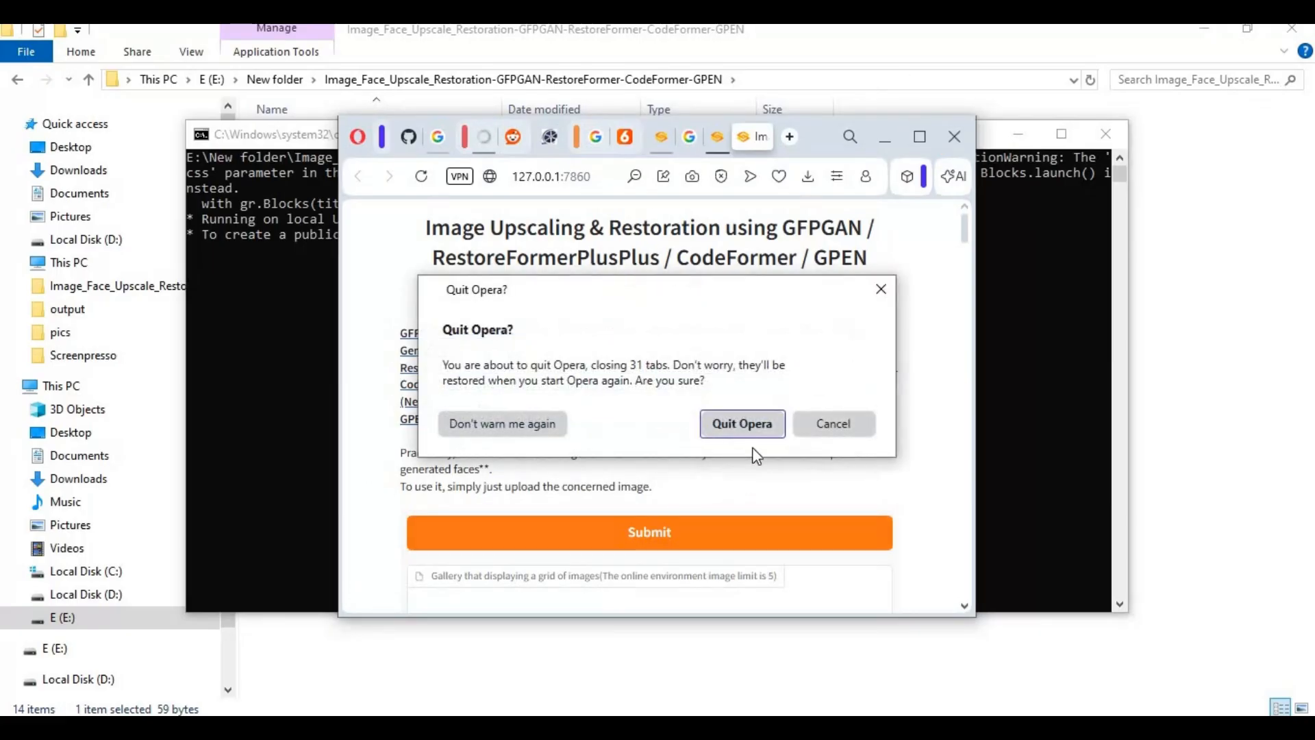
{"action": "left_click", "coordinate": [742, 424]}
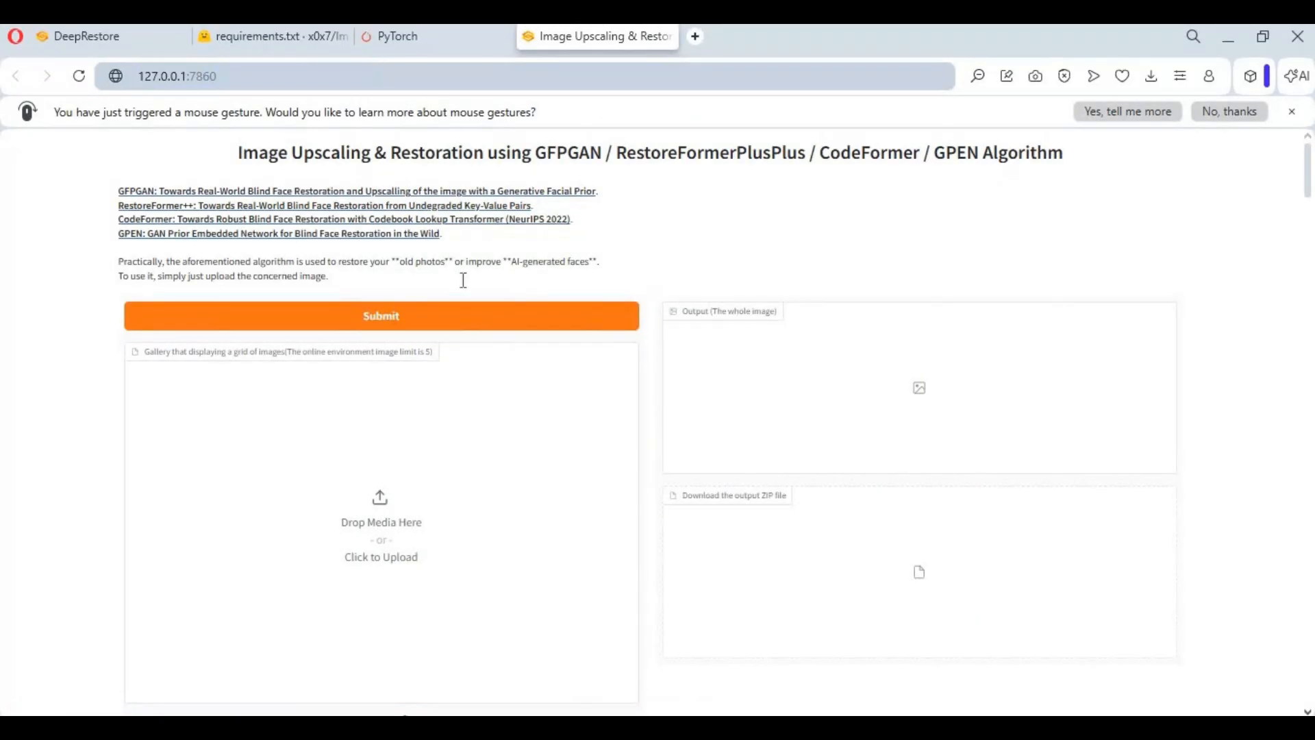
Step: Upload a face photo to the gallery, dismissing the unavailable-location warning
{"action": "scroll", "scroll_direction": "down", "scroll_amount": 3}
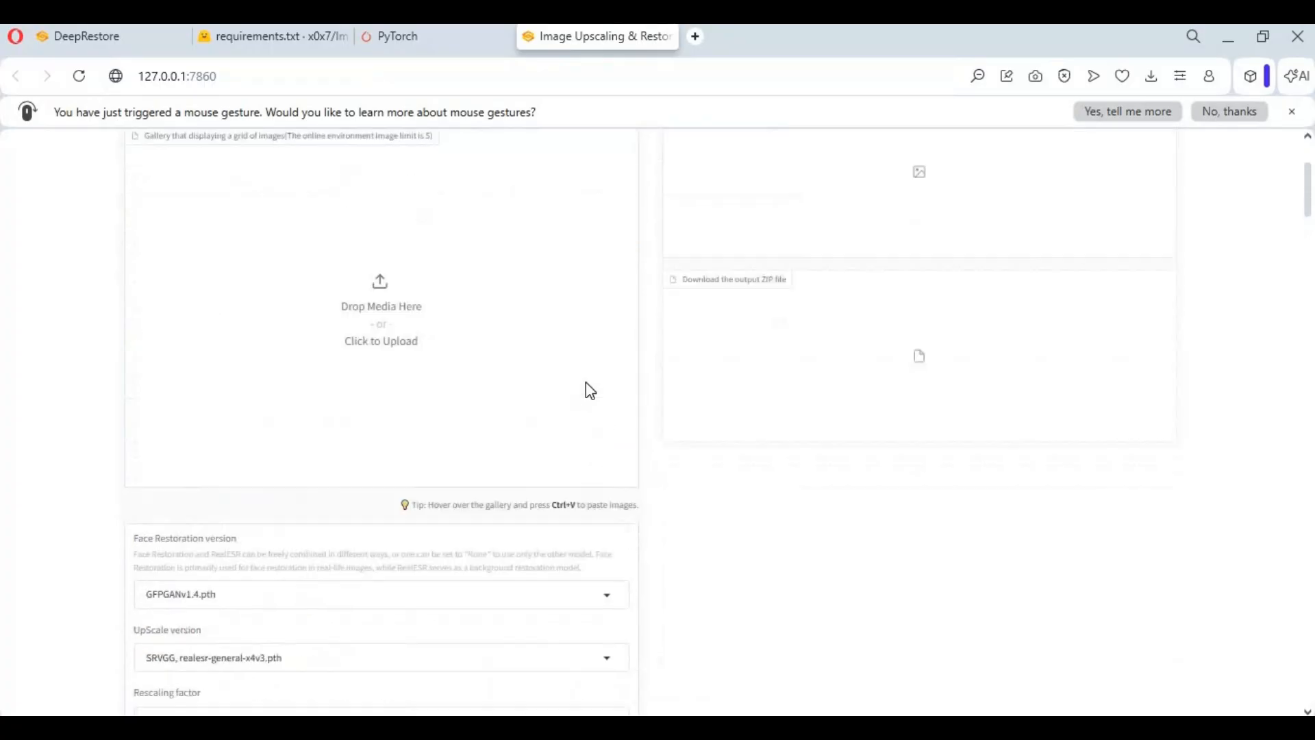
{"action": "scroll", "scroll_direction": "up", "scroll_amount": 3}
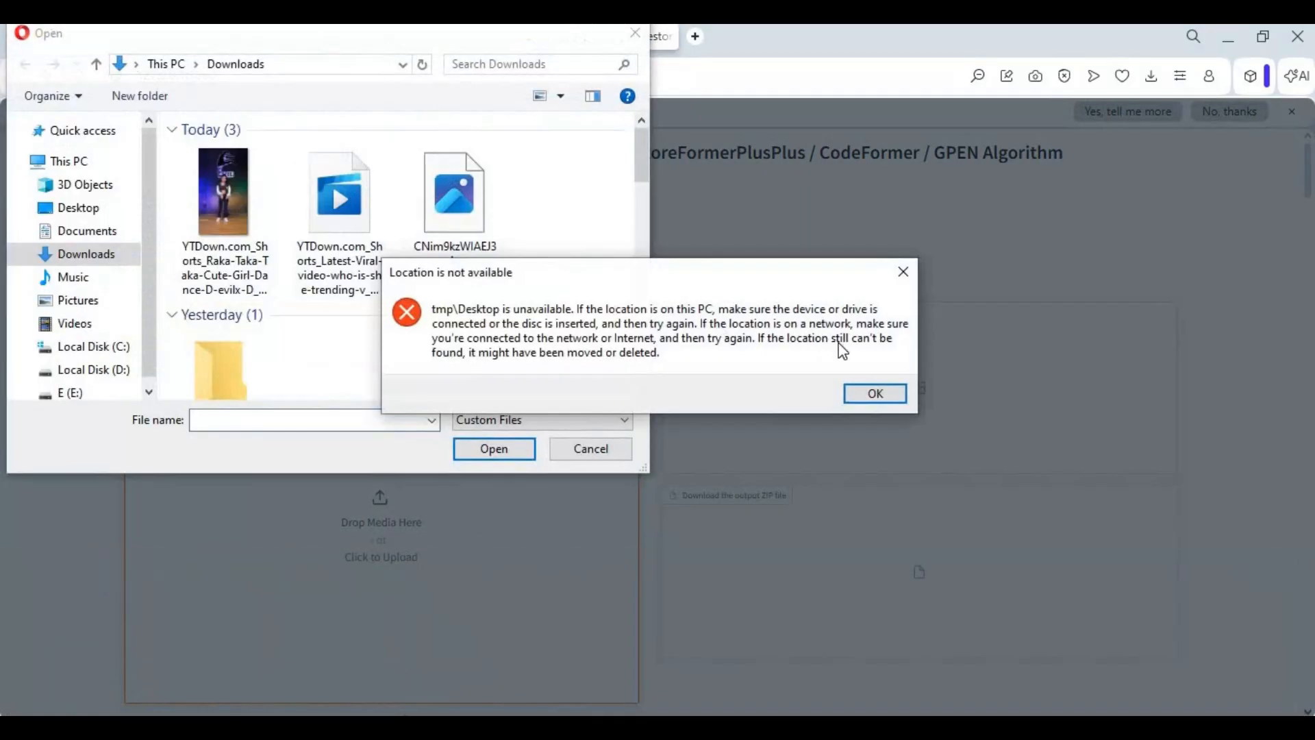
{"action": "left_click", "coordinate": [875, 393]}
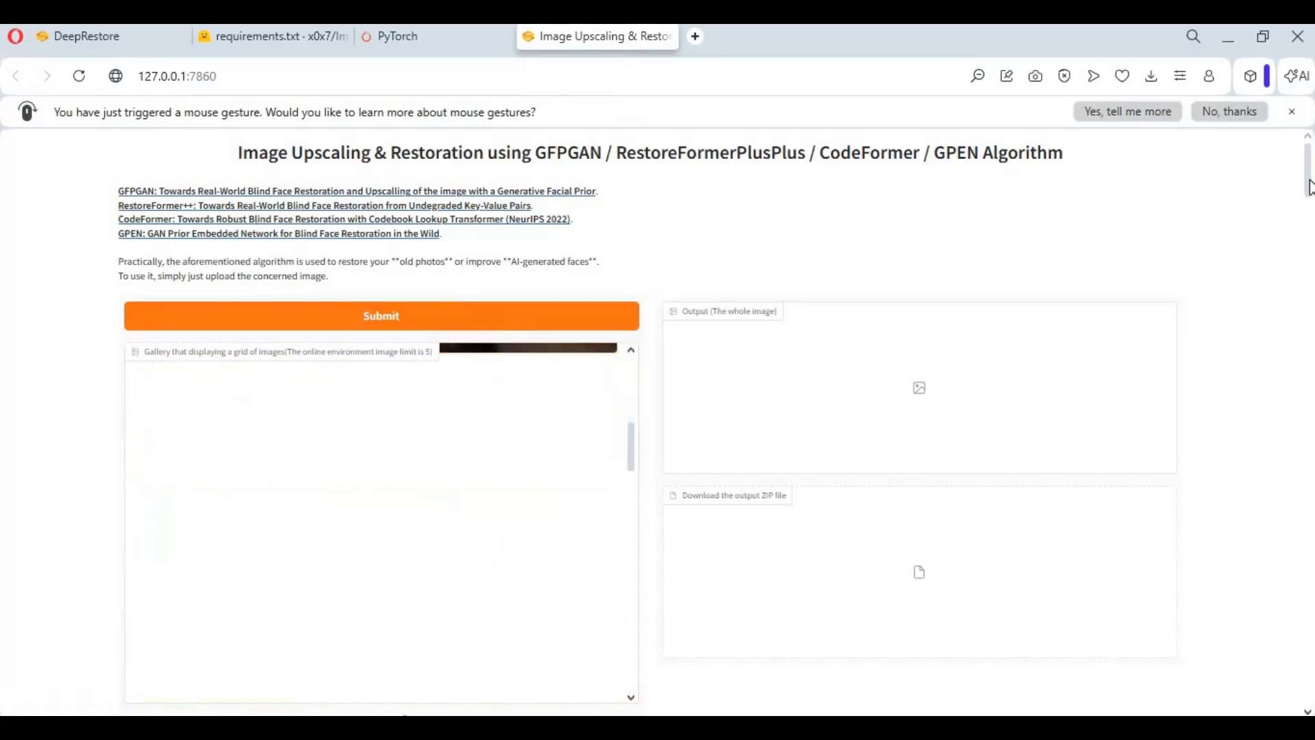
Step: Keep GFPGANv1.4 as the restoration model and review the upscale model options
{"action": "scroll", "scroll_direction": "down", "scroll_amount": 3}
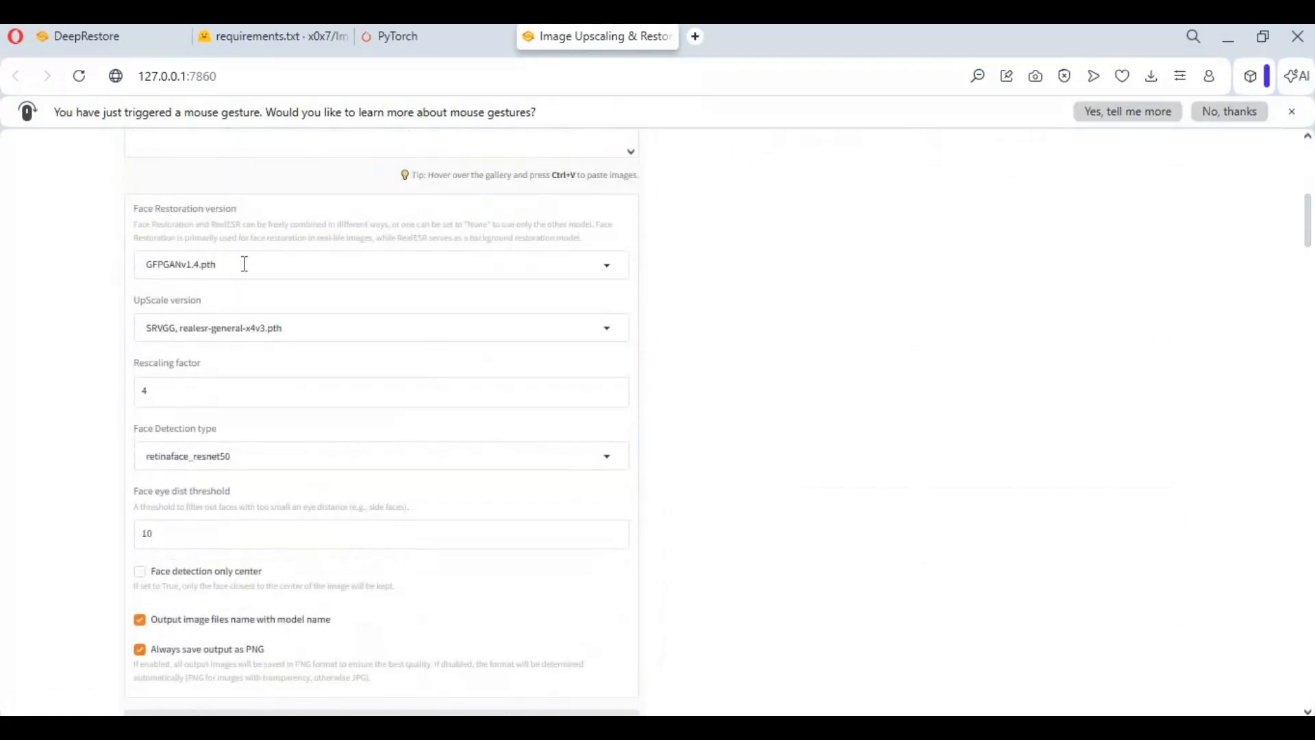
{"action": "left_click", "coordinate": [372, 264]}
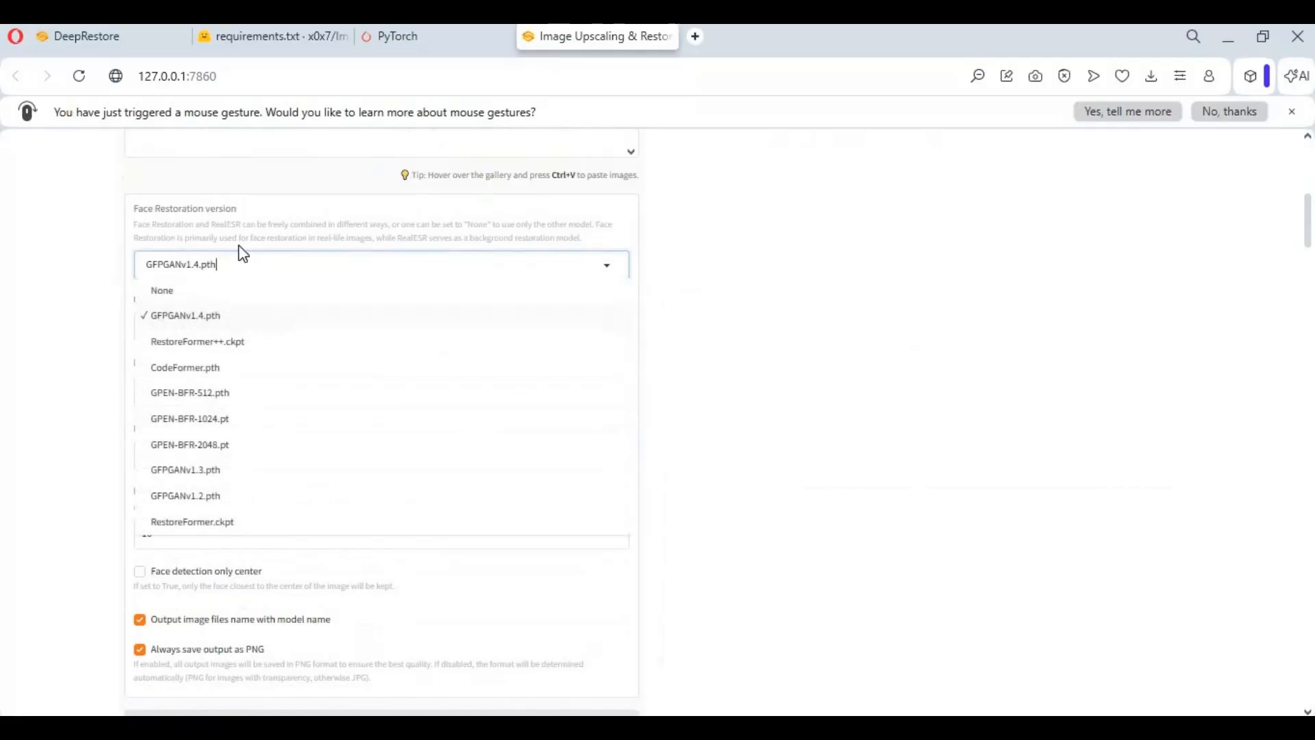
{"action": "left_click", "coordinate": [180, 315]}
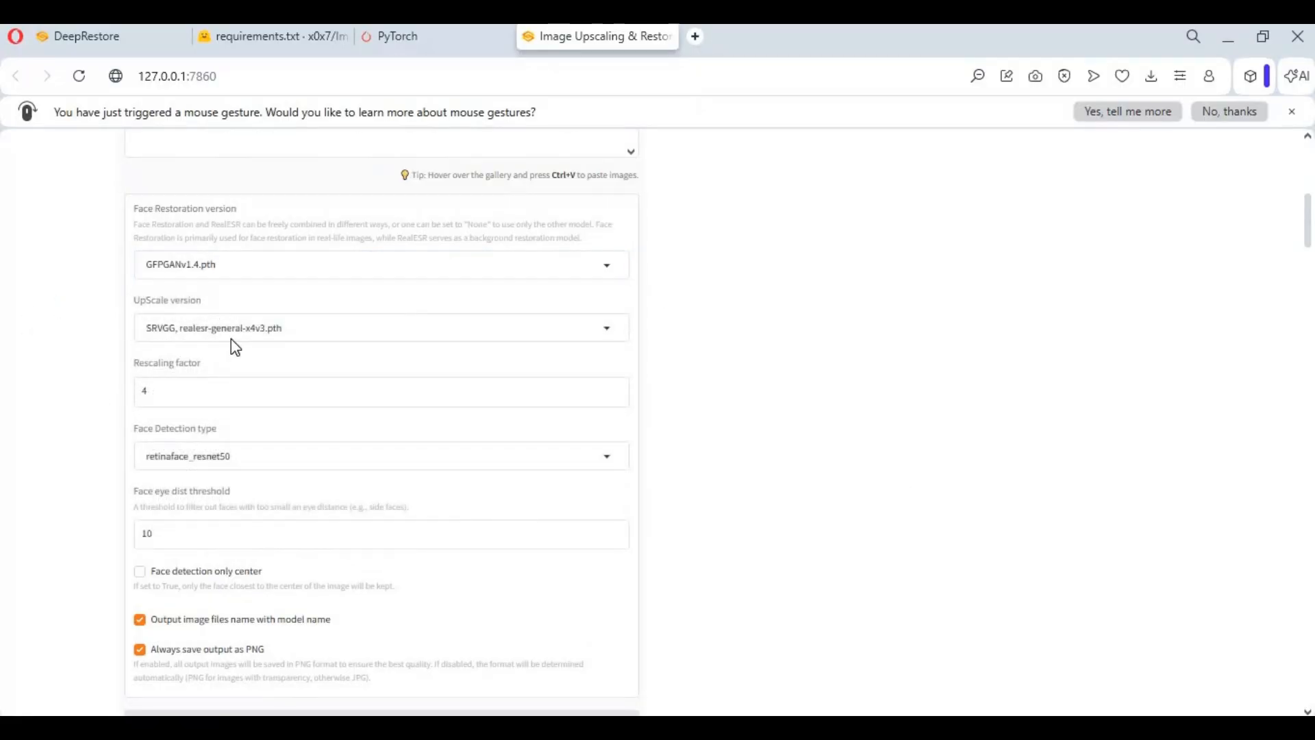
{"action": "left_click", "coordinate": [379, 328]}
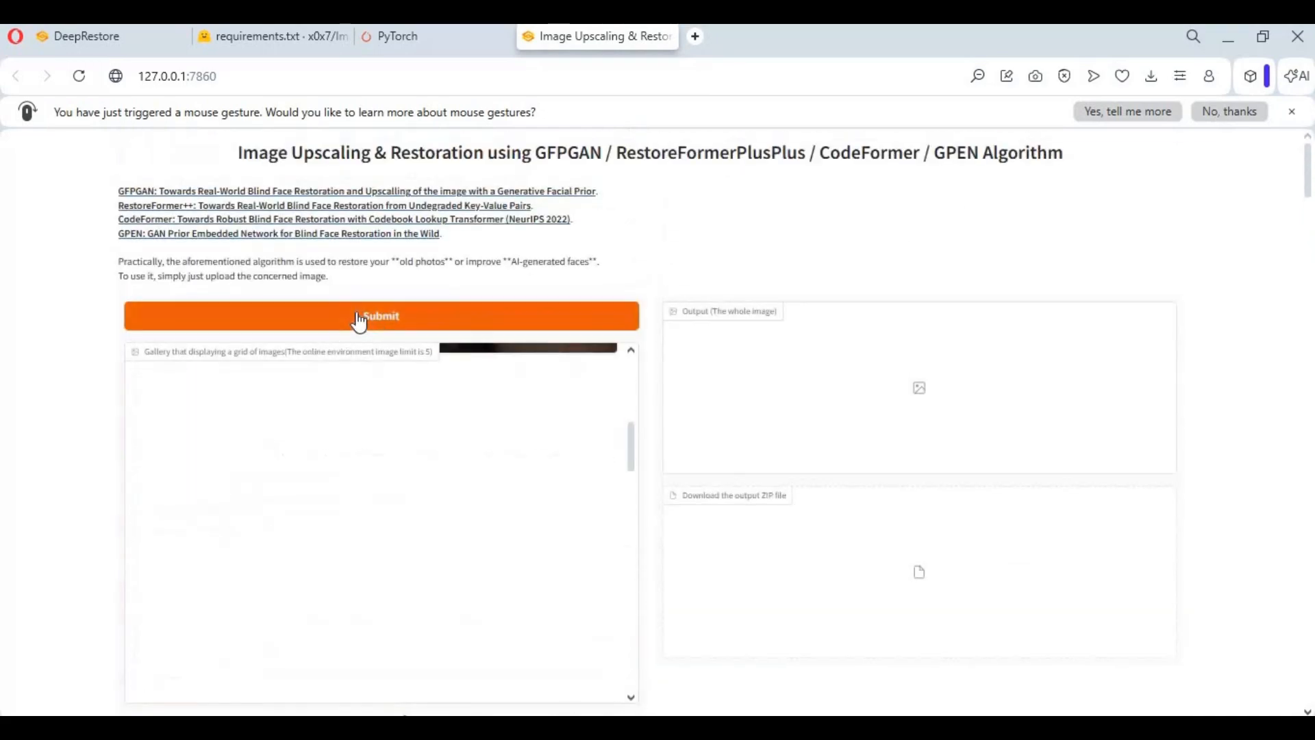
Step: Submit the uploaded photo for restoration to get the comparison and four ZIP outputs
{"action": "left_click", "coordinate": [360, 316]}
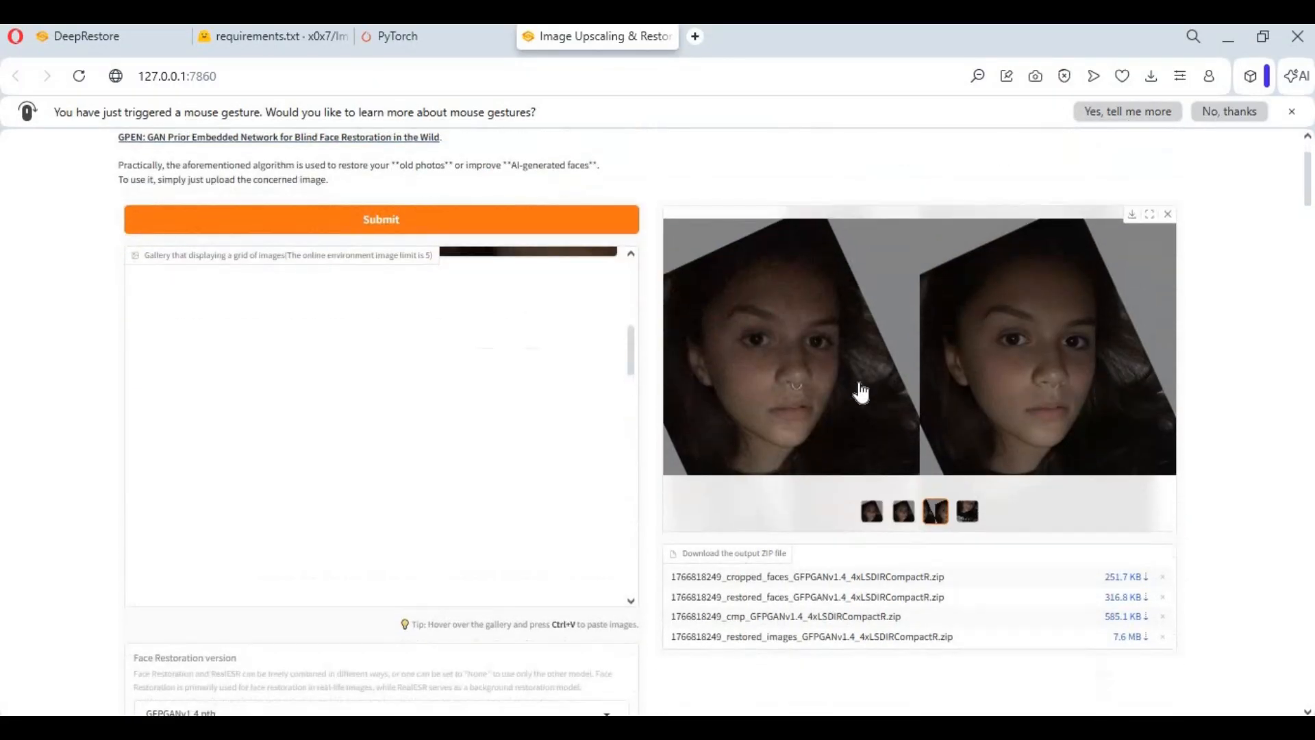
Step: Browse the two face results, the comparison and the whole restored photo
{"action": "left_click", "coordinate": [893, 513]}
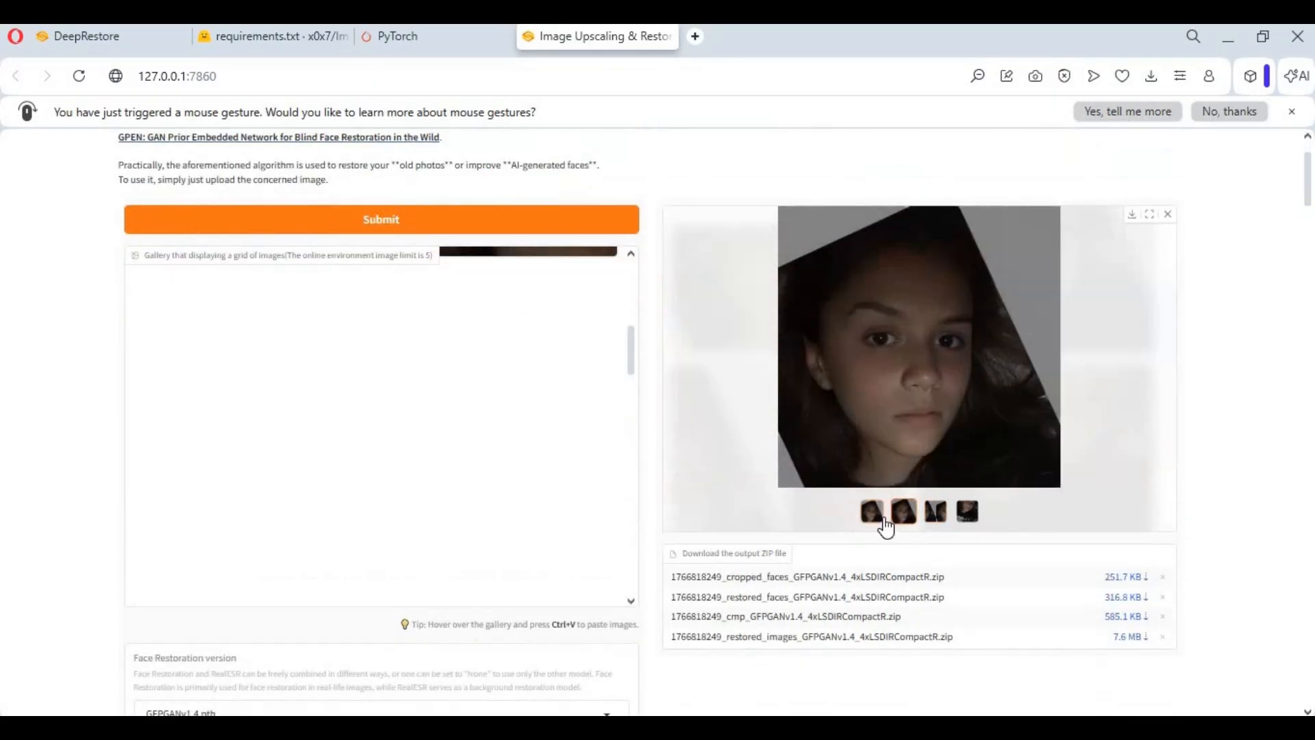
{"action": "left_click", "coordinate": [935, 512]}
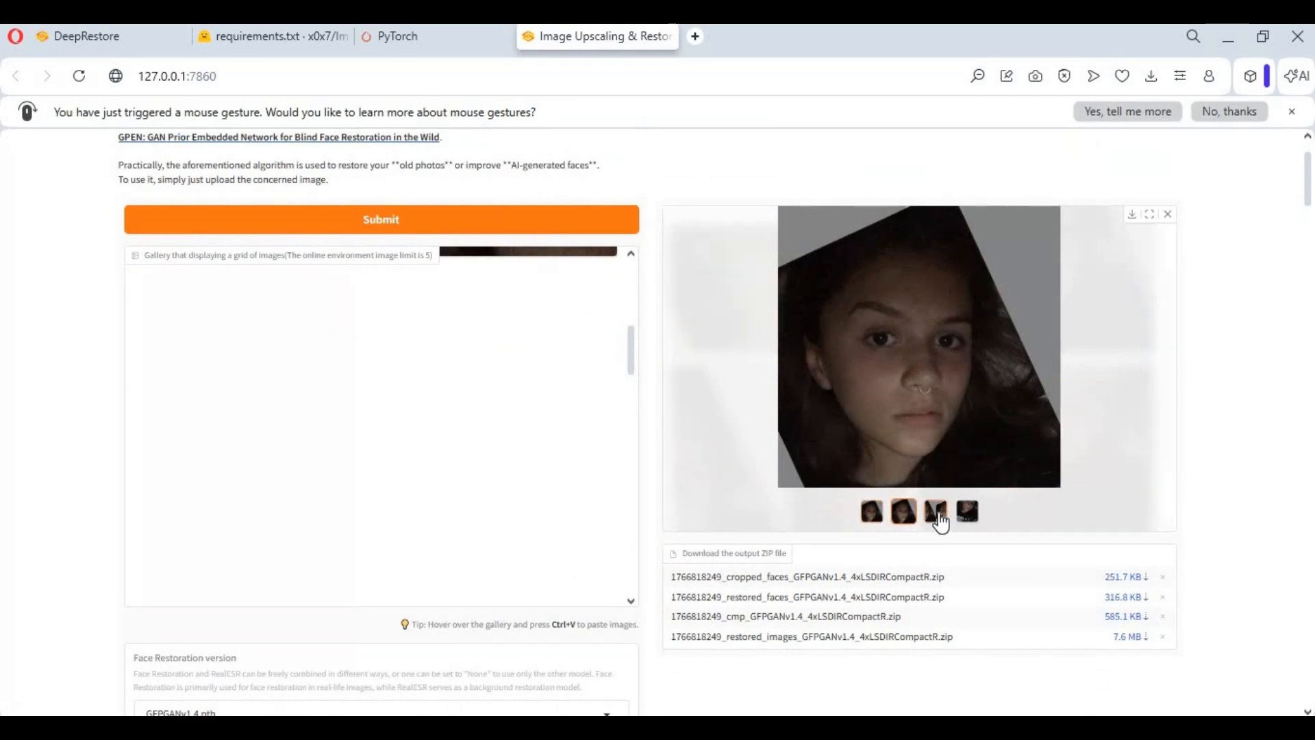
{"action": "left_click", "coordinate": [968, 523]}
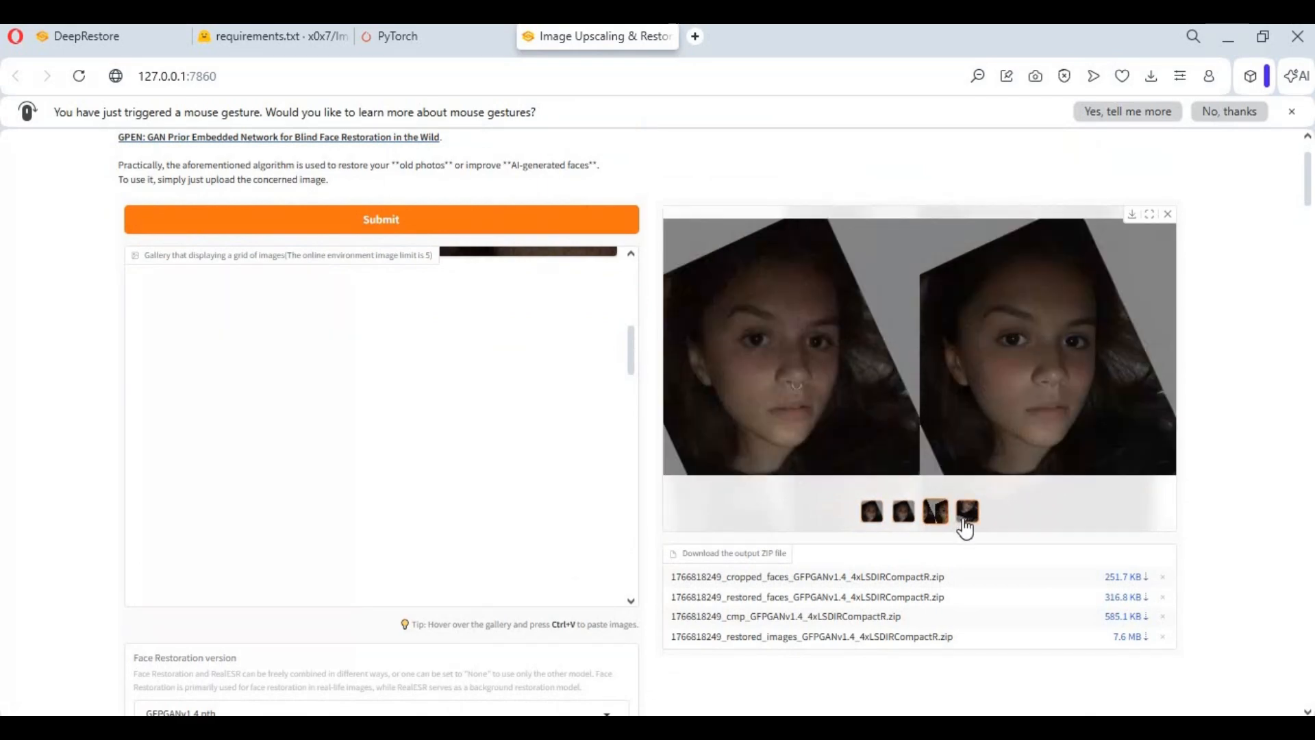
{"action": "left_click", "coordinate": [966, 522]}
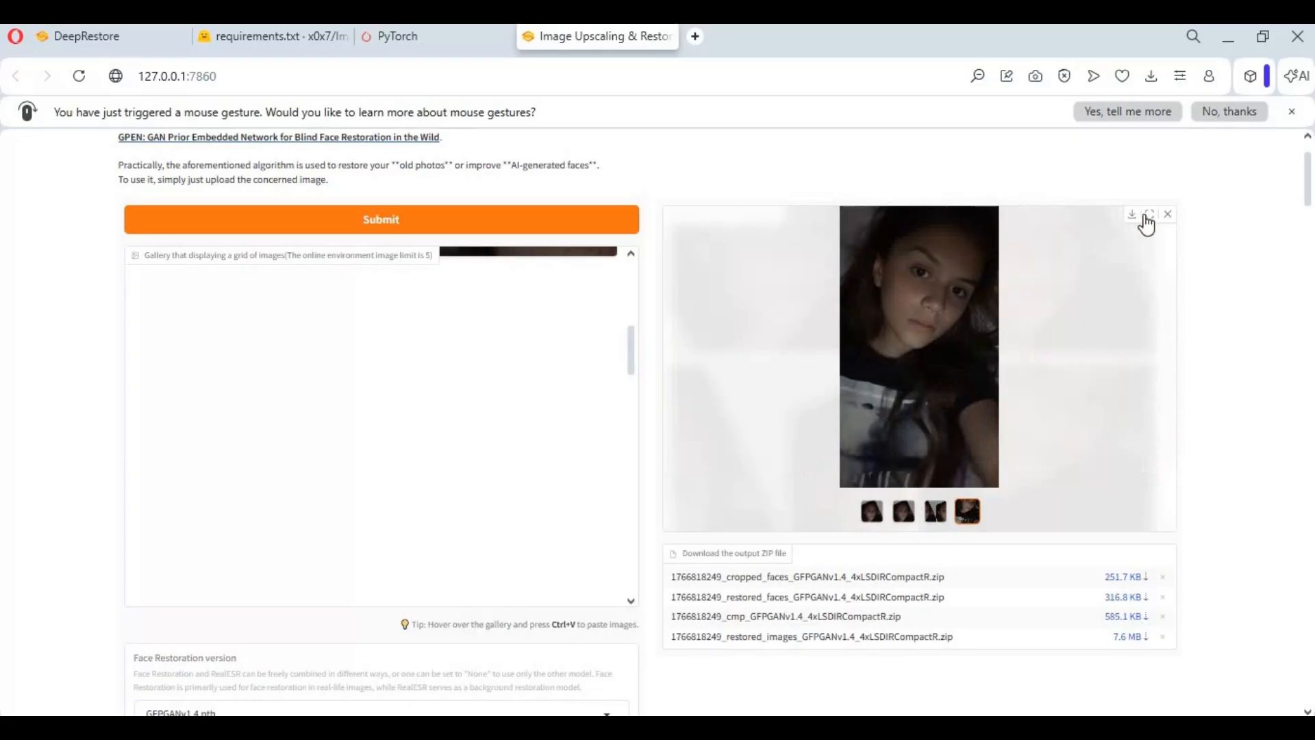
Step: View the faces, comparison and whole restored photo again in full-screen preview
{"action": "left_click", "coordinate": [1153, 214]}
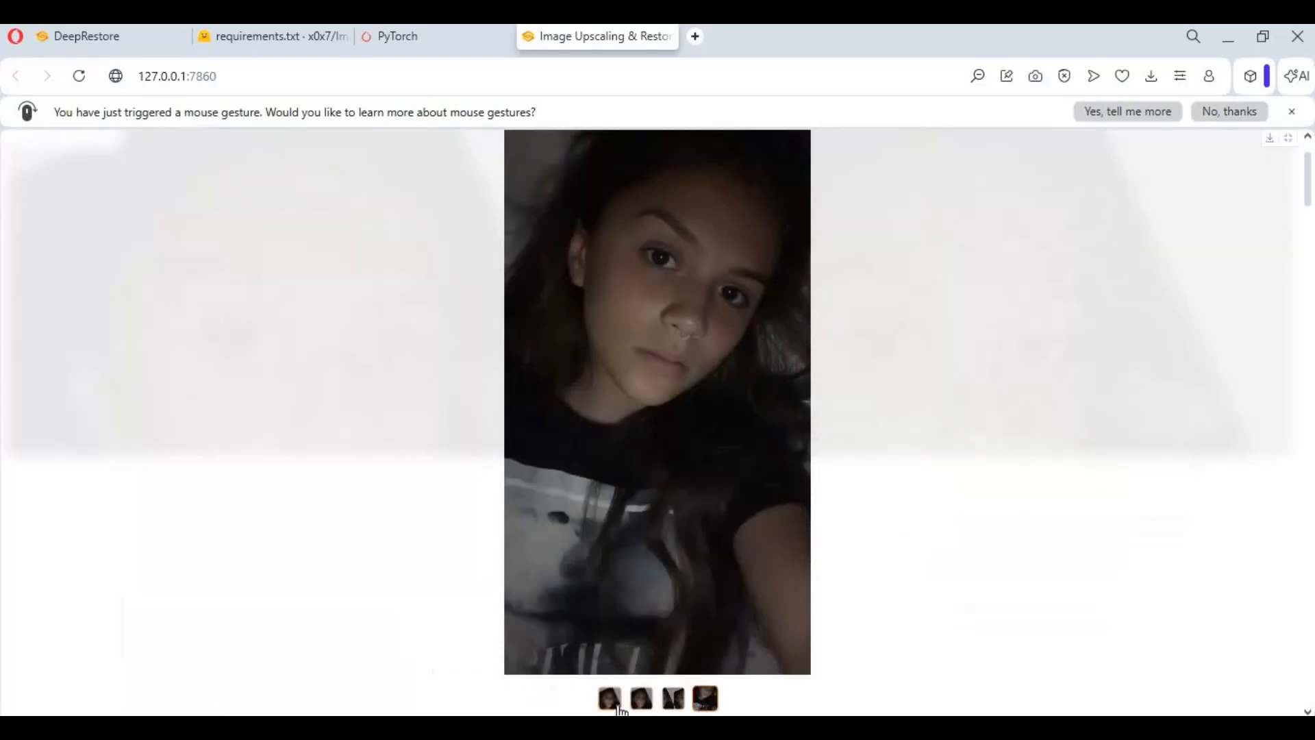
{"action": "left_click", "coordinate": [638, 702]}
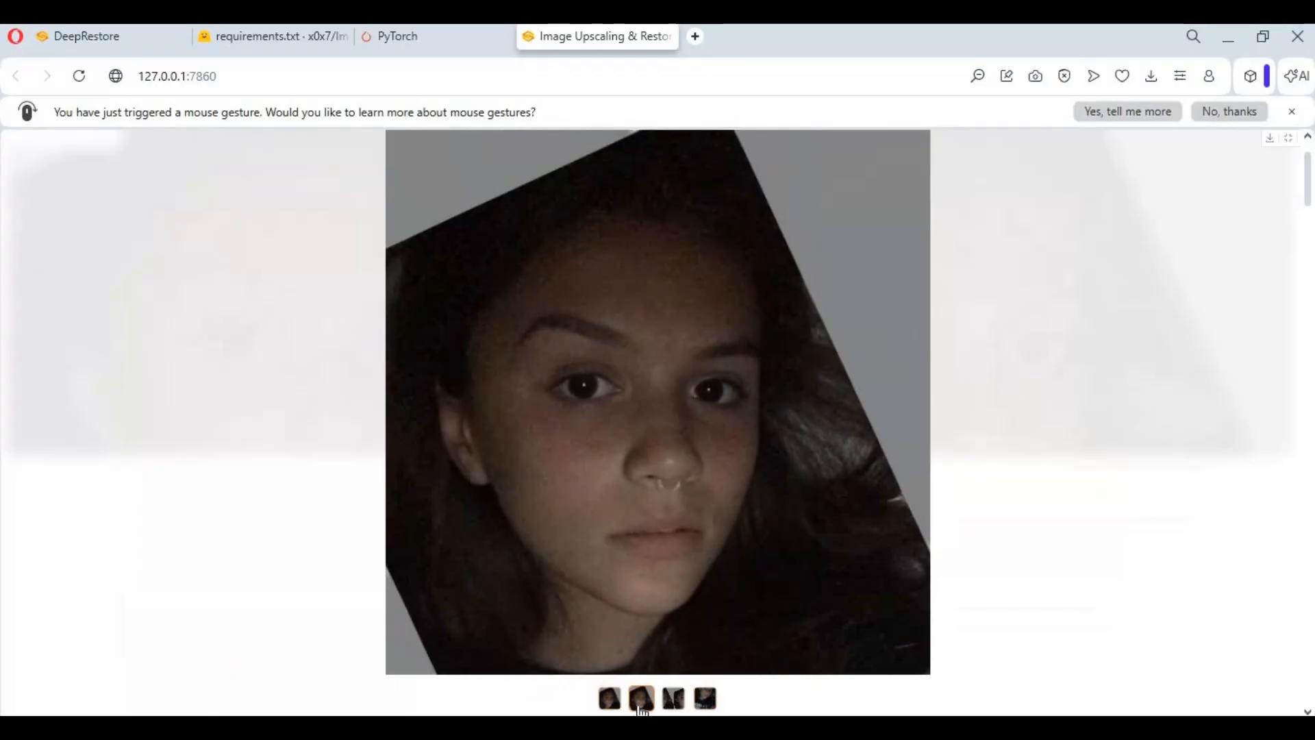
{"action": "left_click", "coordinate": [668, 705]}
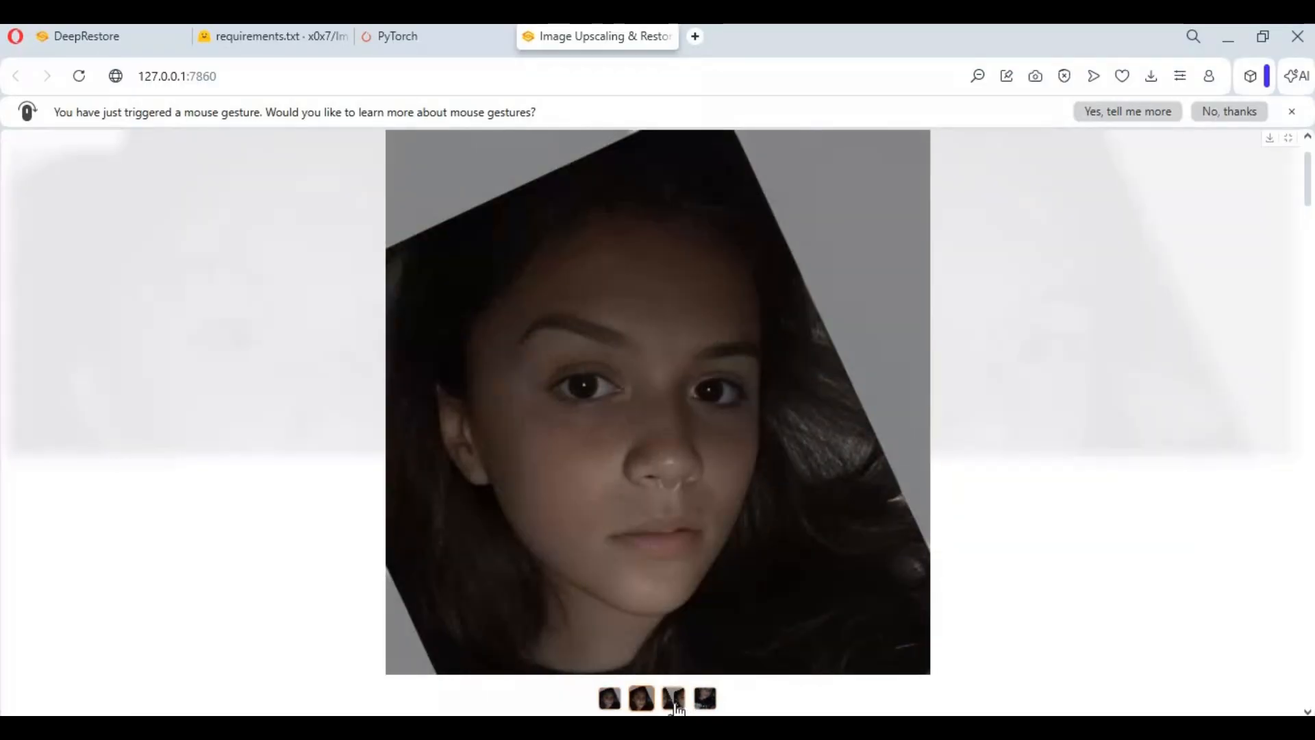
{"action": "left_click", "coordinate": [670, 698]}
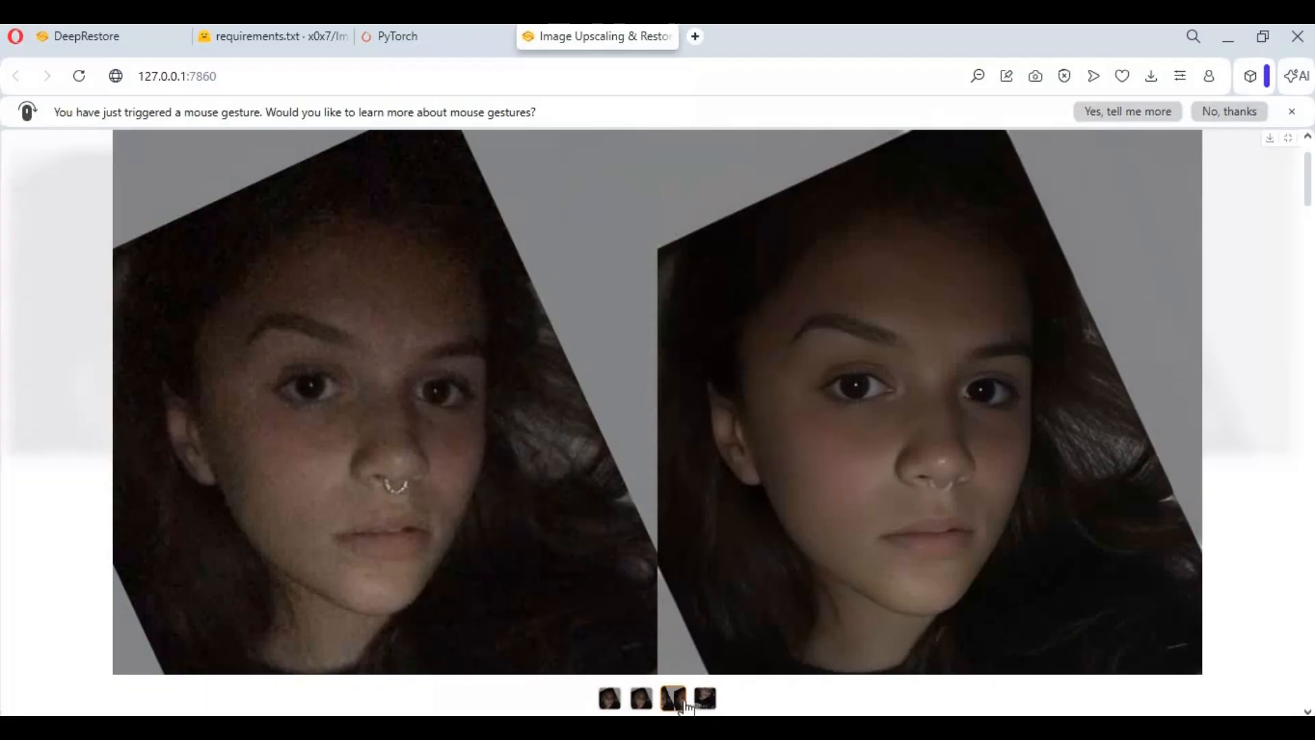
{"action": "left_click", "coordinate": [706, 699]}
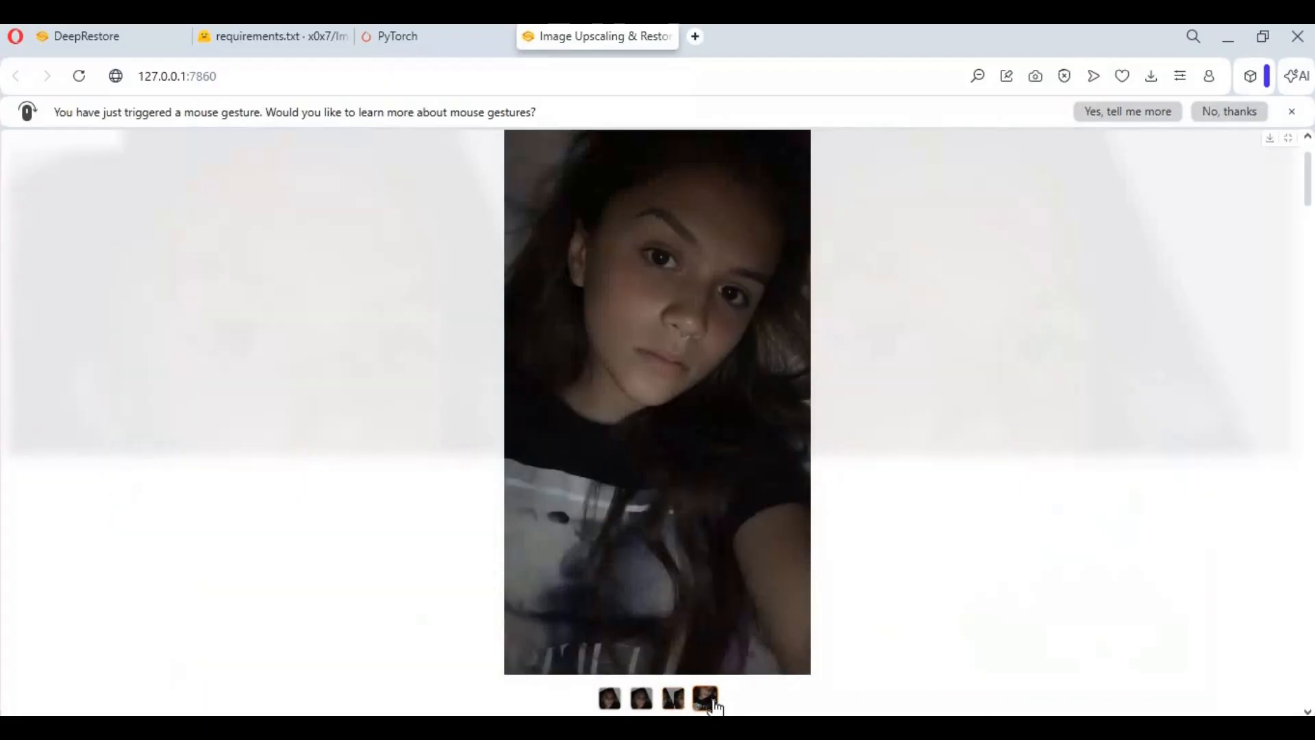